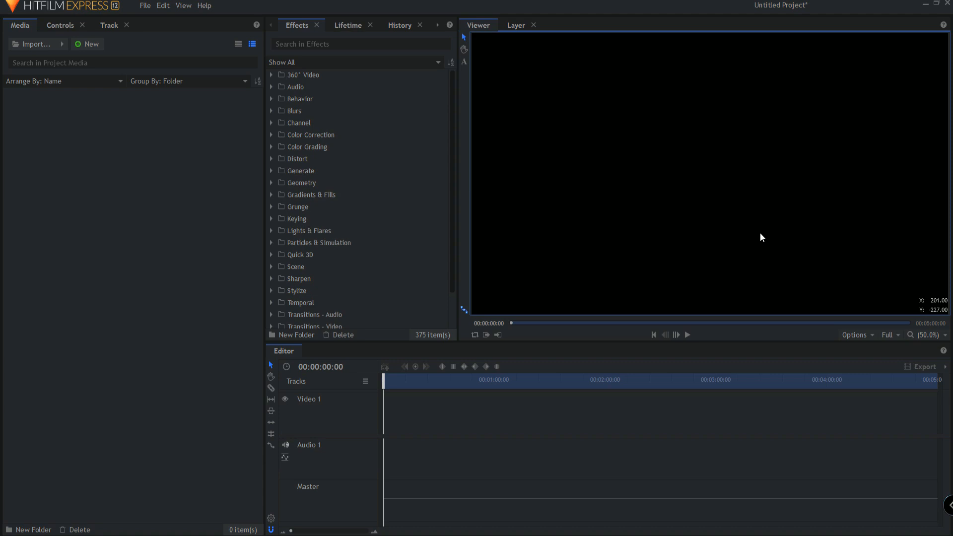
mouse_move(122, 55)
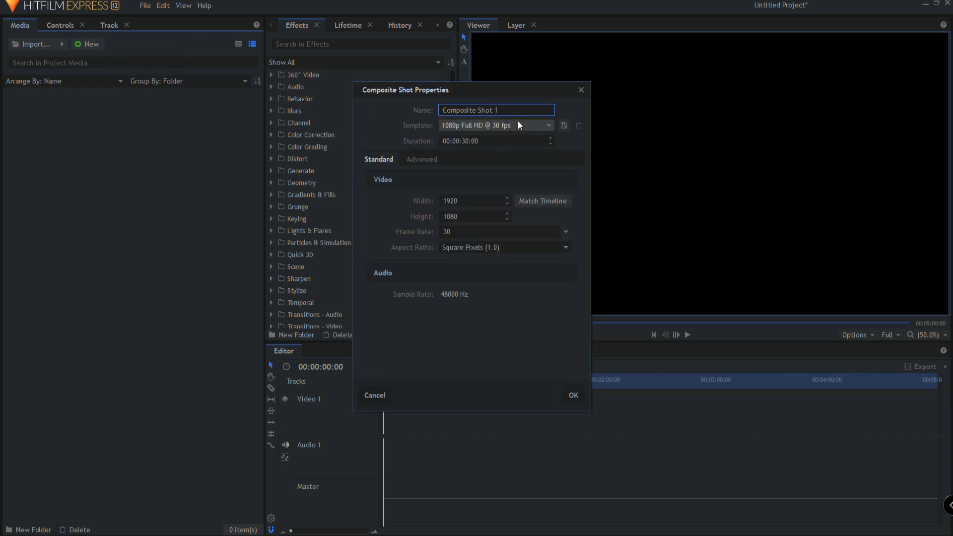
Name the new composite shot 'Title', set its duration to 00:00:10:00 and confirm.
triple_click(495, 110)
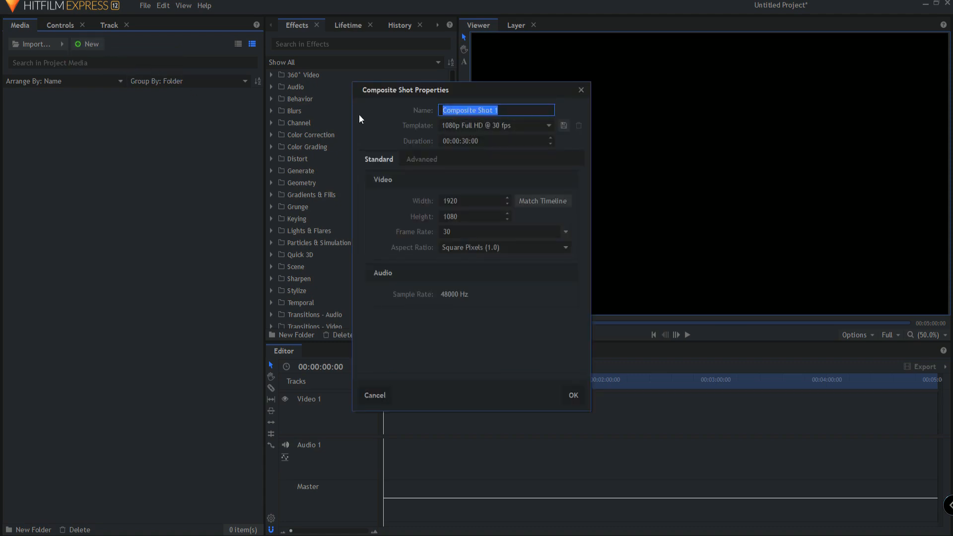
type("T")
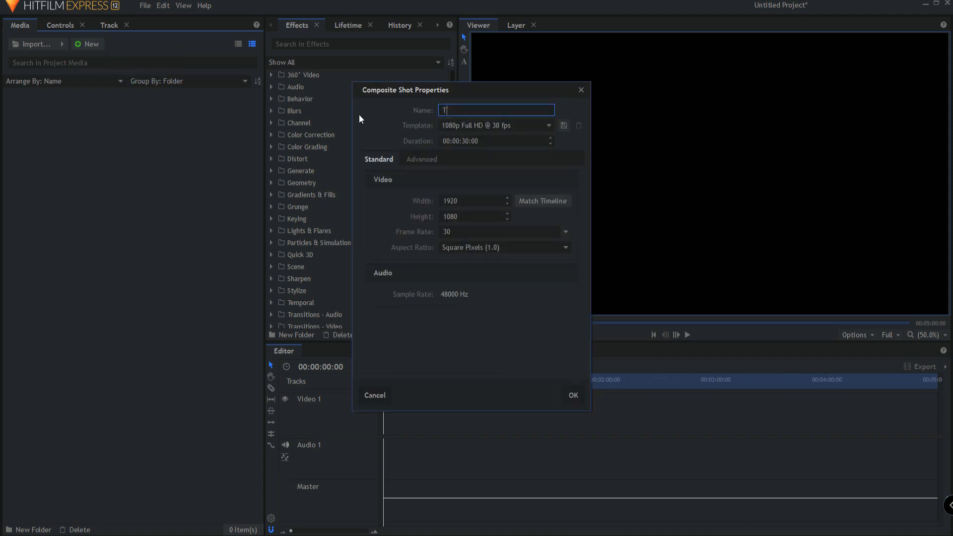
type("itle")
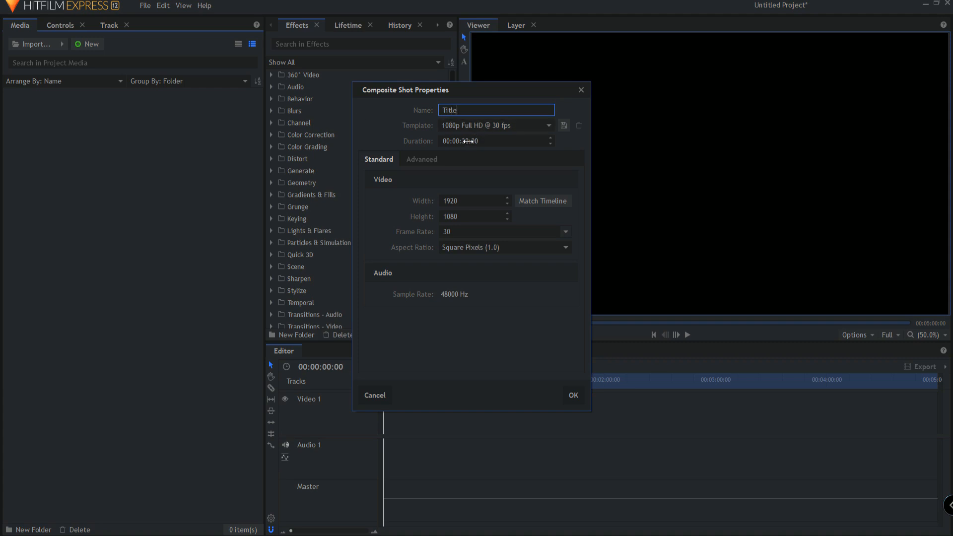
left_click(492, 140)
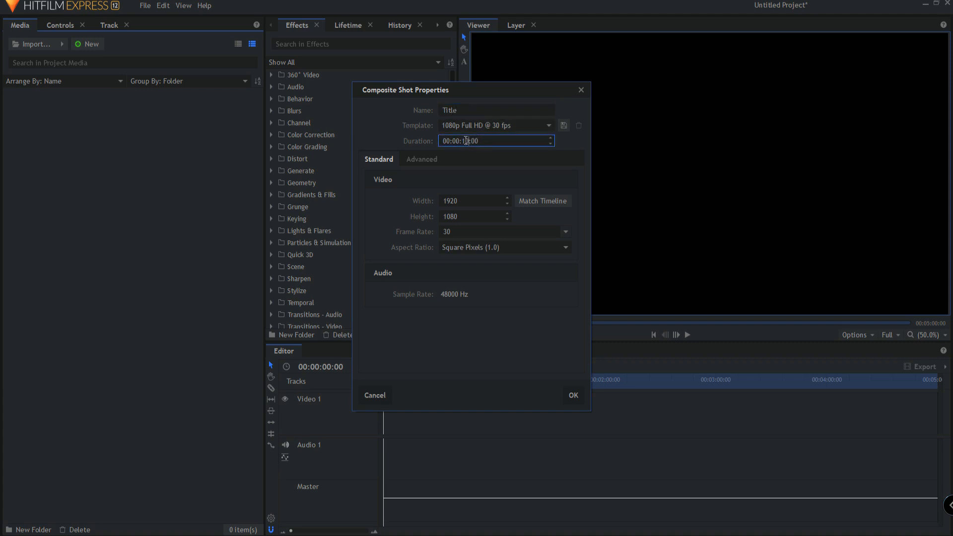
left_click(571, 395)
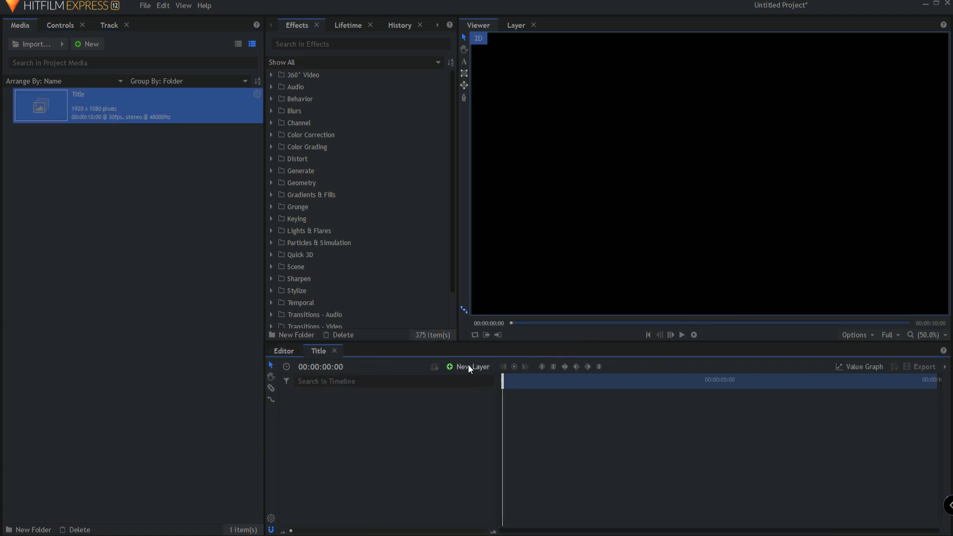
Start a text layer at the frame centre reading FILM TITLE.
left_click(472, 366)
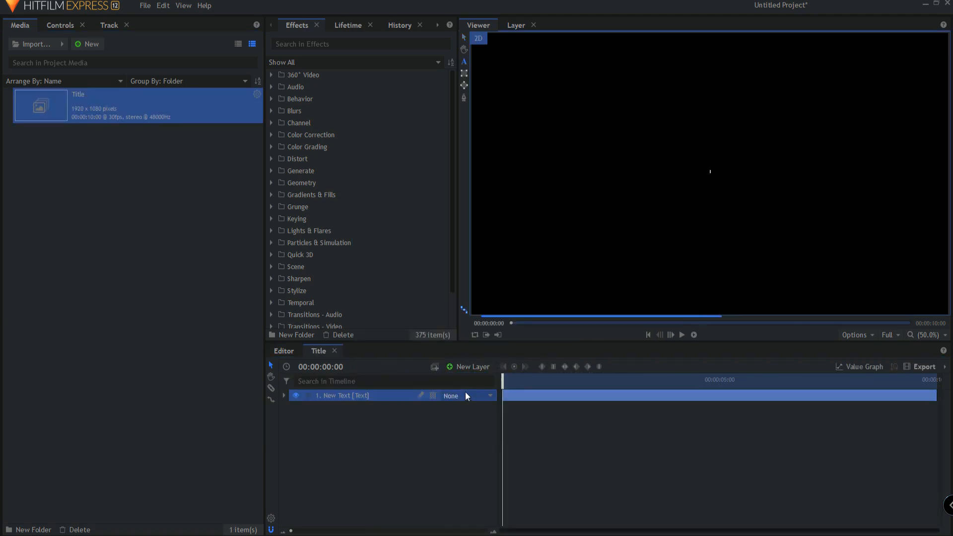
type("FILM TIT")
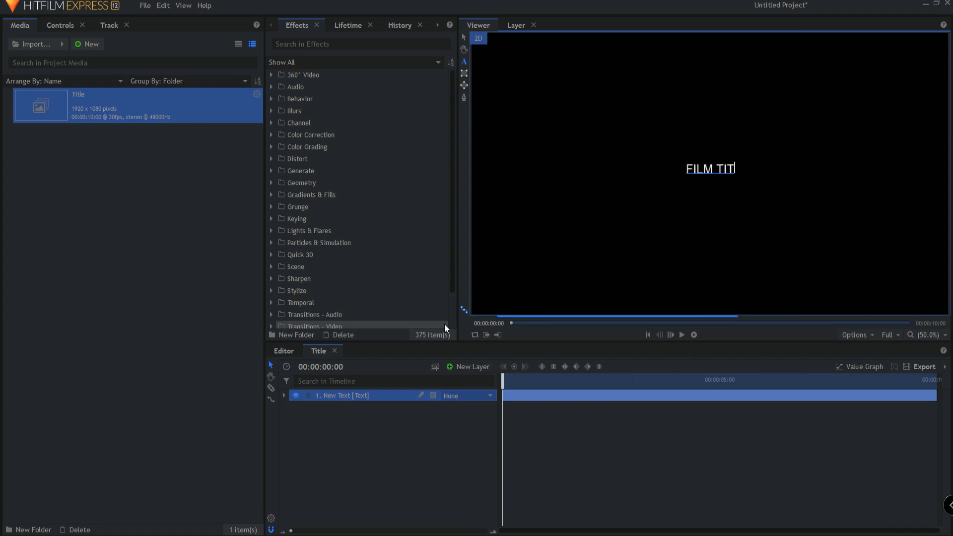
type("LE")
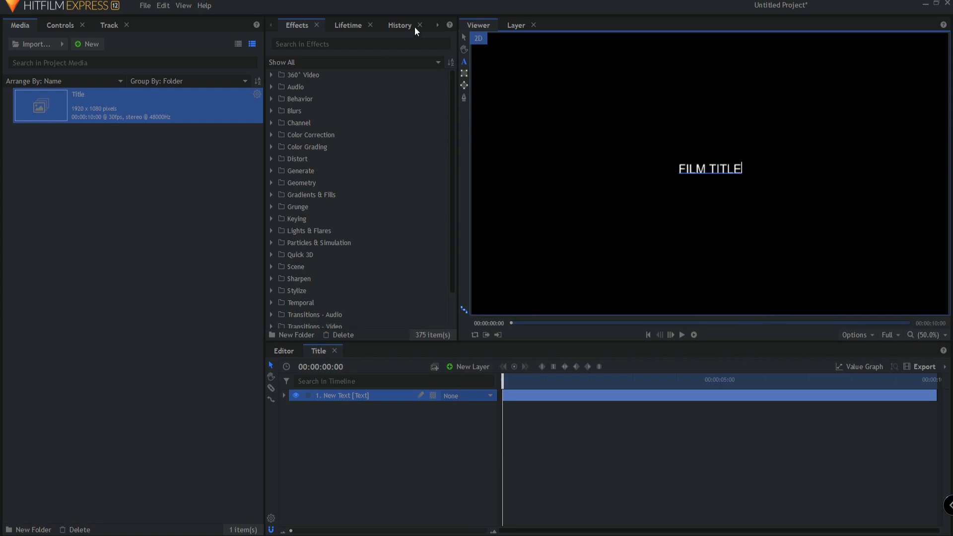
Set the text to size 289 in Arial Black weight and select the text layer.
left_click(417, 25)
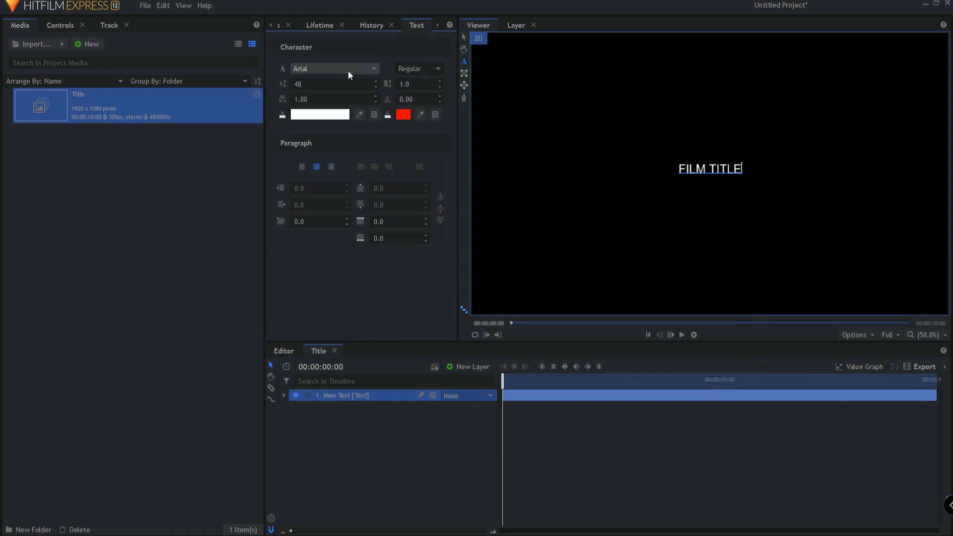
type("182")
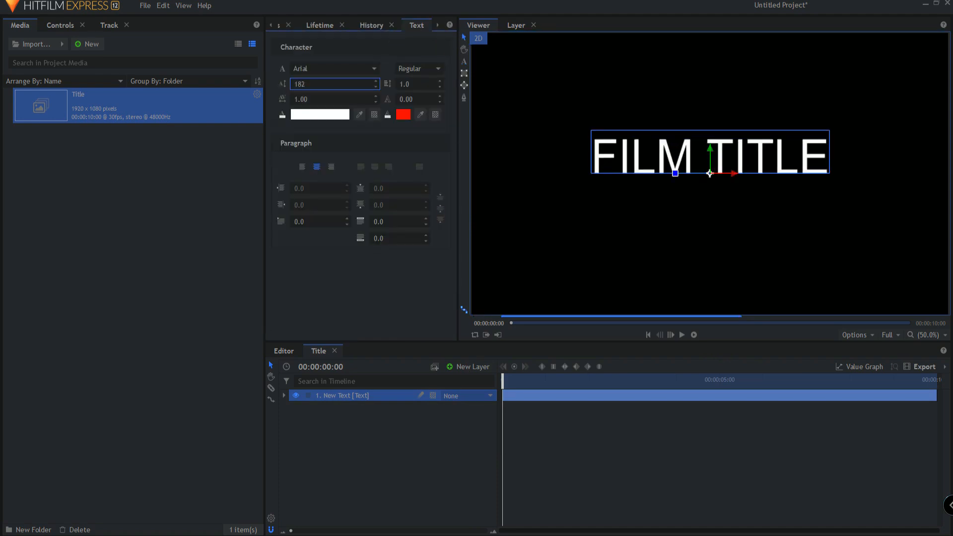
left_click(418, 68)
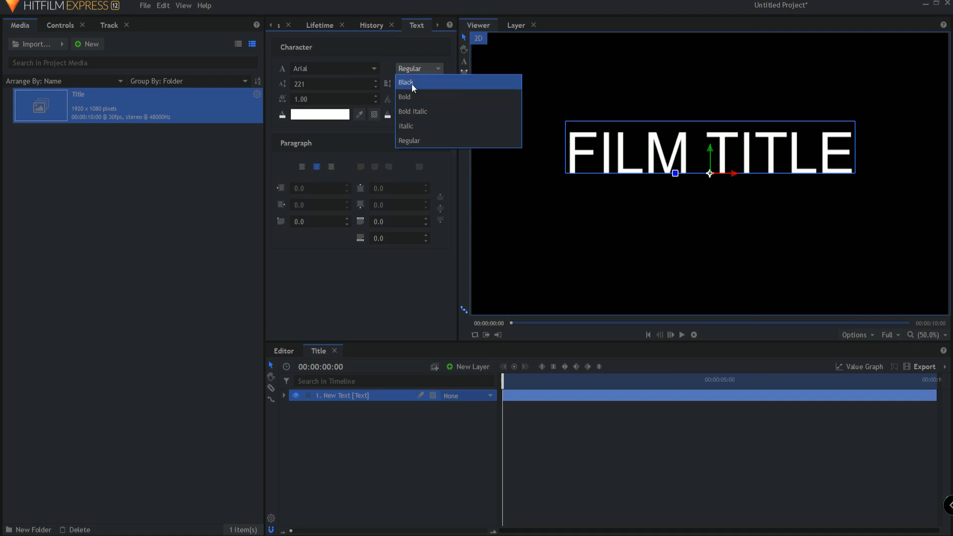
left_click(405, 83)
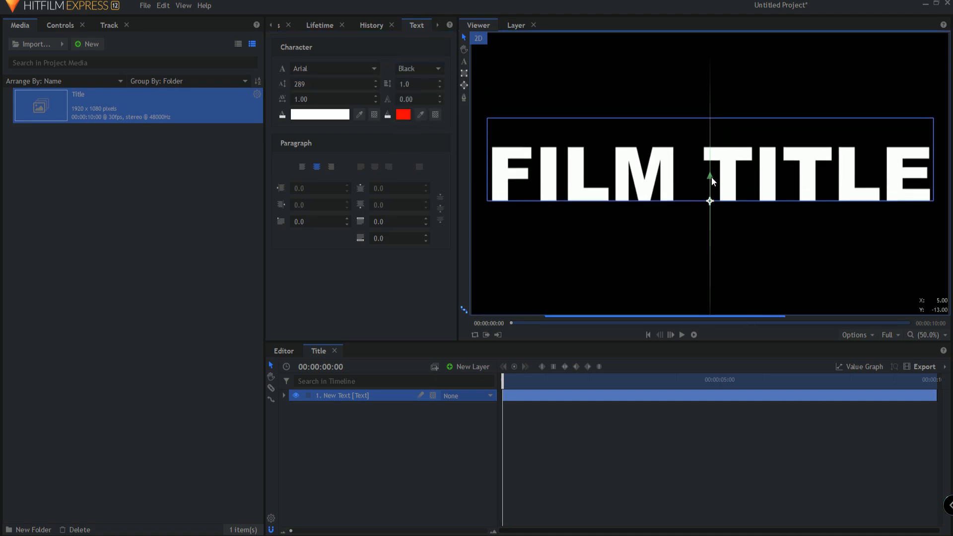
left_click(343, 396)
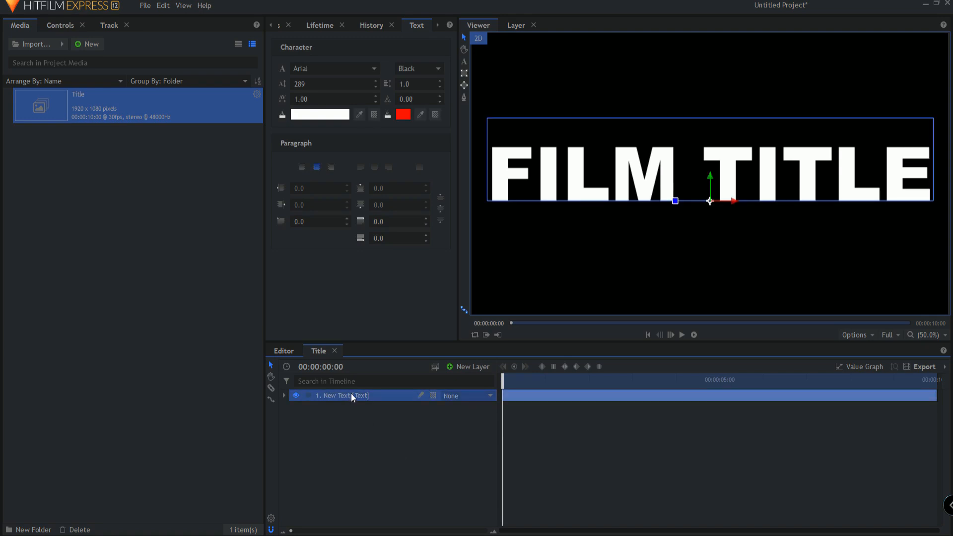
Turn the FILM TITLE text layer into a composite shot named 'Graphic'.
right_click(347, 396)
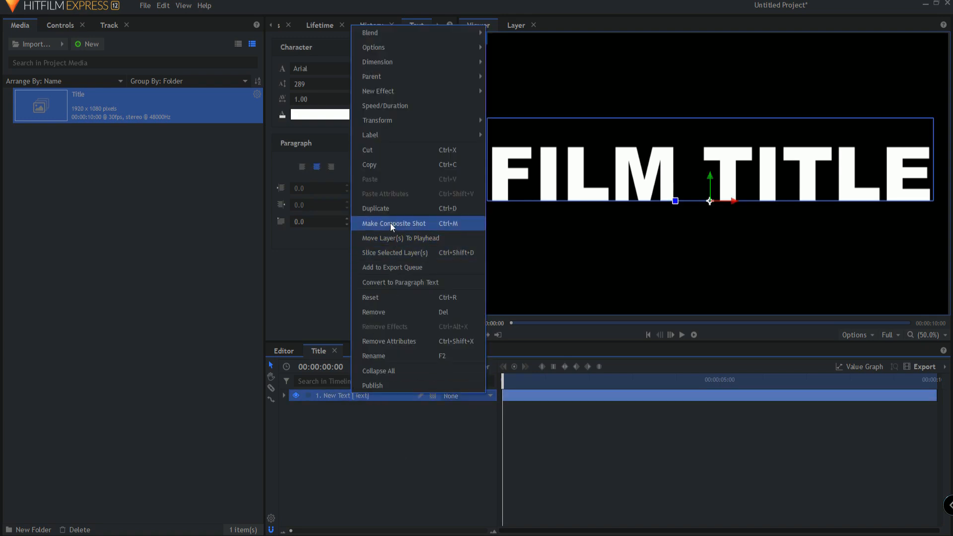
left_click(393, 223)
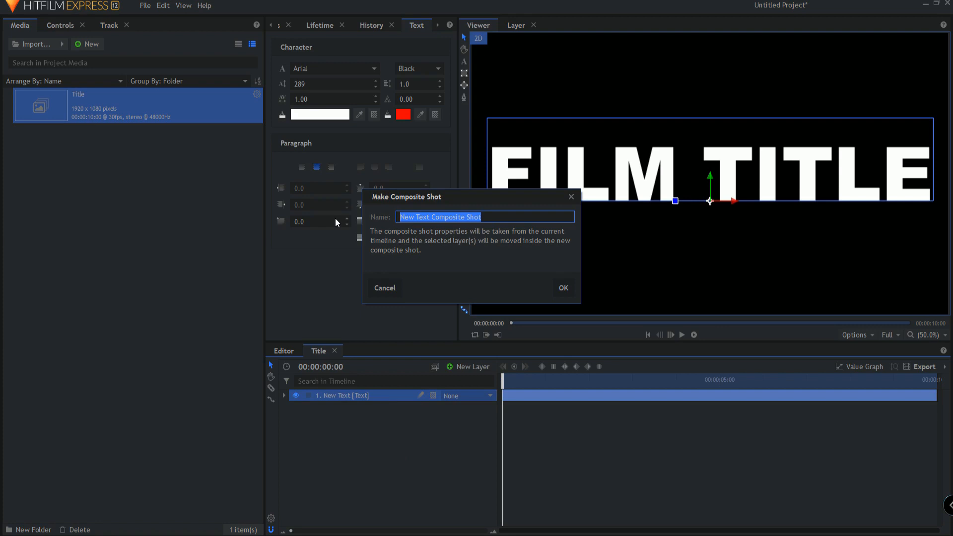
type("Grap")
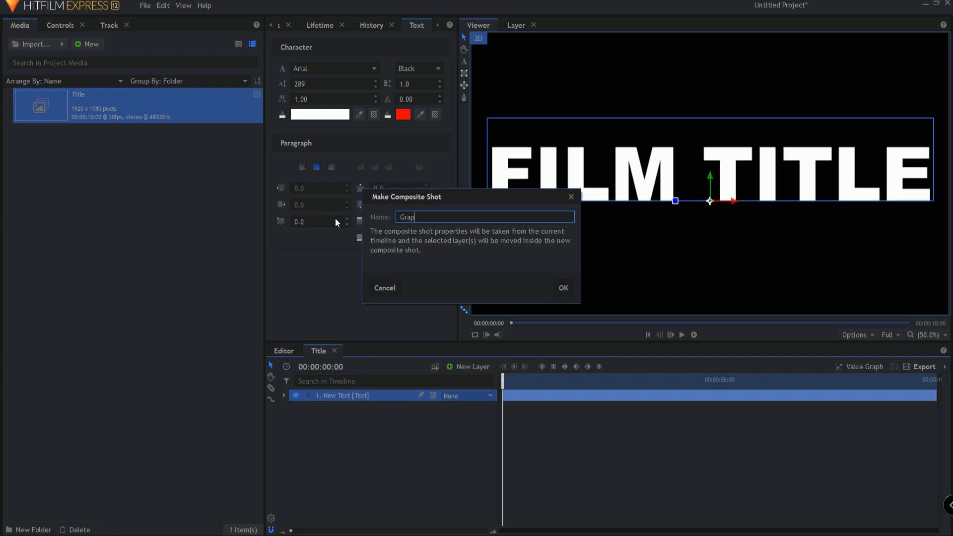
type("hic")
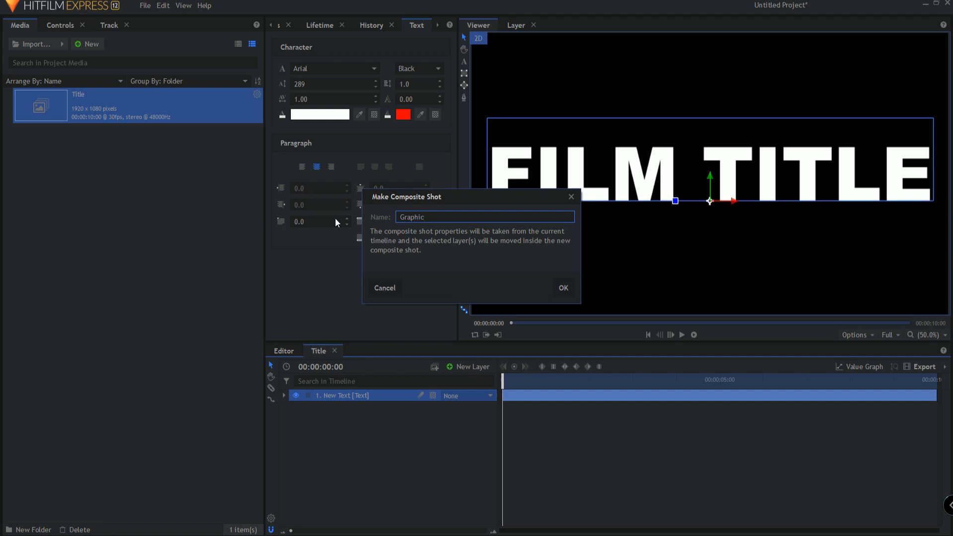
left_click(562, 288)
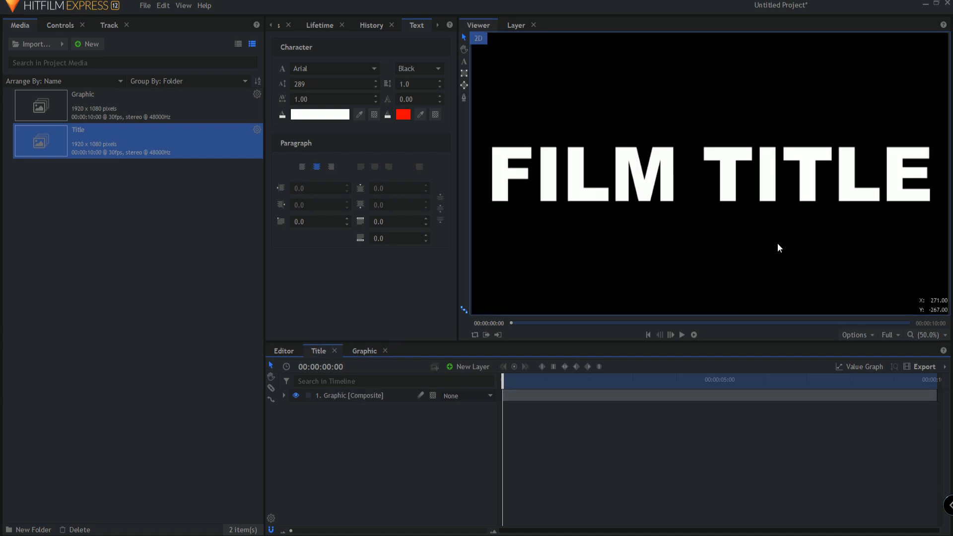
Duplicate the Graphic layer and rename the copy 'Inside Graphic'.
right_click(349, 396)
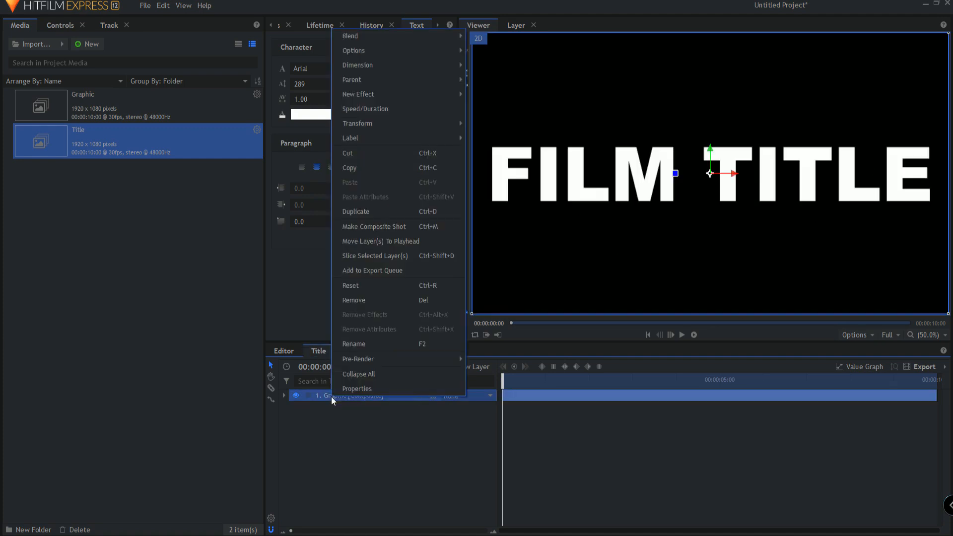
mouse_move(364, 212)
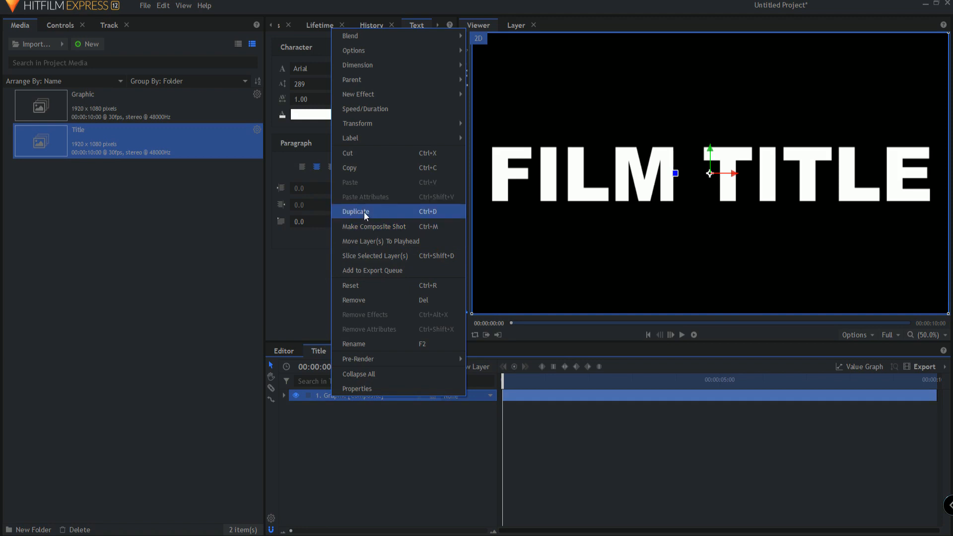
left_click(355, 210)
type("Inside")
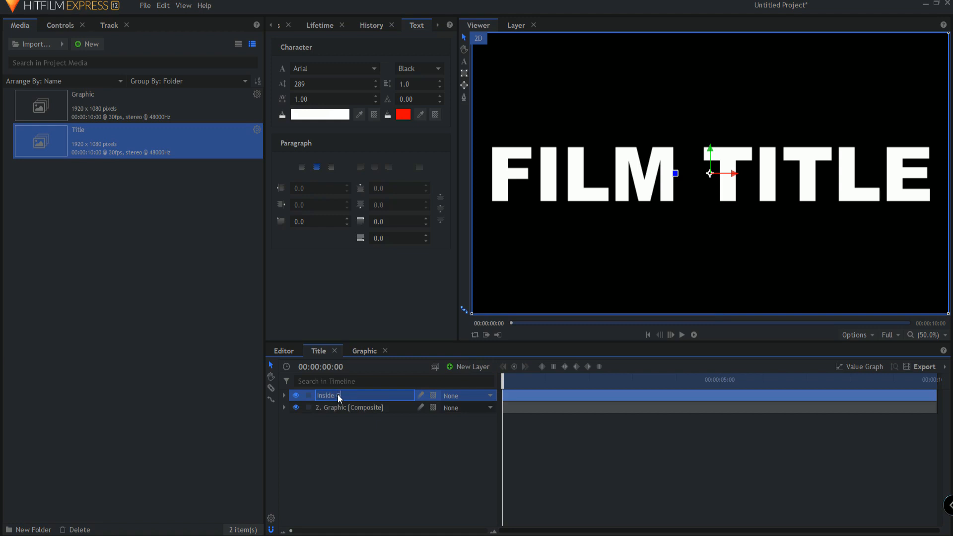
type("Graphic [Composite")
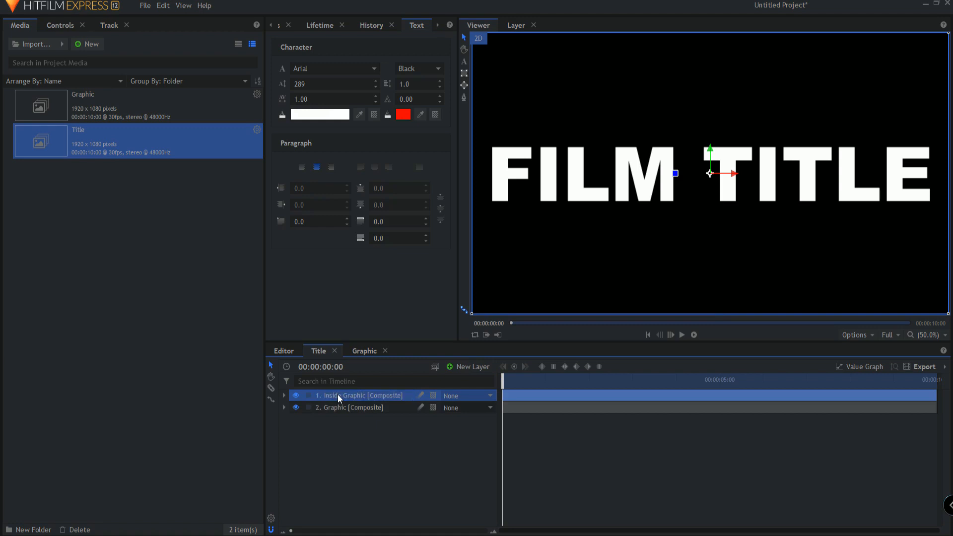
Nest the Inside Graphic layer in a new composite shot based on the current timeline.
right_click(338, 396)
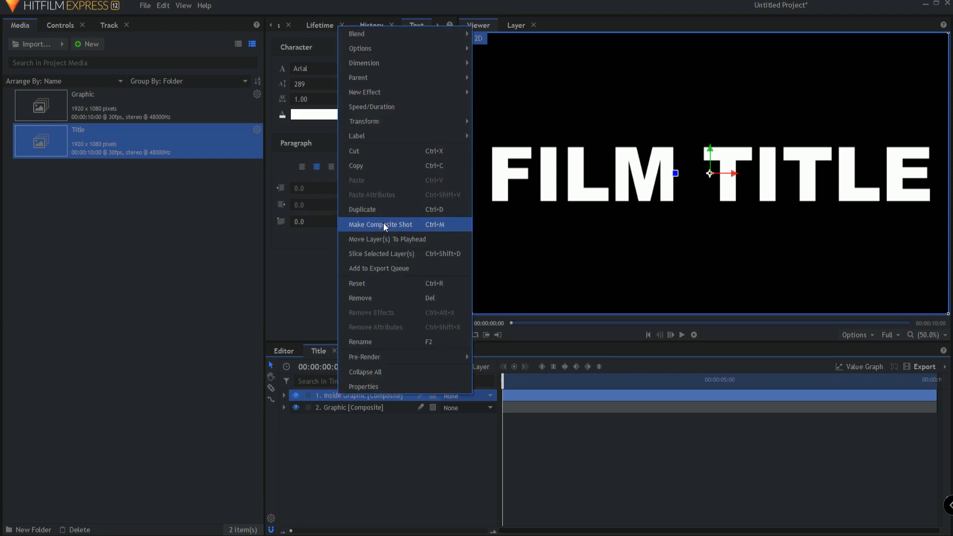
left_click(380, 224)
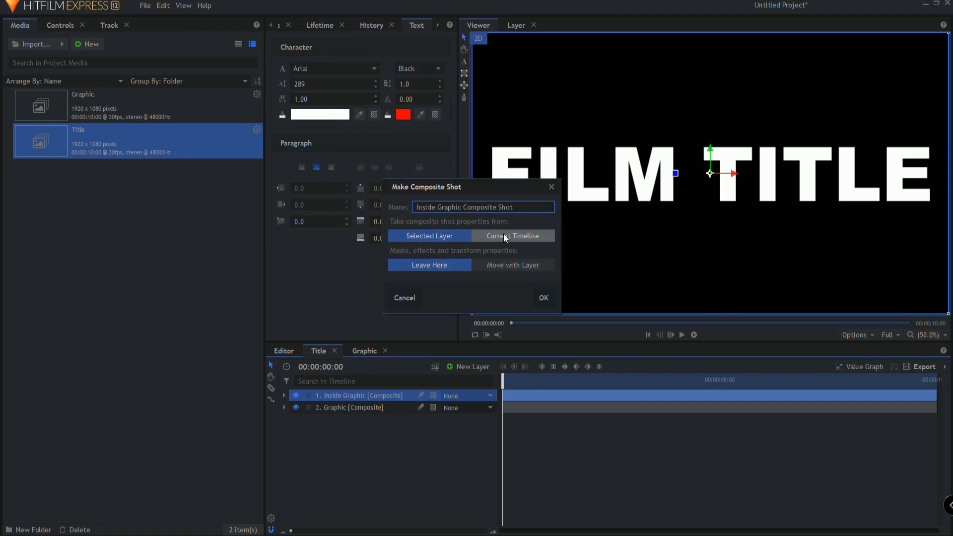
left_click(512, 236)
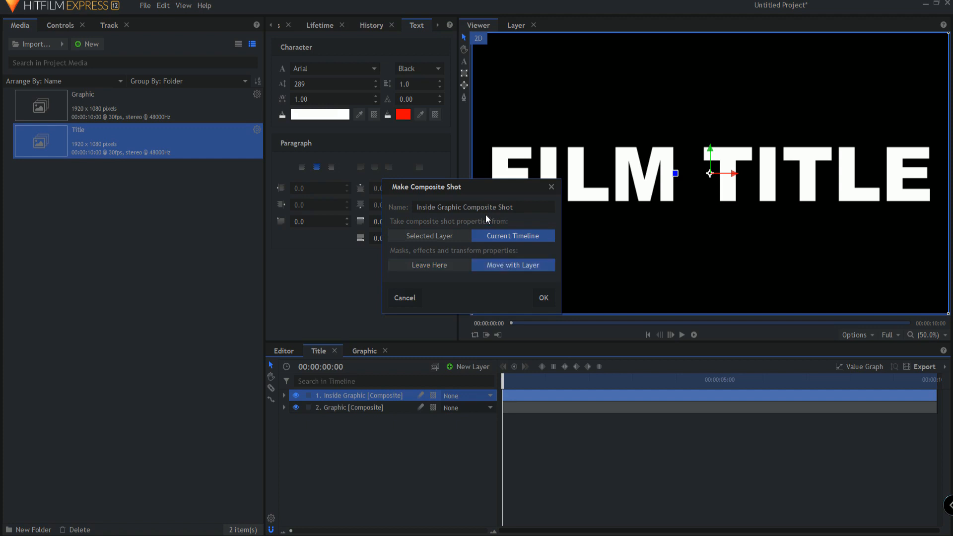
double_click(487, 206)
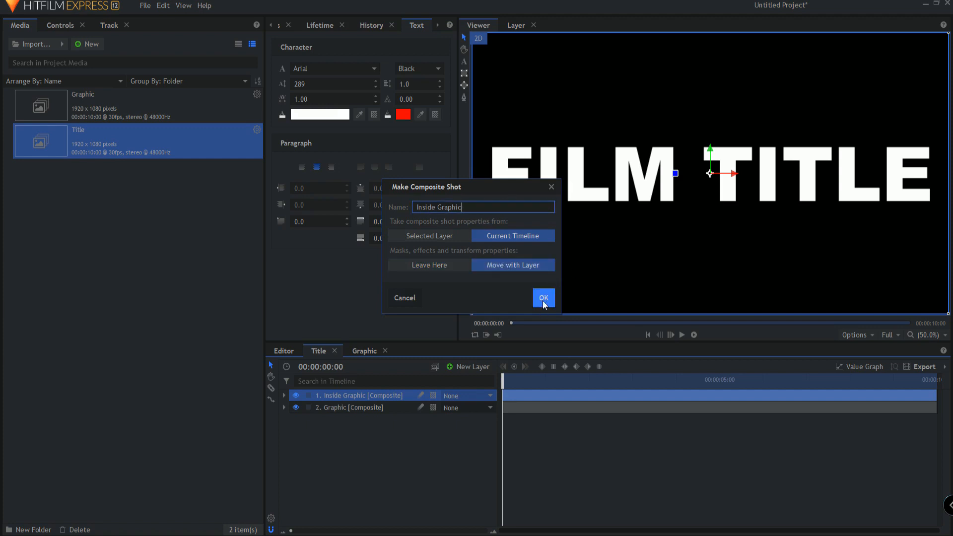
left_click(543, 298)
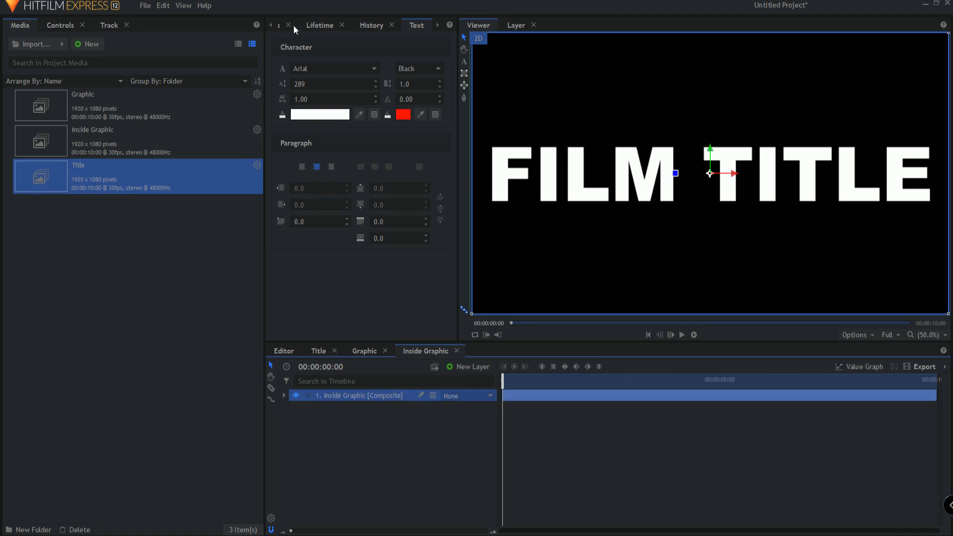
Apply Matte Cleaner with a 6 px choke to the Inside Graphic layer, then return to Title.
left_click(296, 25)
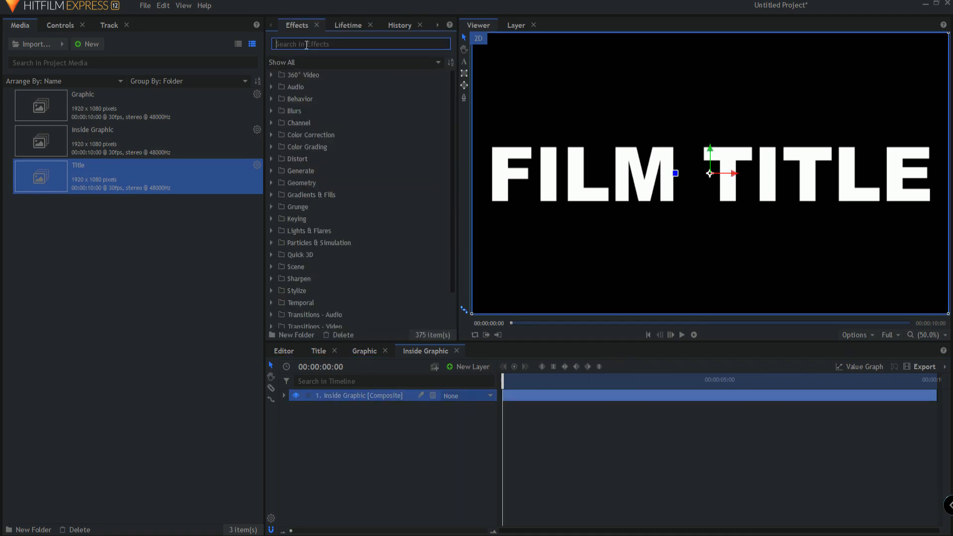
type("matte")
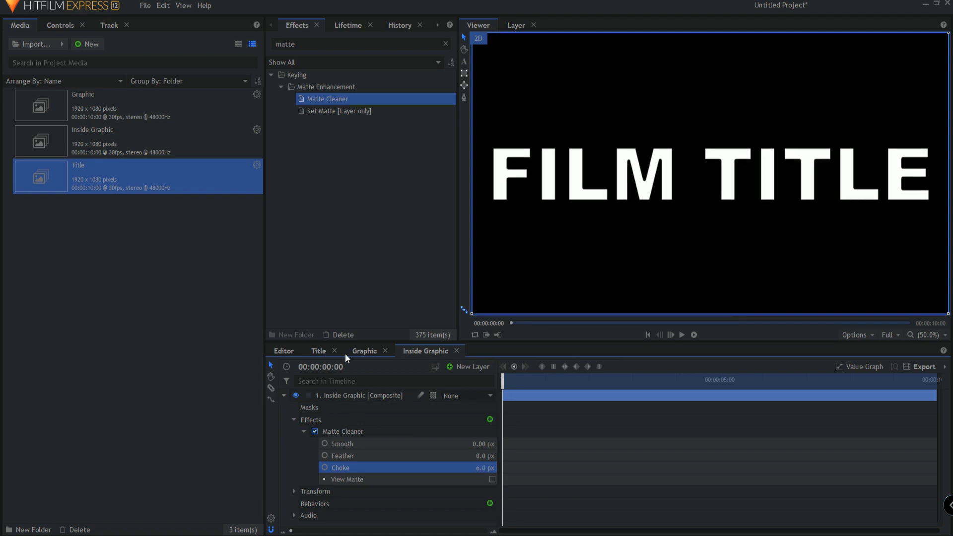
left_click(319, 351)
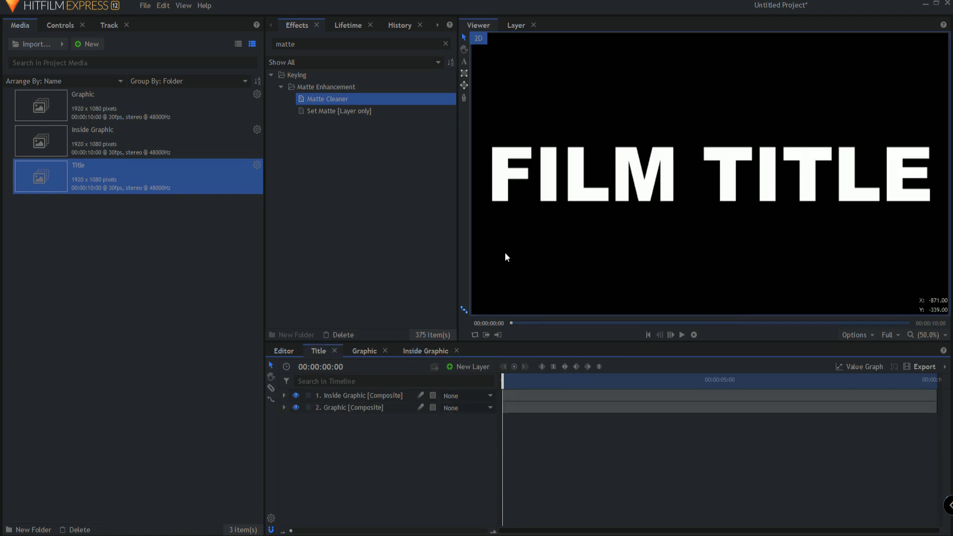
left_click(360, 396)
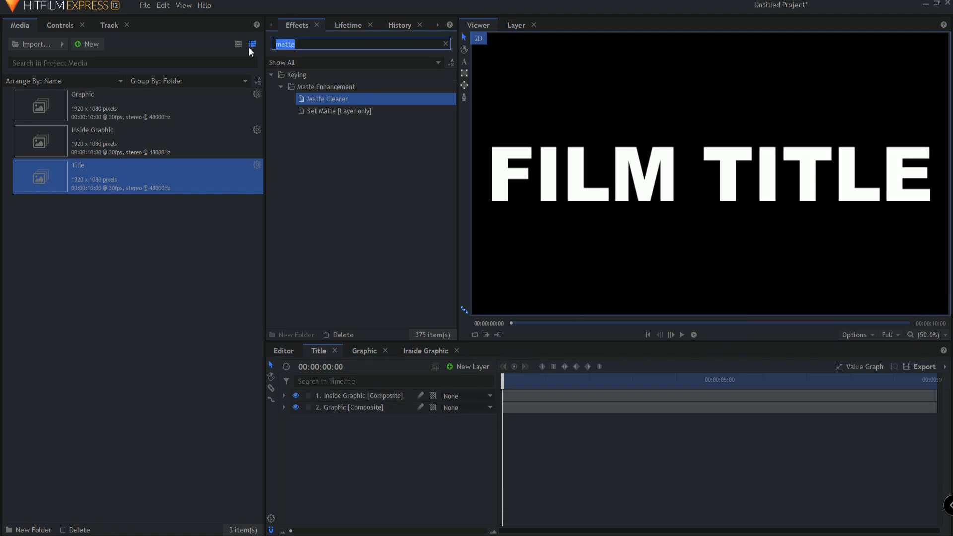
Add a Fill Color effect to Inside Graphic and set it to dark red.
type("fill")
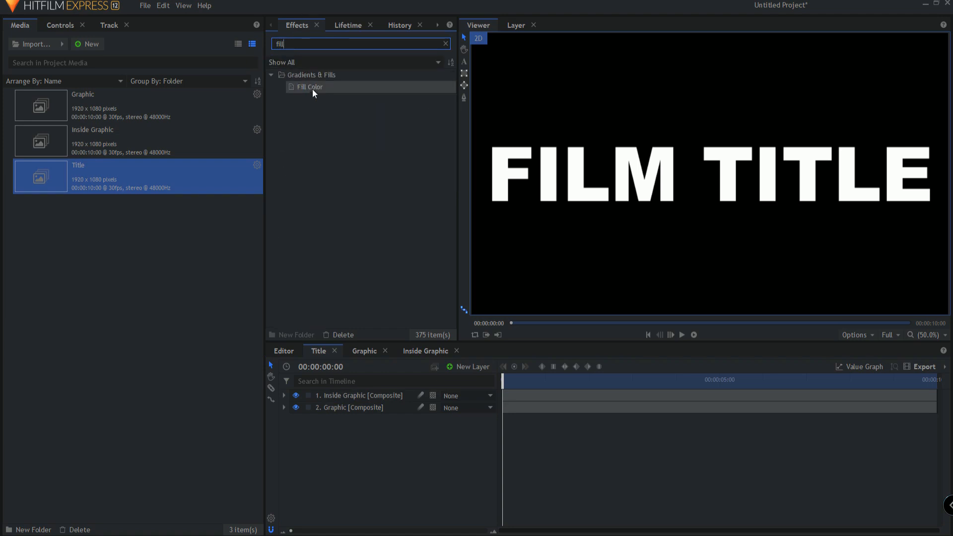
double_click(308, 87)
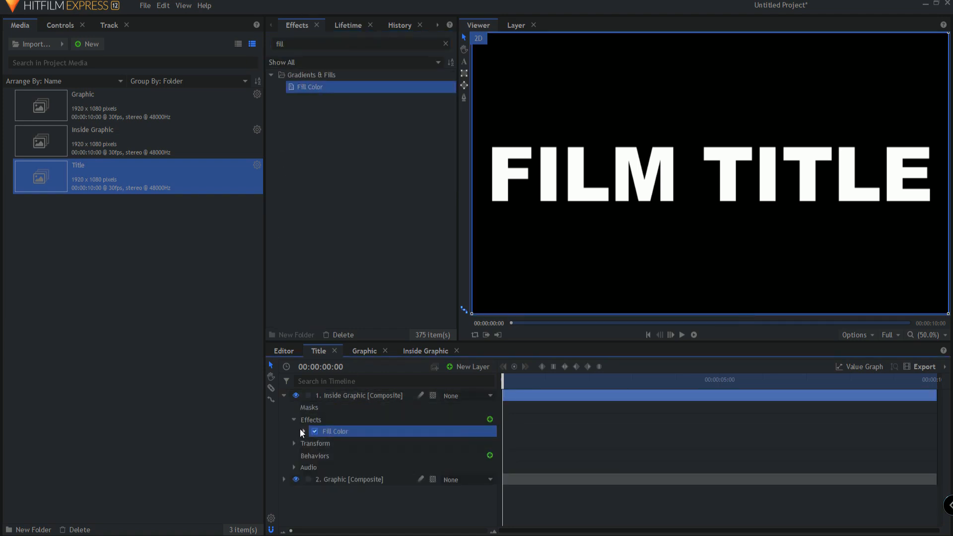
left_click(304, 431)
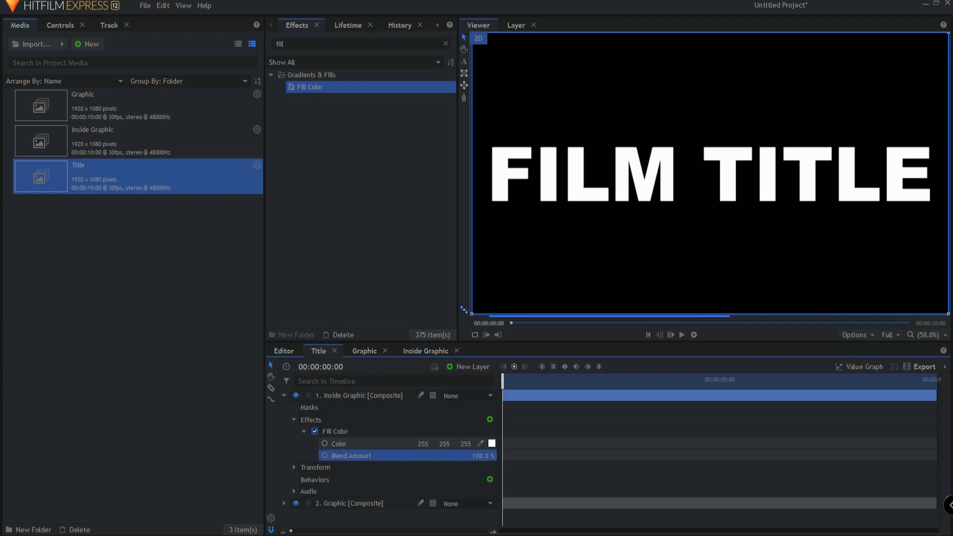
left_click(491, 443)
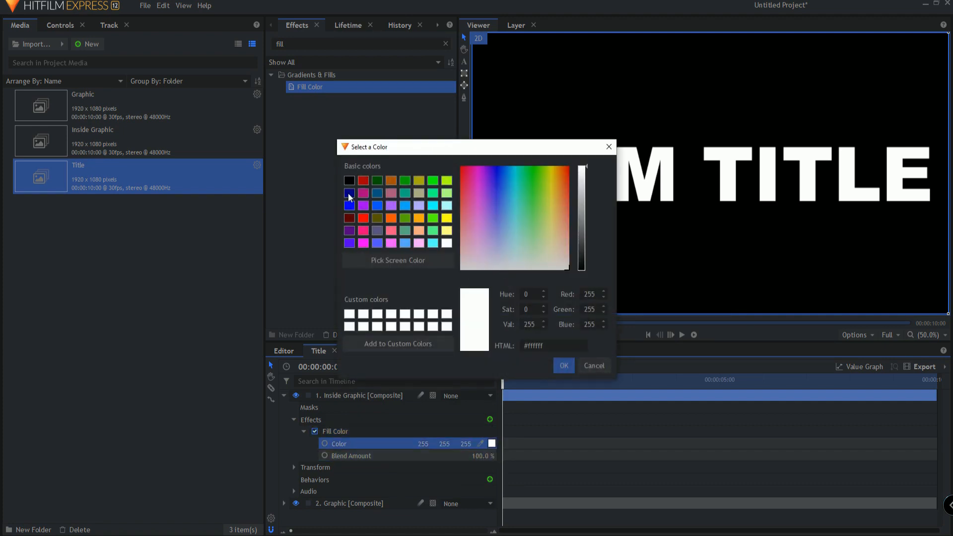
left_click(562, 366)
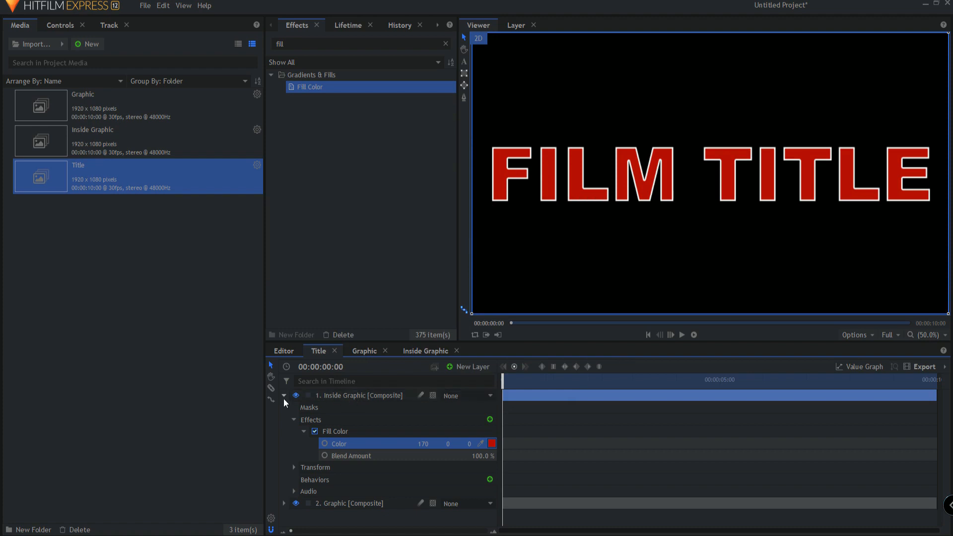
left_click(283, 396)
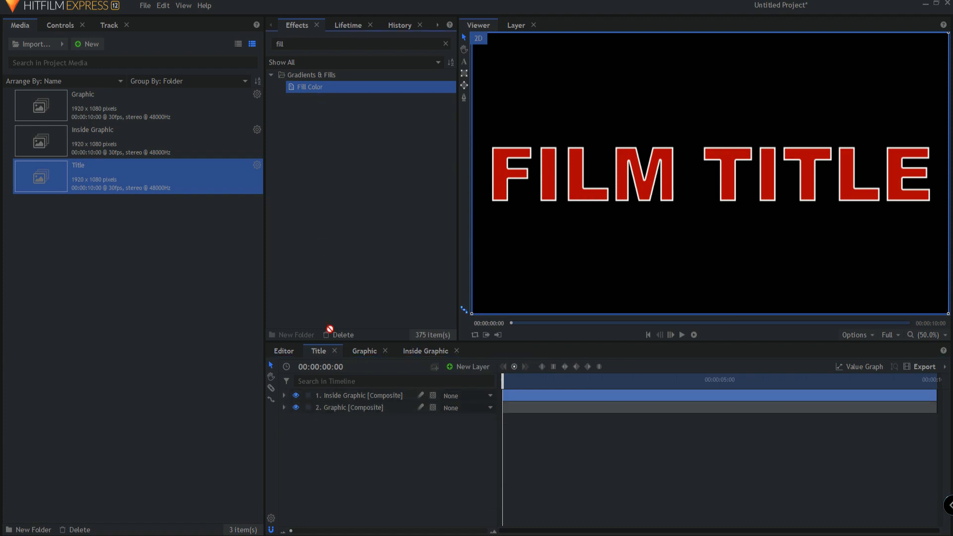
Fill the Graphic layer with a dark gold colour around #93891e.
left_click(284, 407)
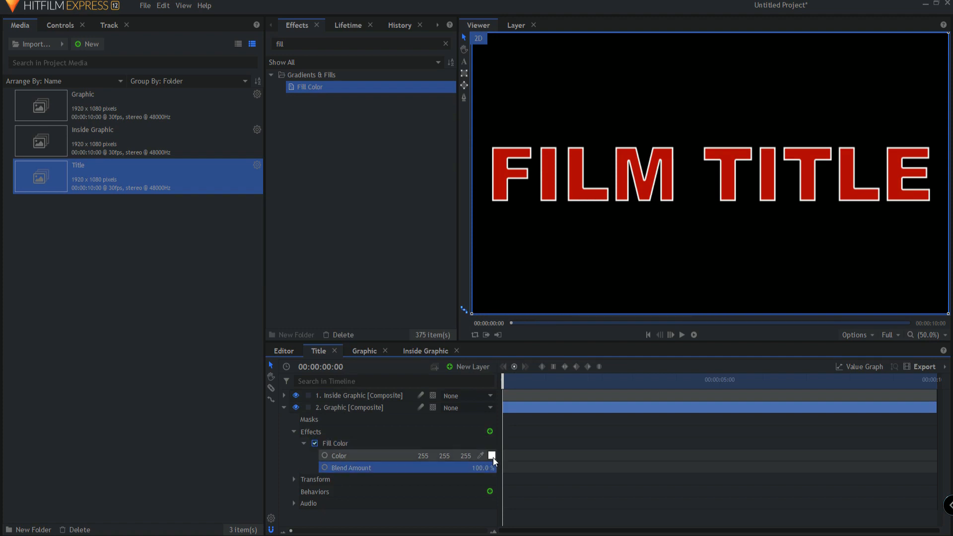
left_click(492, 456)
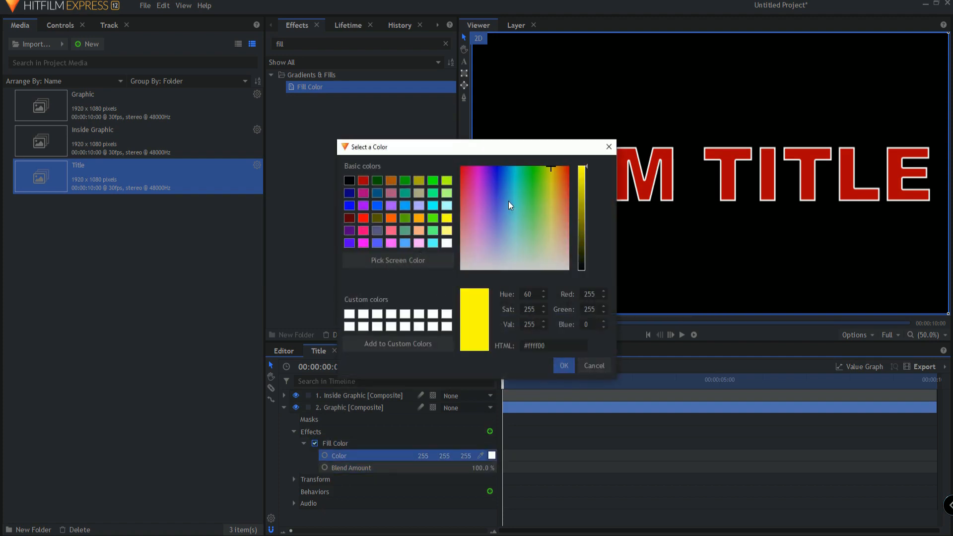
left_click_drag(581, 169, 581, 211)
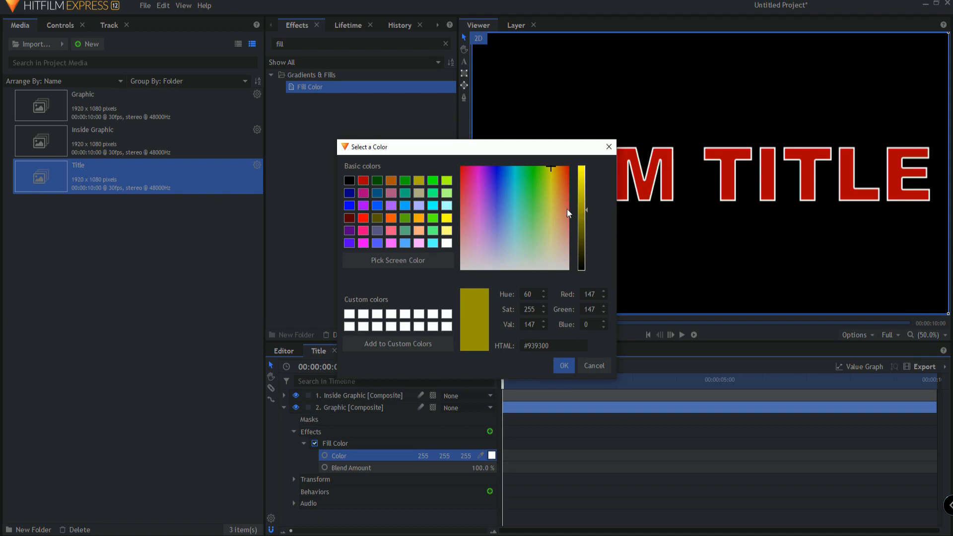
left_click(553, 190)
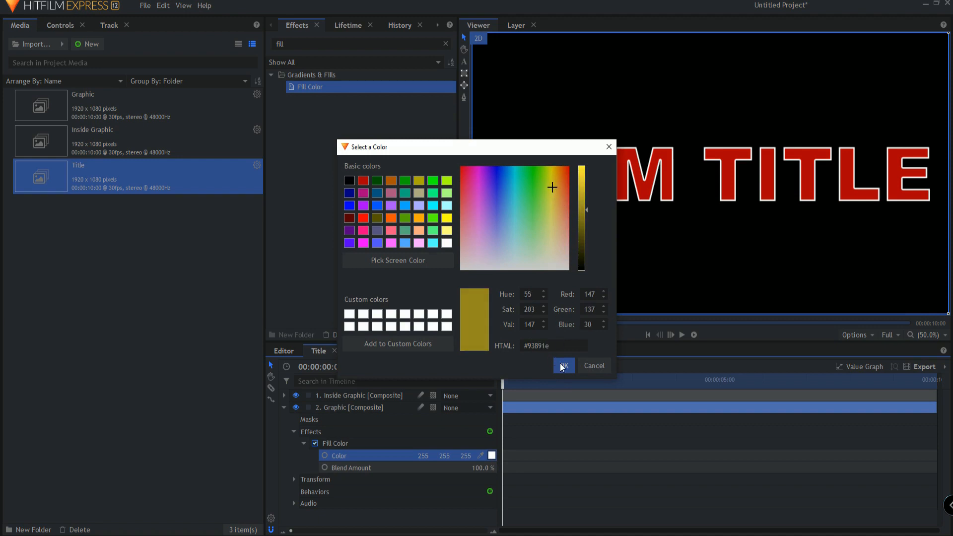
left_click(563, 366)
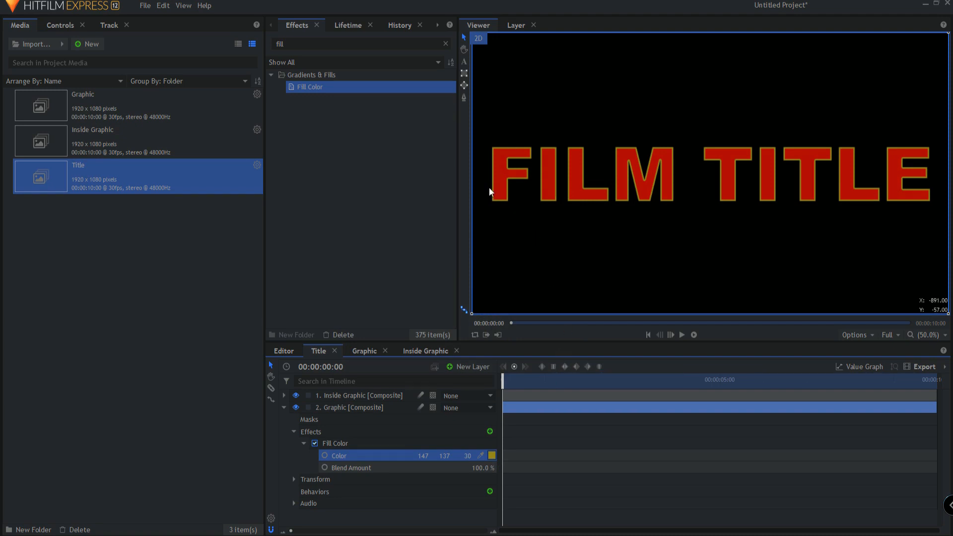
mouse_move(400, 357)
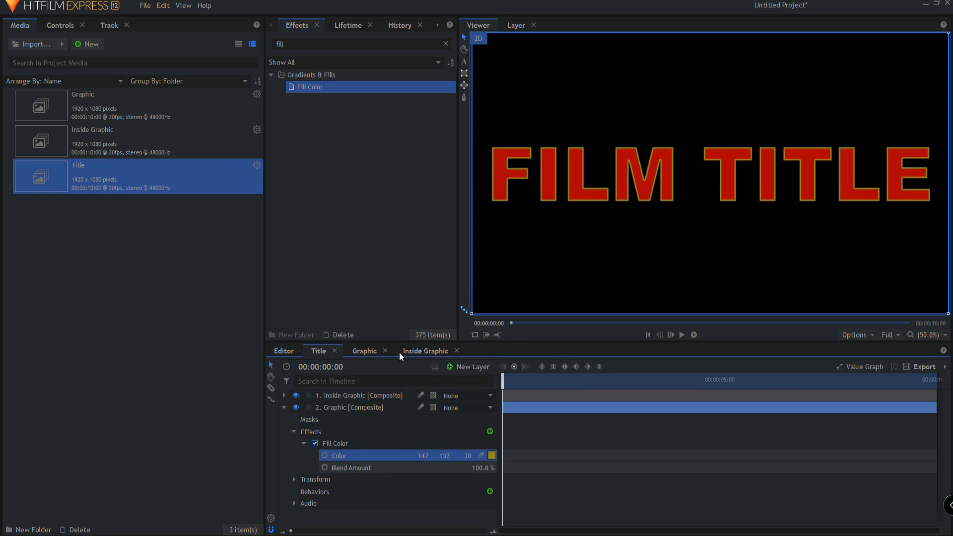
Raise the Inside Graphic Matte Cleaner choke to 11 px and collapse the Graphic layer back in Title.
left_click(426, 351)
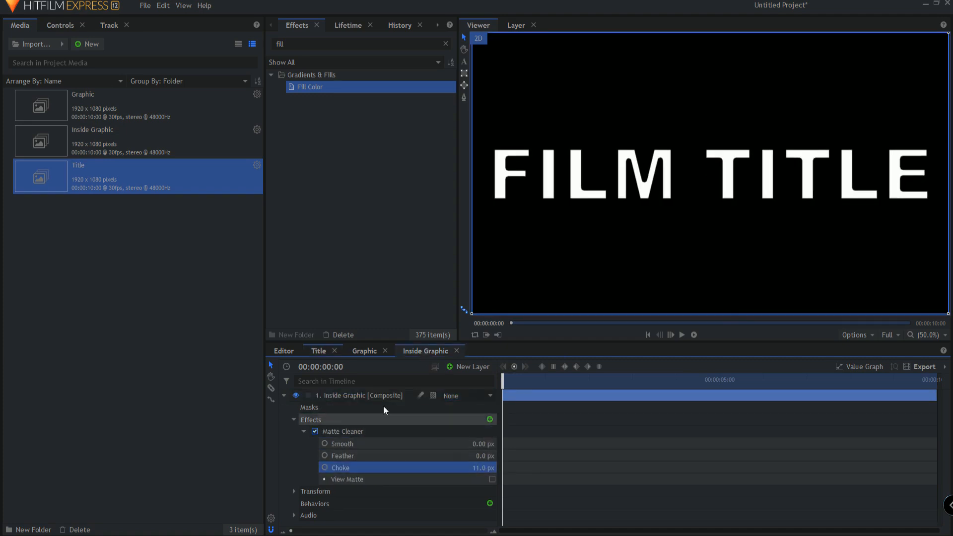
left_click(364, 350)
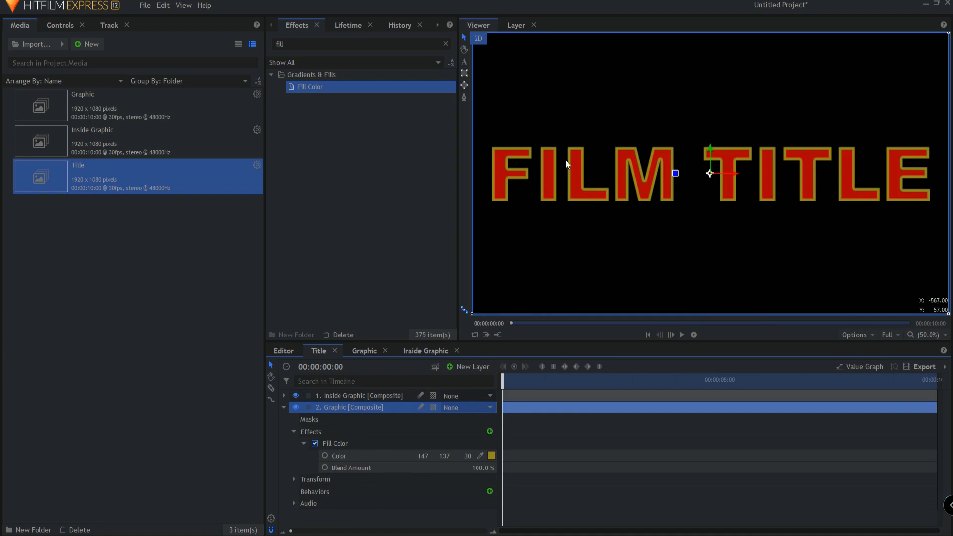
left_click(426, 351)
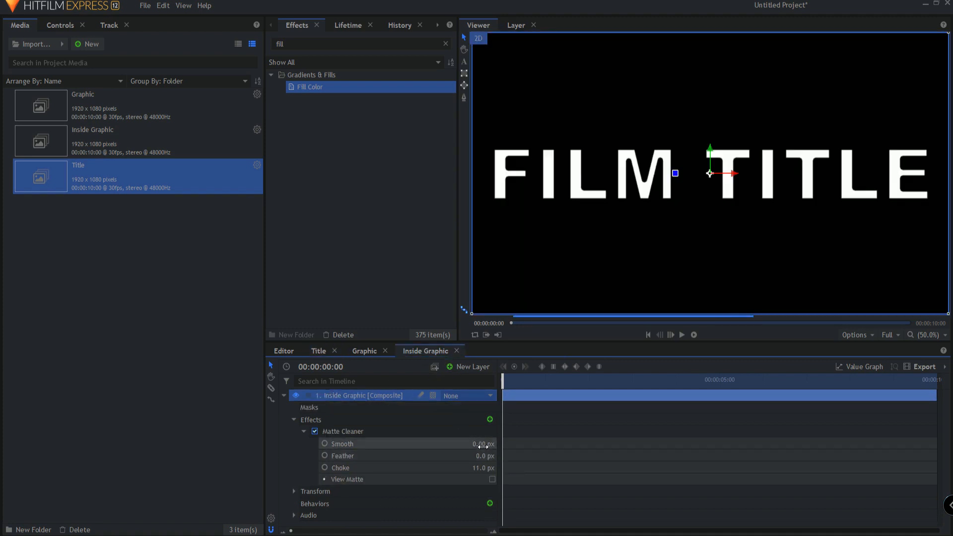
double_click(471, 467)
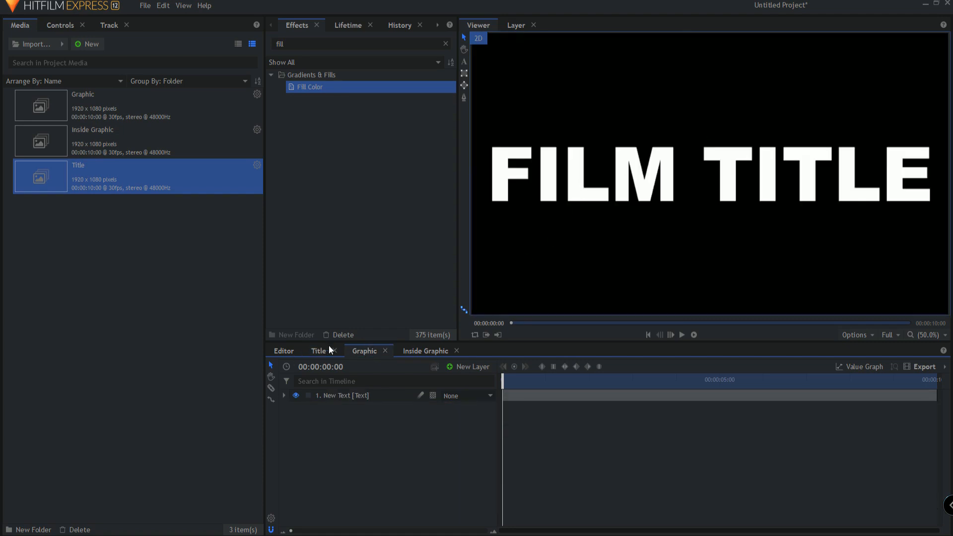
left_click(318, 351)
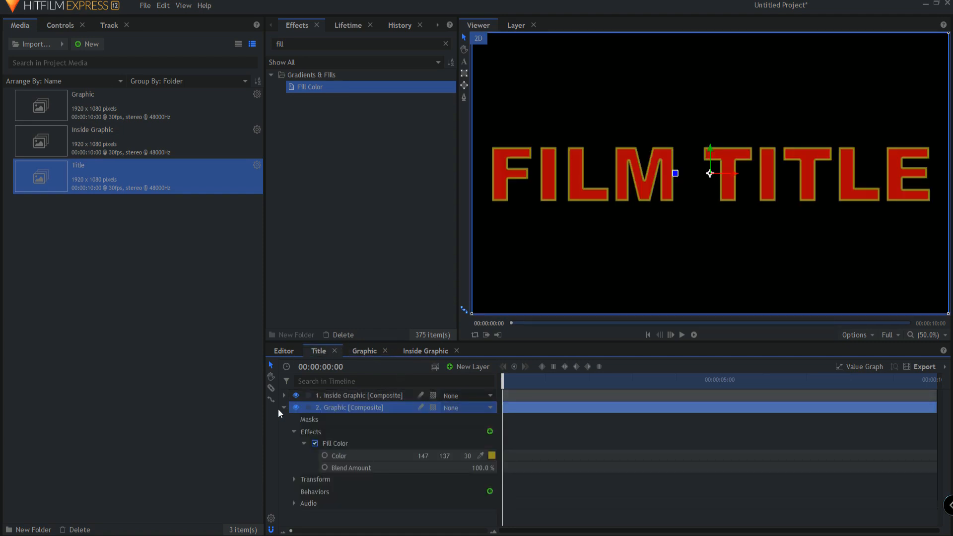
left_click(283, 407)
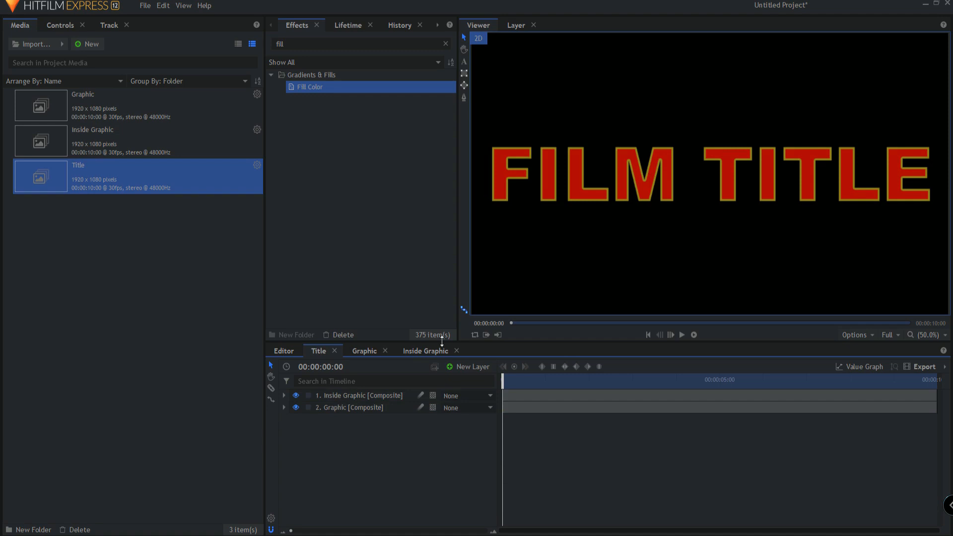
Find the Parallax effect and apply it to the Graphic layer.
left_click(358, 43)
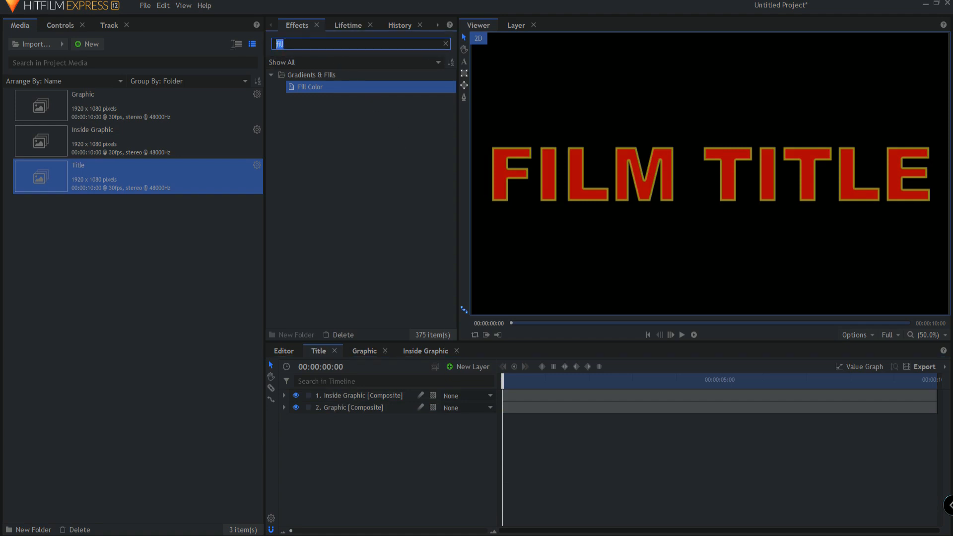
type("para")
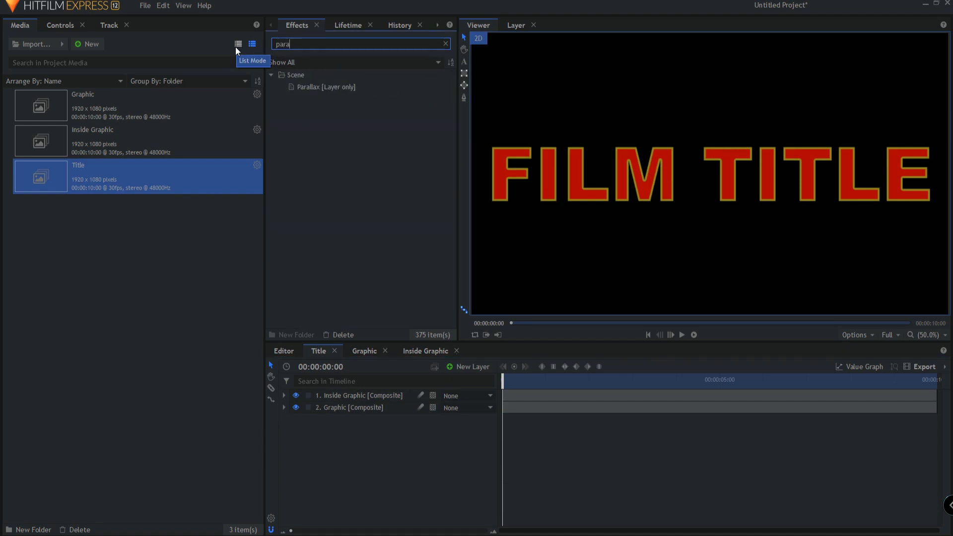
left_click(326, 87)
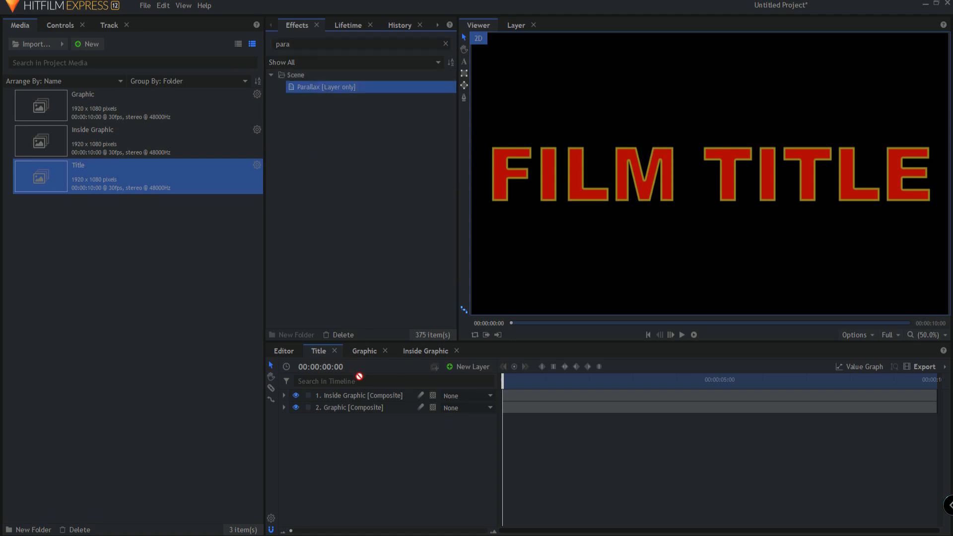
left_click(283, 407)
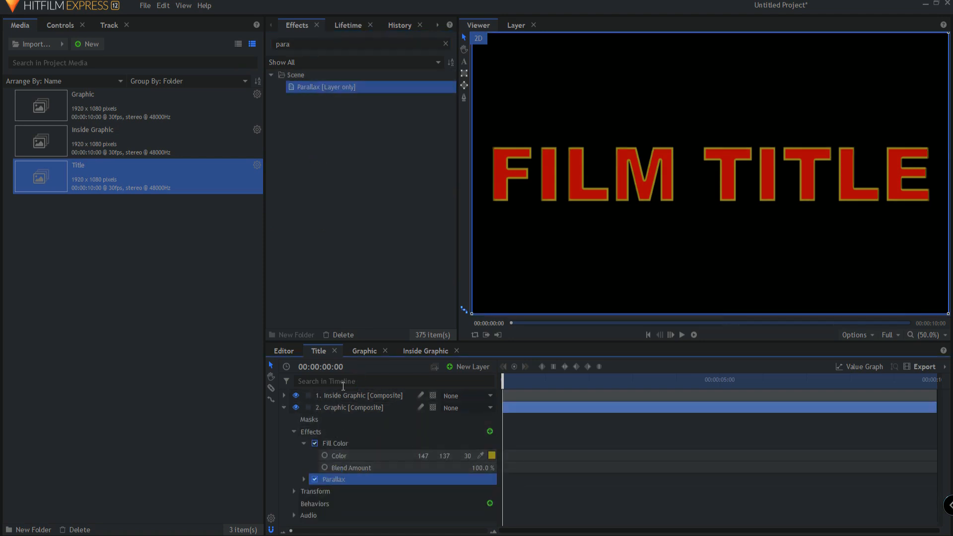
Add a light and camera, set Parallax depth to 15 and copy Parallax onto Inside Graphic.
left_click(473, 367)
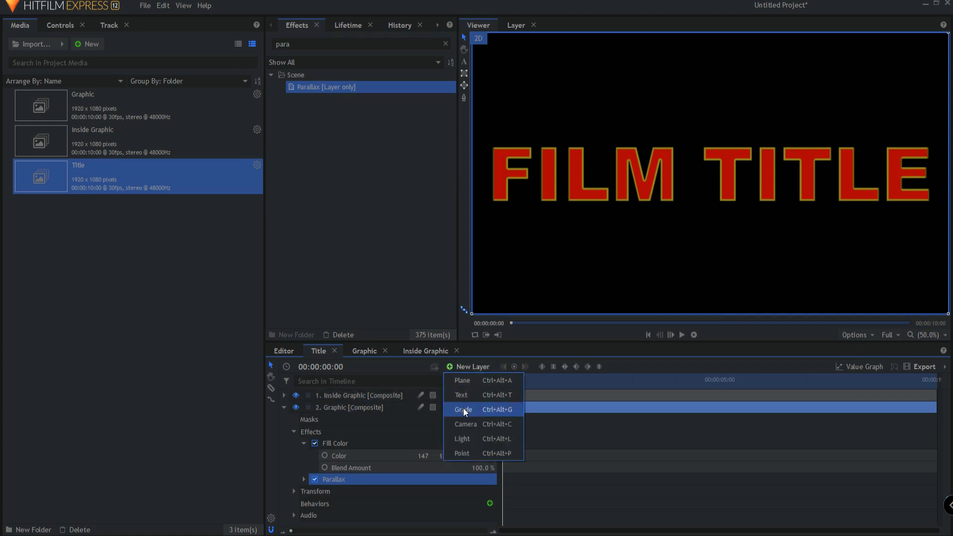
left_click(461, 437)
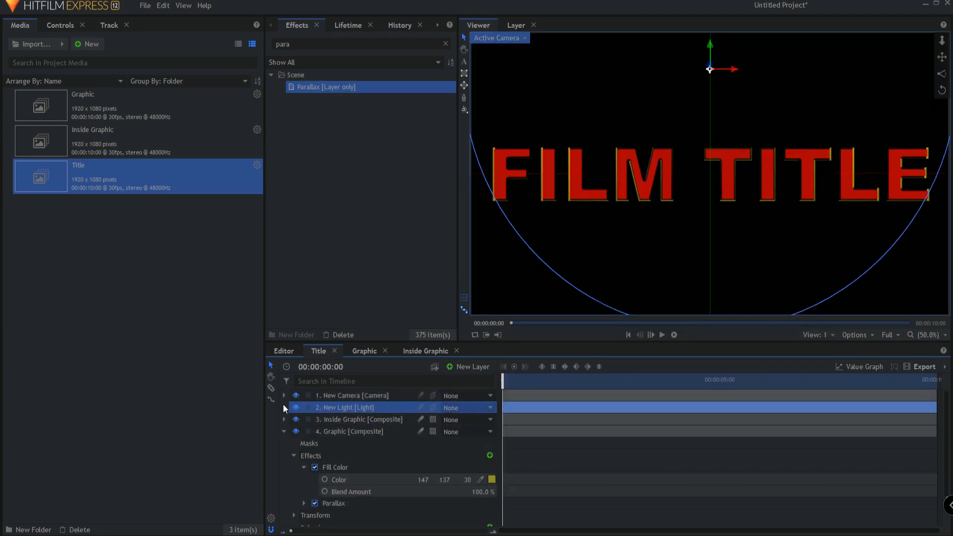
left_click(283, 407)
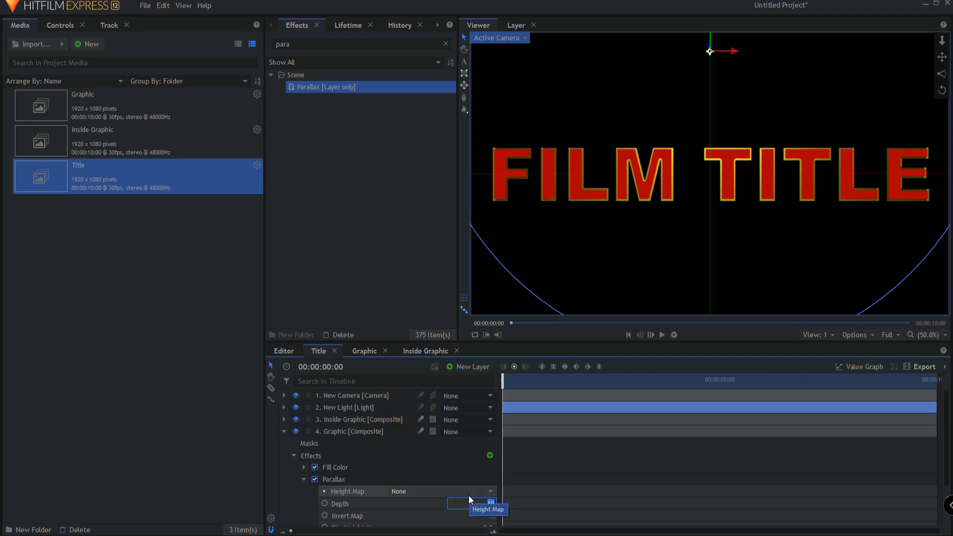
left_click(340, 503)
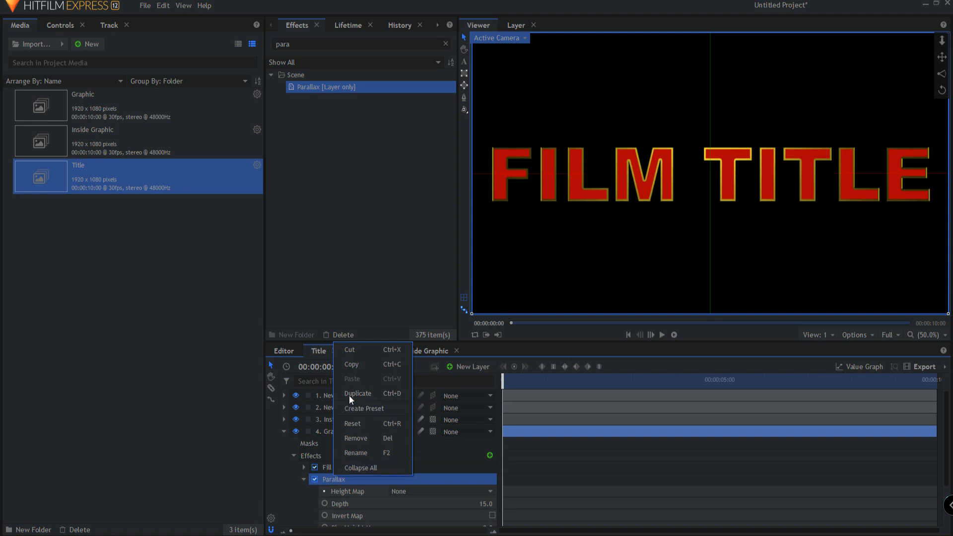
right_click(349, 419)
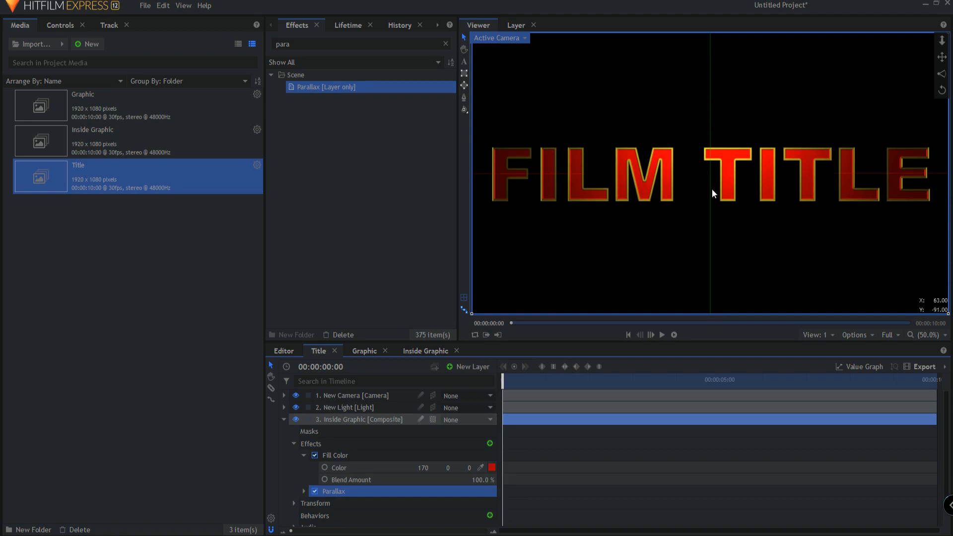
mouse_move(780, 215)
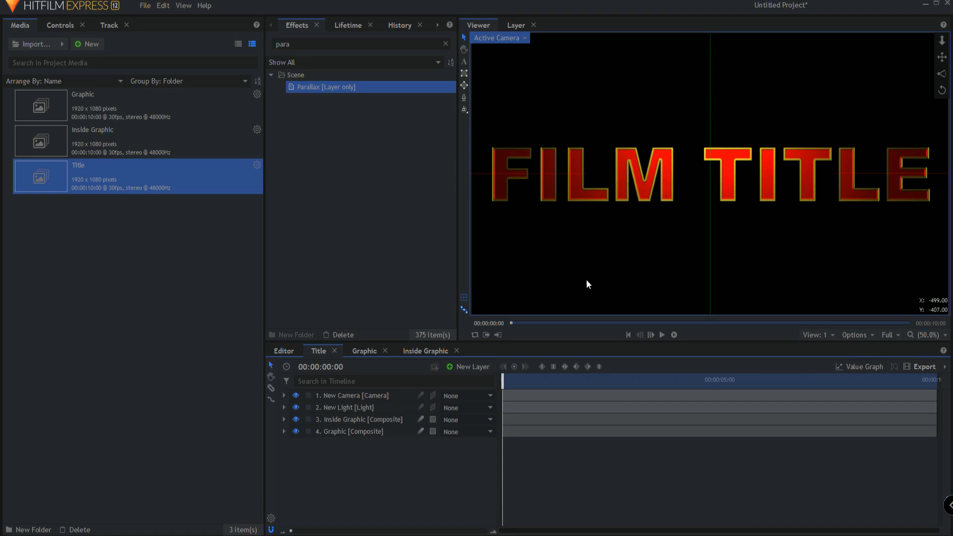
mouse_move(614, 198)
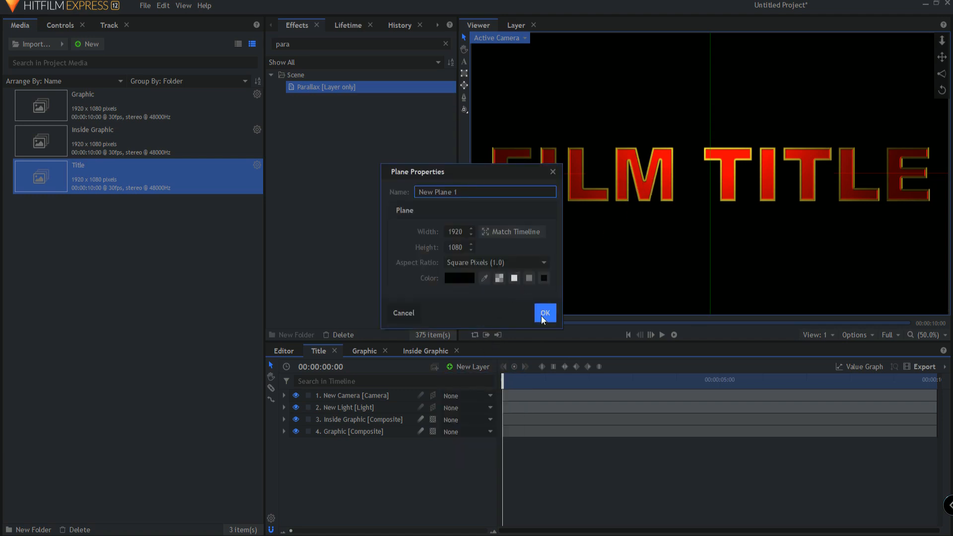
Create a new plane layer and apply a Color Gradient effect to it.
left_click(544, 313)
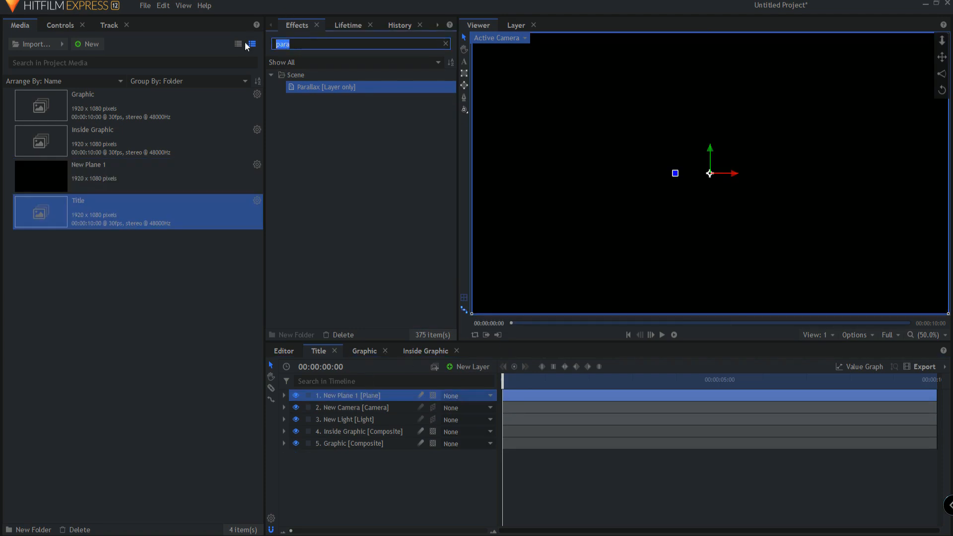
type("grad")
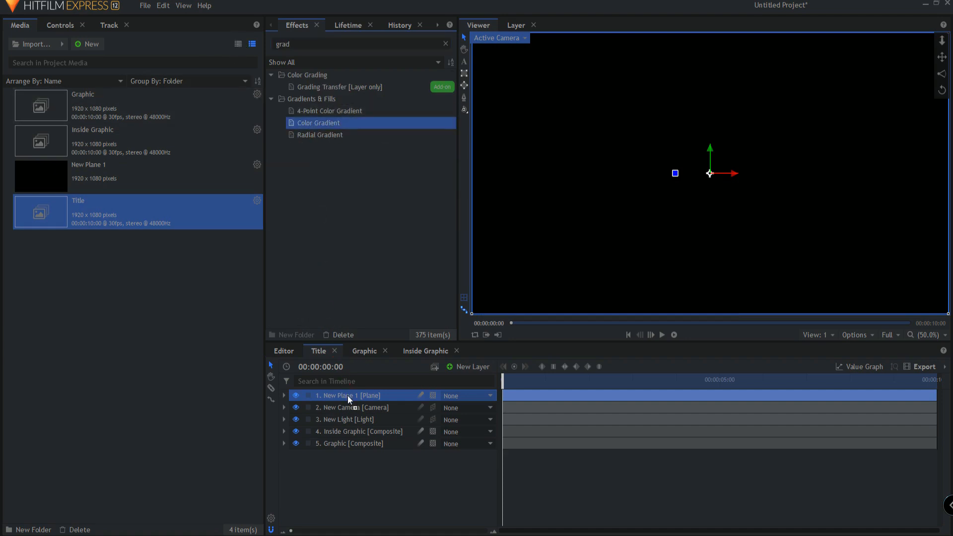
double_click(317, 123)
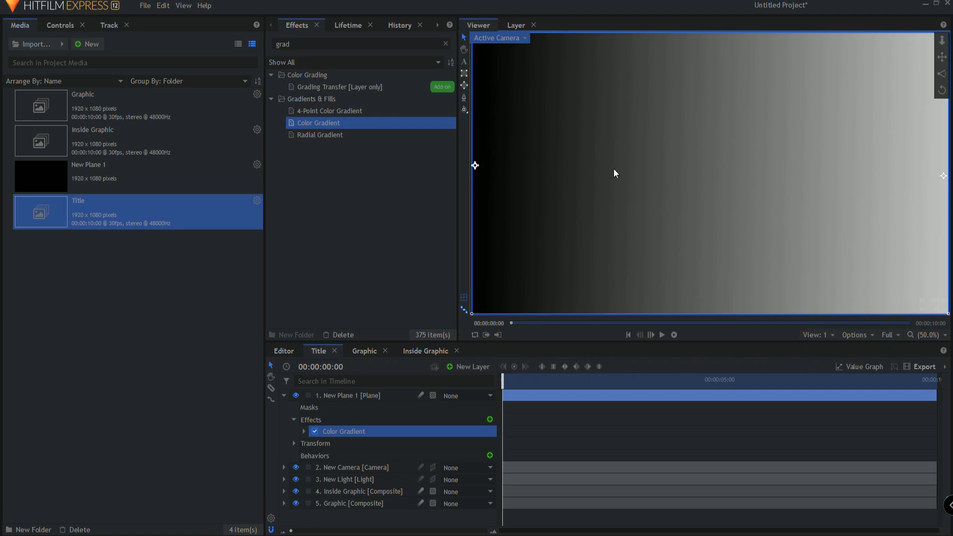
mouse_move(491, 170)
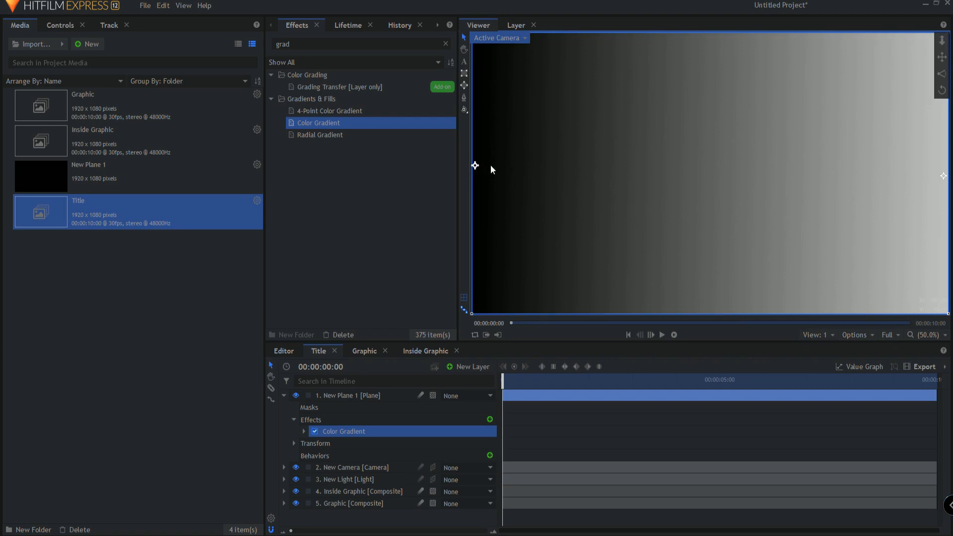
Apply Insect Vision to the plane for a honeycomb pattern, toggling the gradient to compare.
left_click(358, 44)
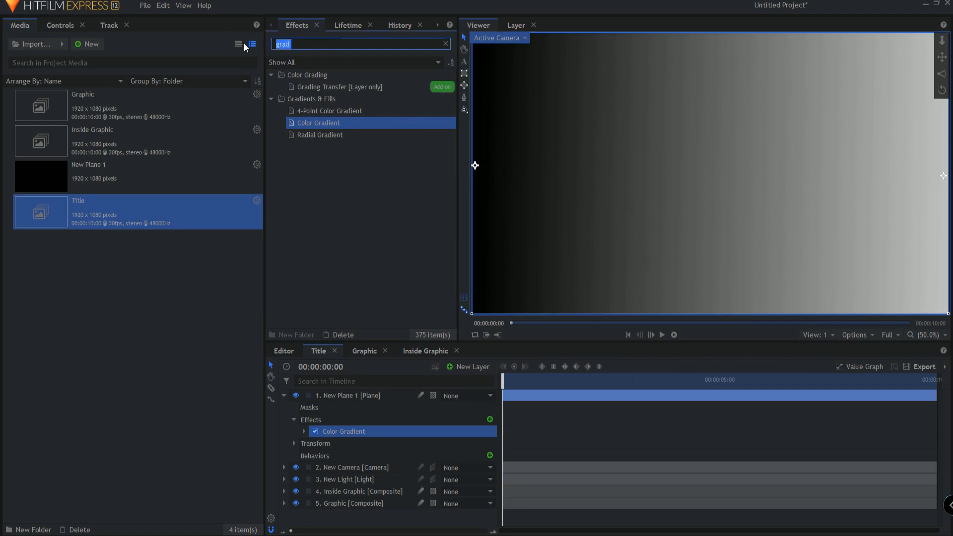
type("insect")
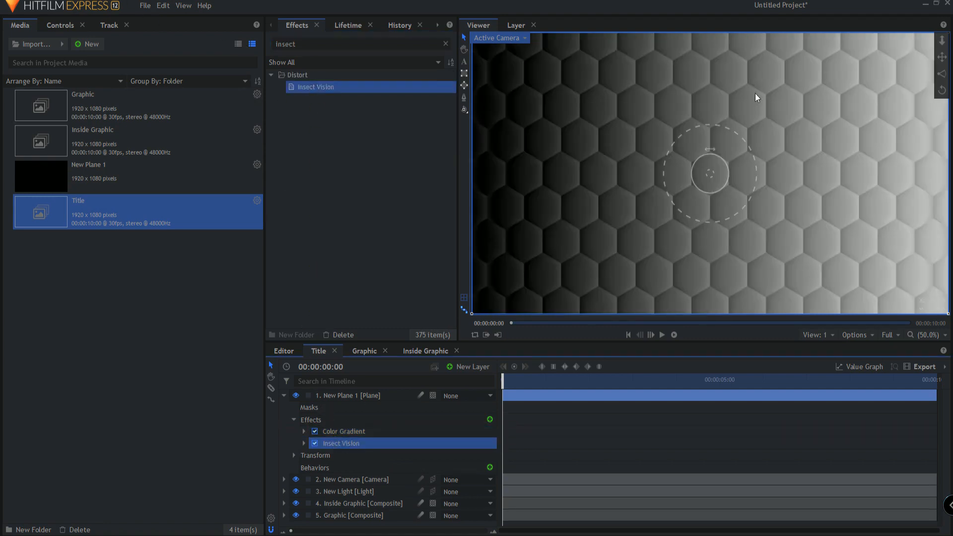
left_click(315, 431)
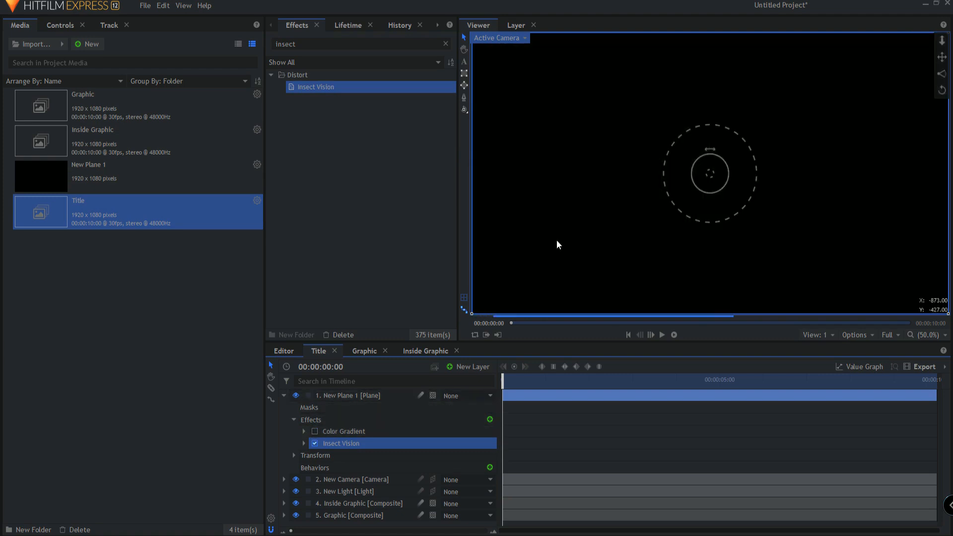
left_click(314, 431)
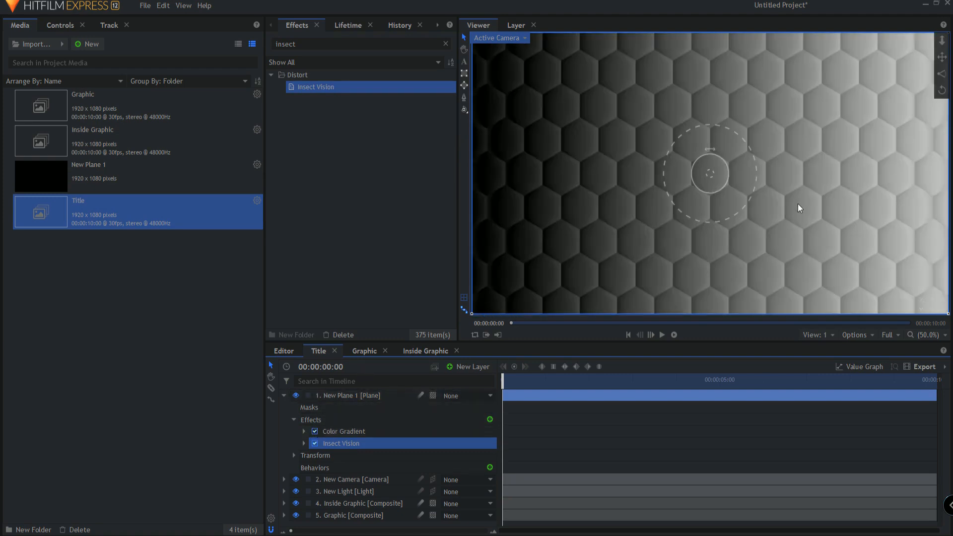
mouse_move(765, 264)
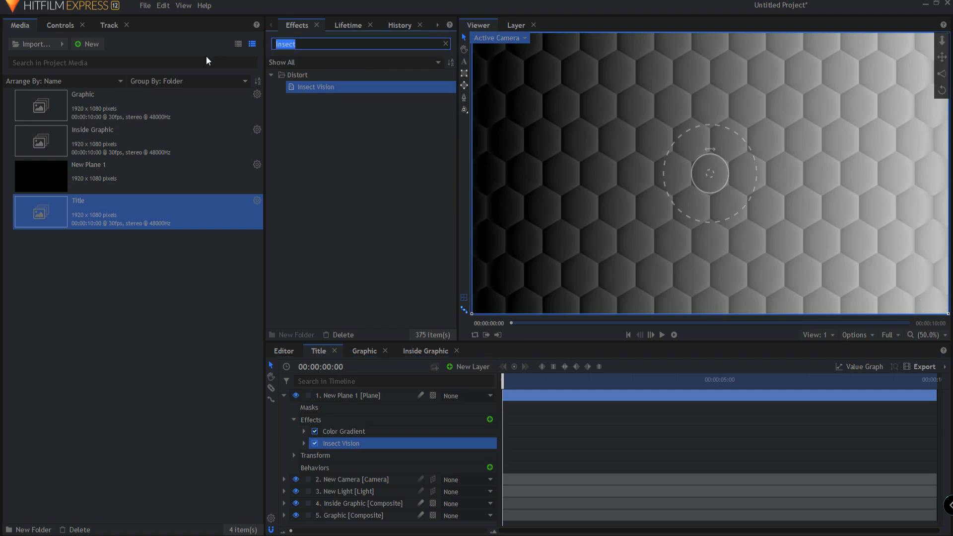
Apply Find Edges to New Plane 1 and scale the plane to 117%.
type("edg")
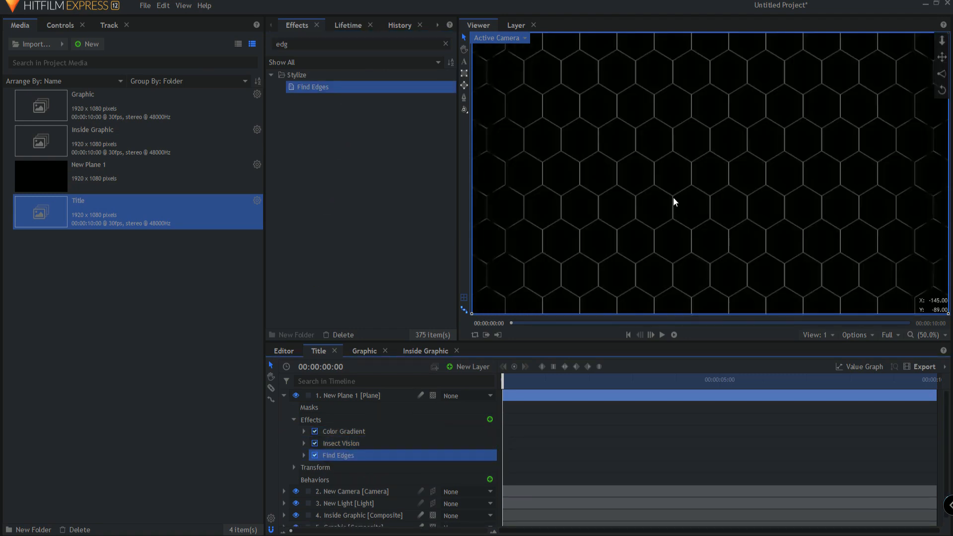
mouse_move(910, 61)
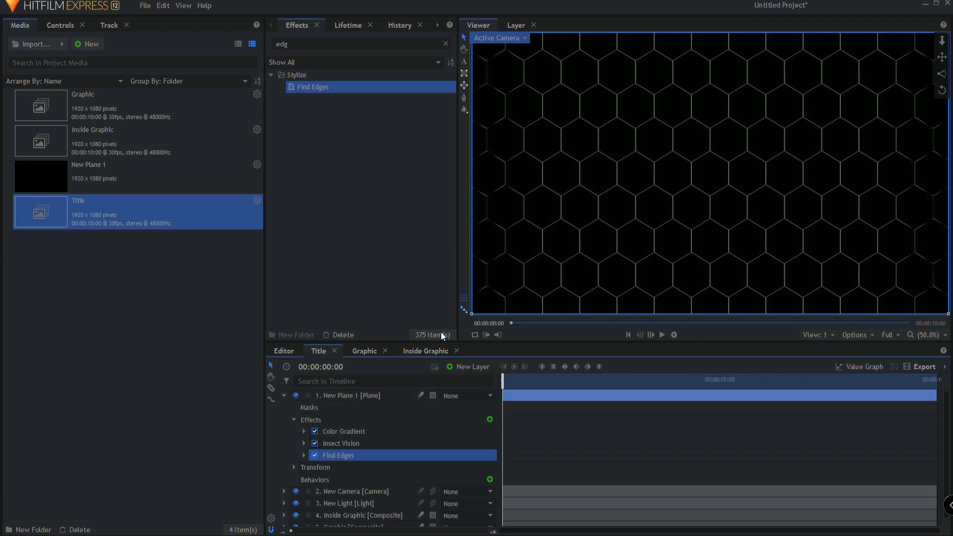
left_click(294, 468)
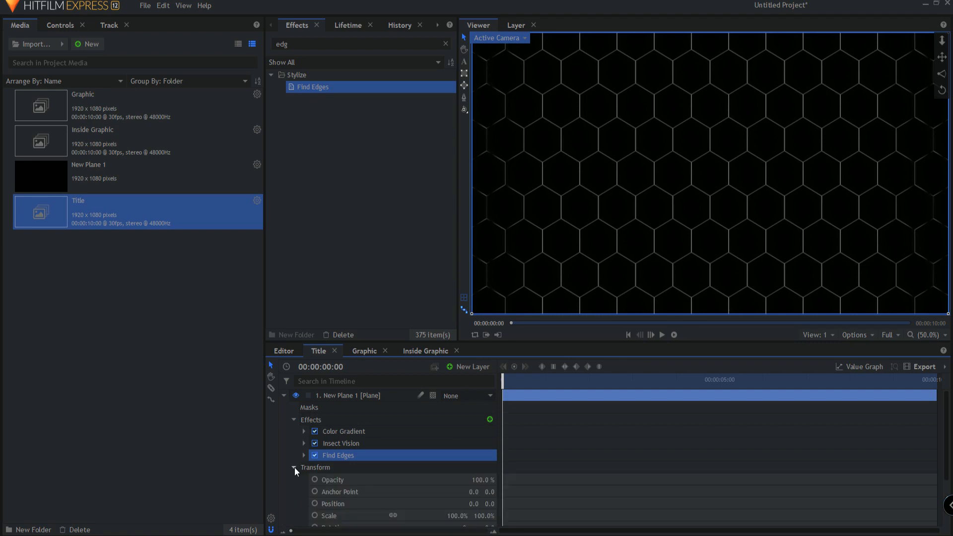
scroll("down", 3)
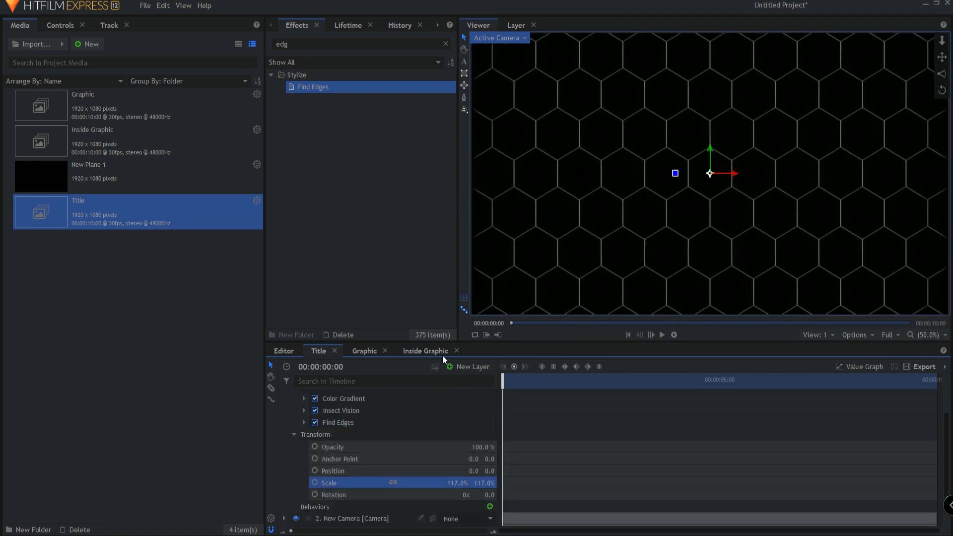
left_click(304, 423)
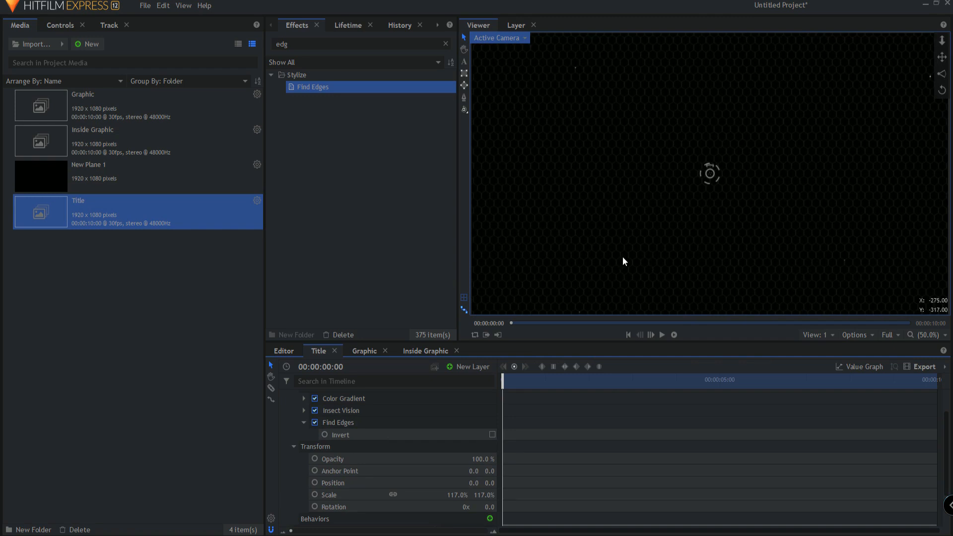
Apply Threshold at 4.0% so the hexagon edges become crisp white lines on black.
left_click(303, 423)
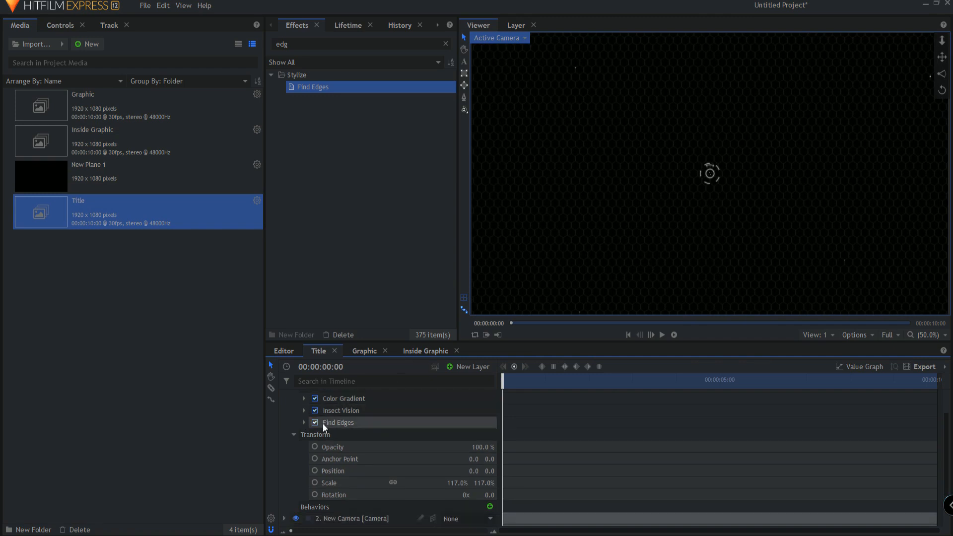
left_click(361, 43)
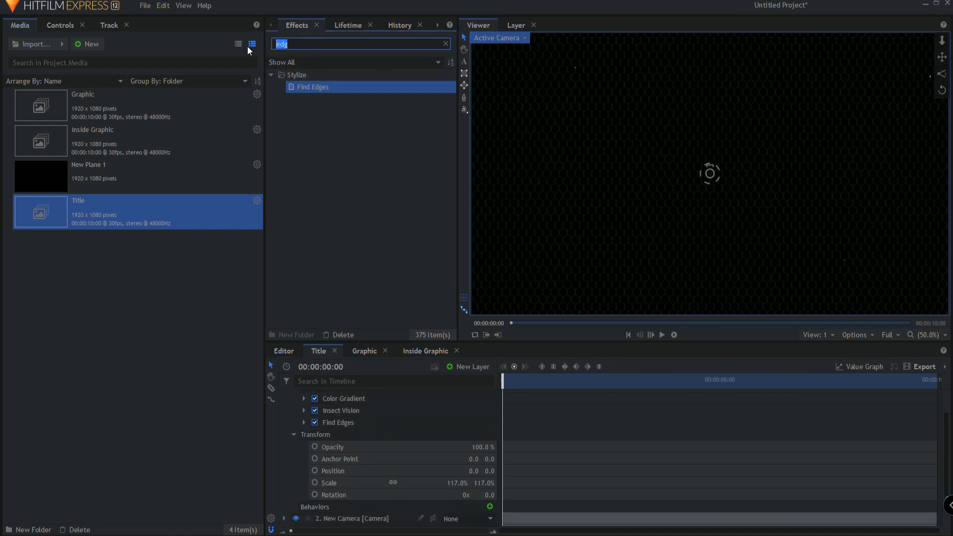
type("thre")
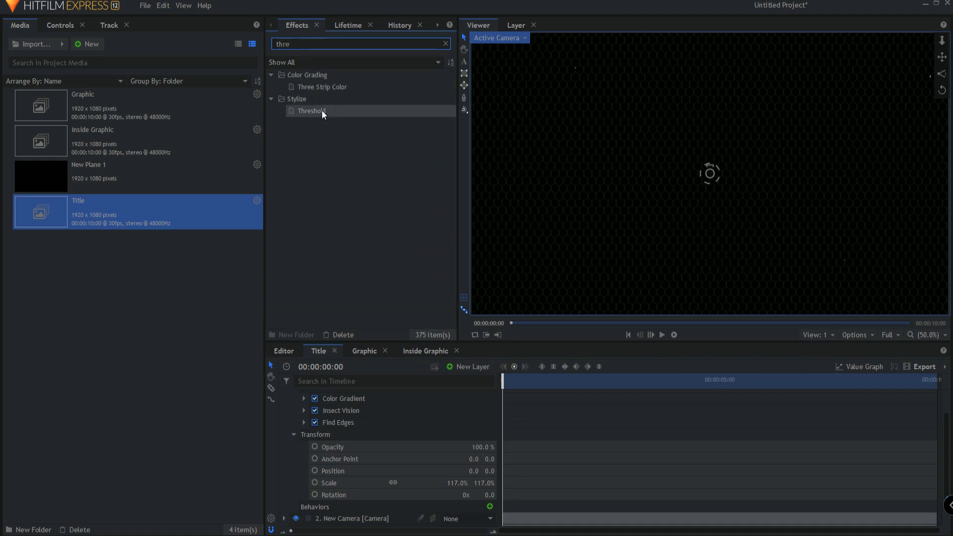
double_click(310, 110)
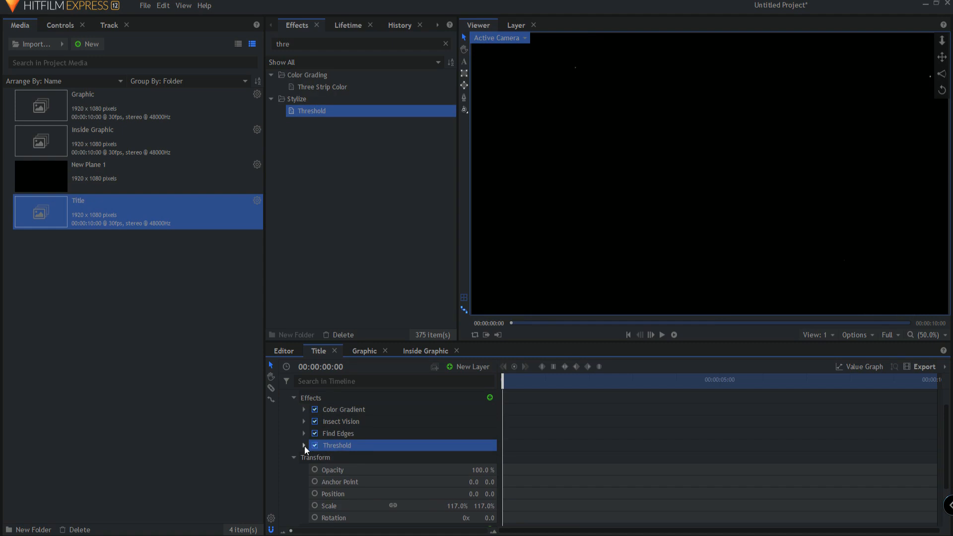
left_click(304, 445)
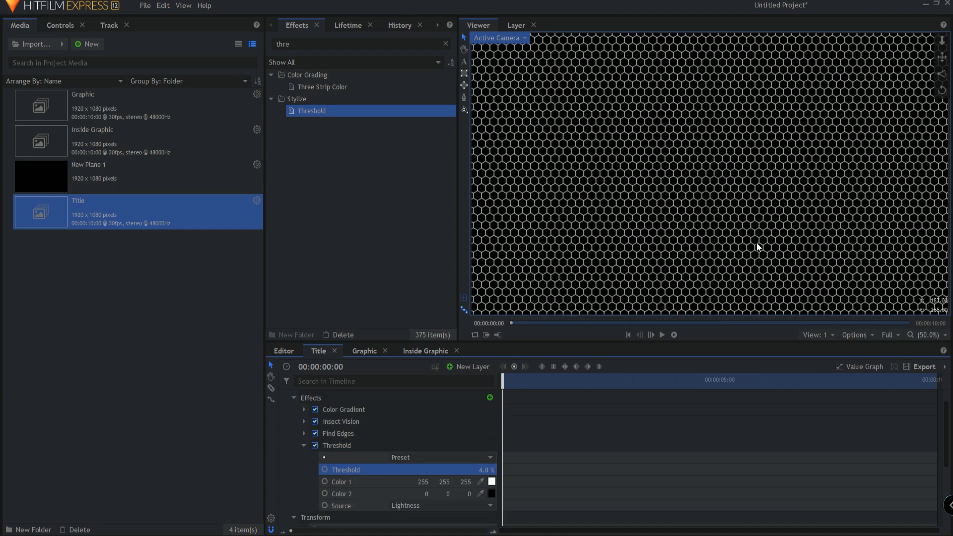
mouse_move(613, 285)
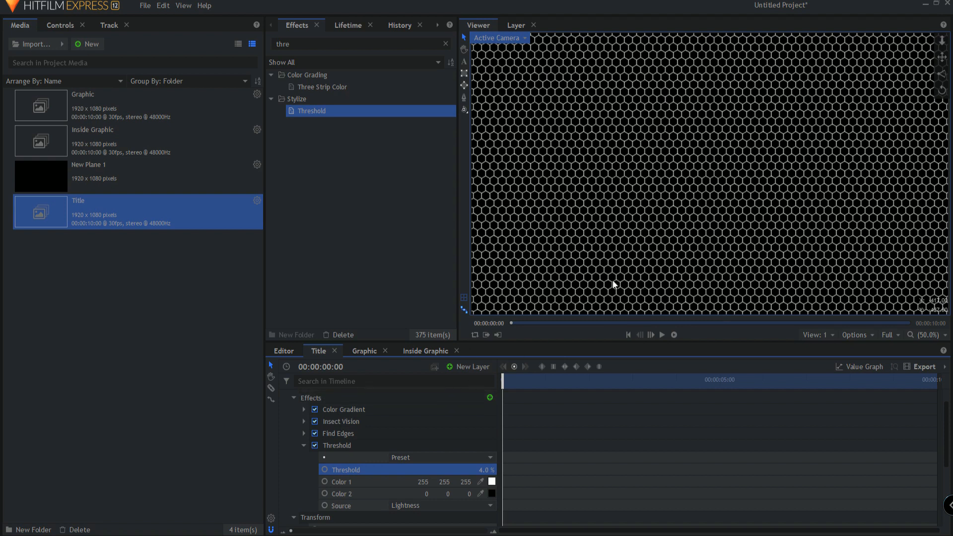
left_click(304, 444)
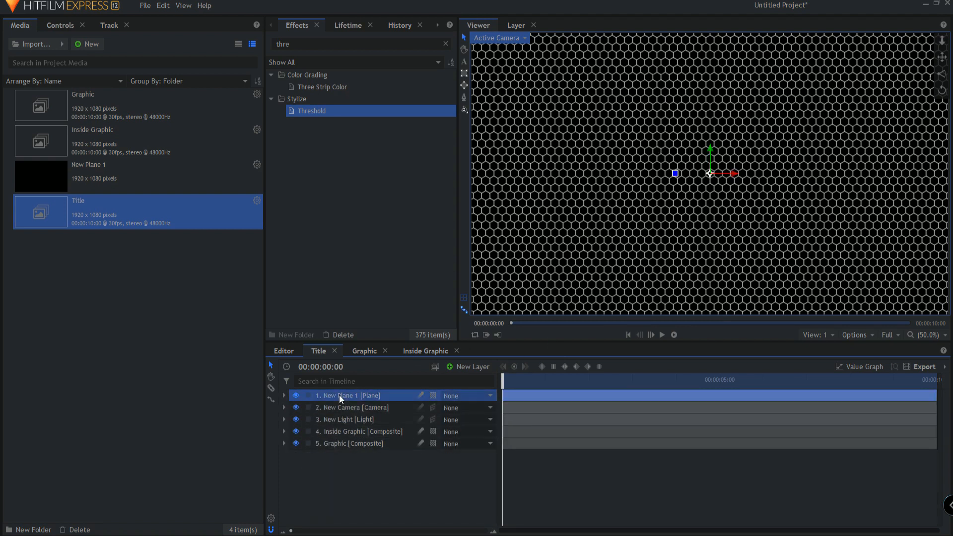
Rename the plane Honeycomb and make it a composite shot using Current Timeline and Move with Layer.
double_click(341, 395)
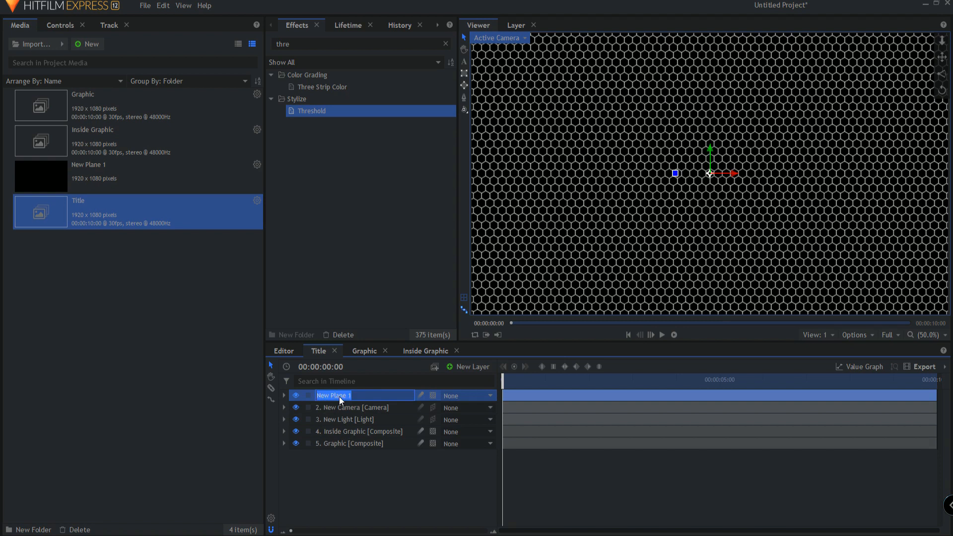
type("Honeycomb")
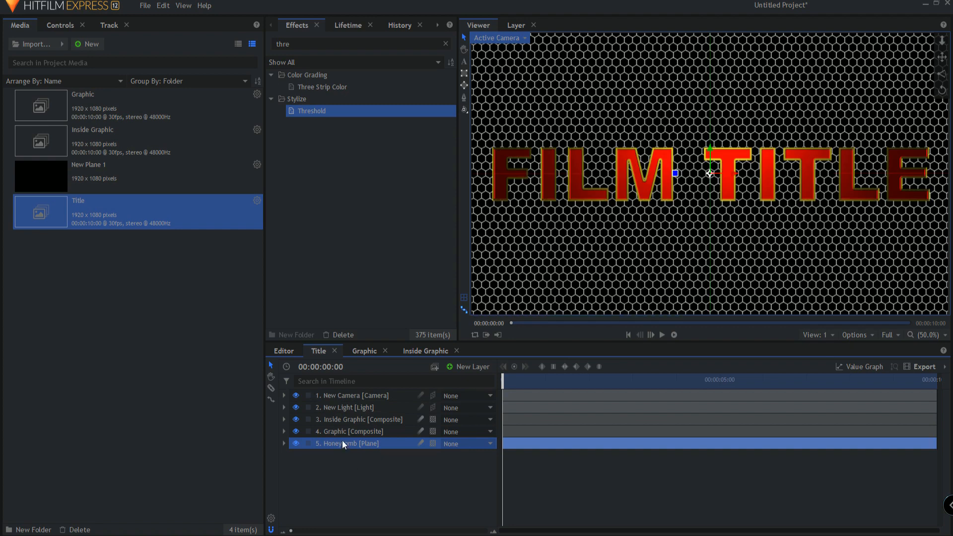
right_click(345, 443)
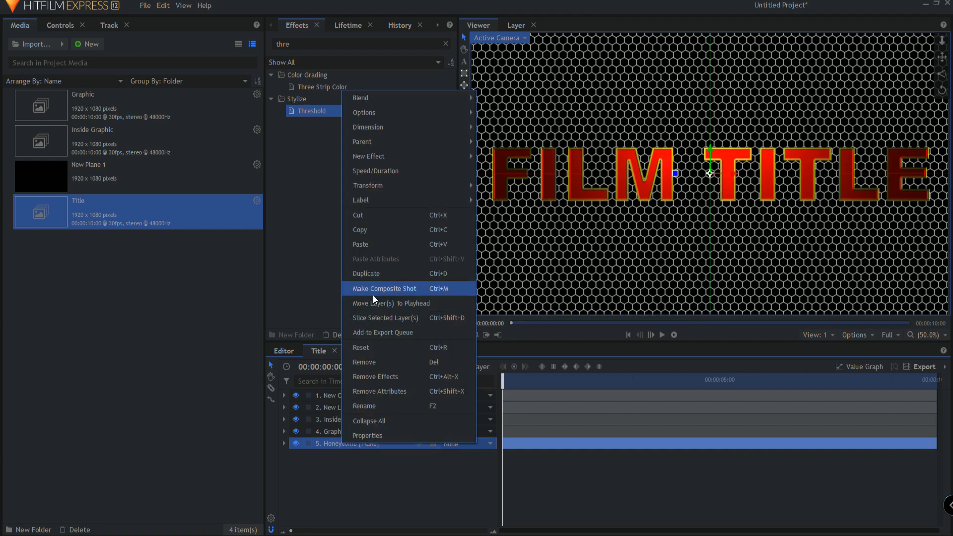
left_click(384, 287)
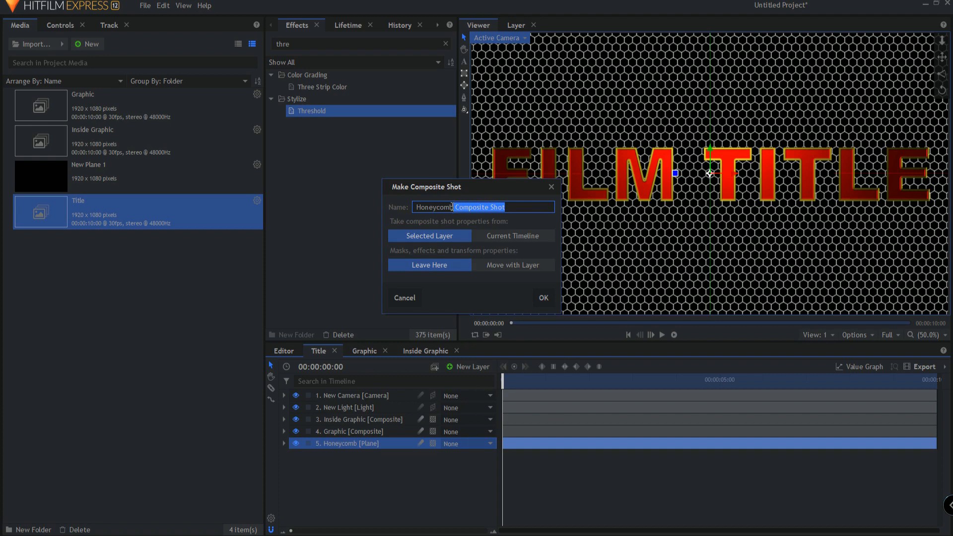
left_click(512, 237)
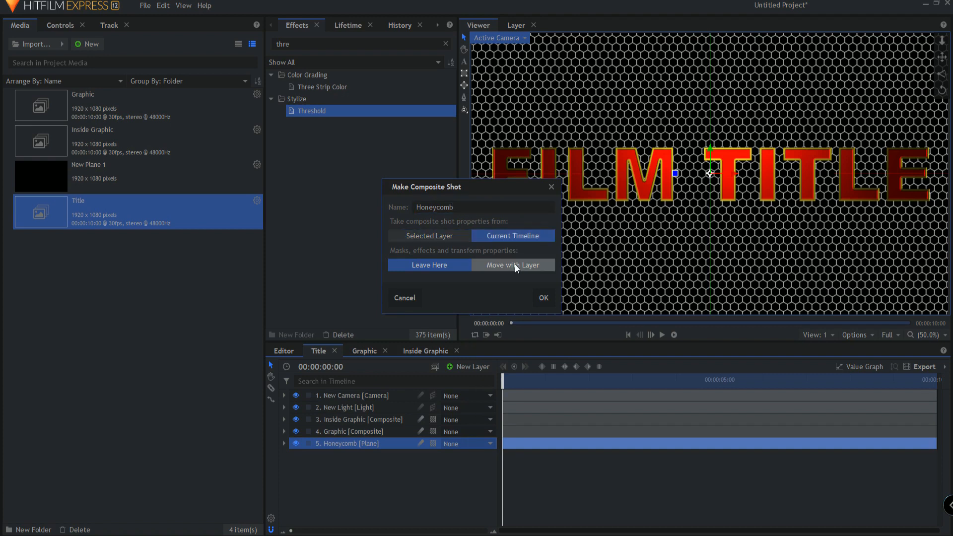
left_click(542, 298)
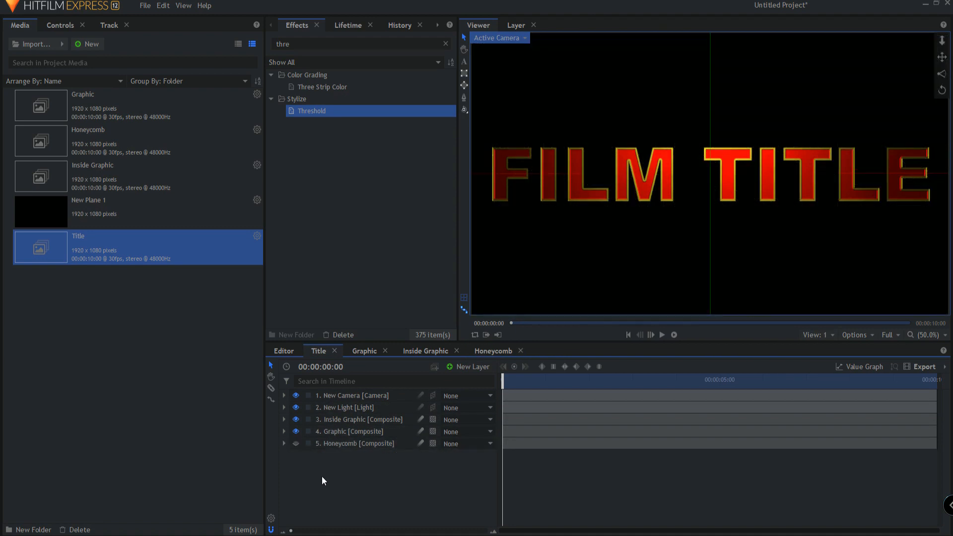
Add a second Parallax to Inside Graphic with Honeycomb as height map and adjust its Depth.
left_click(296, 444)
type("p")
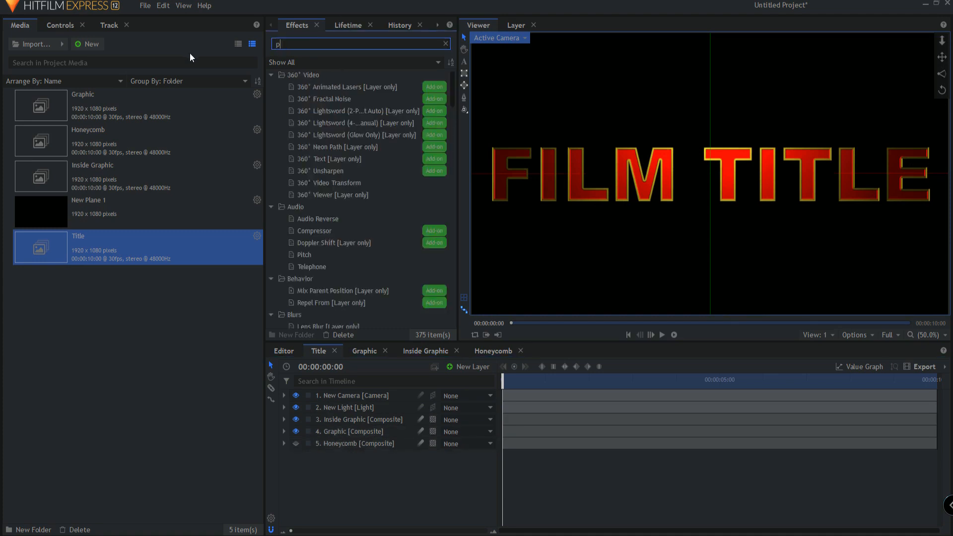
type("ara")
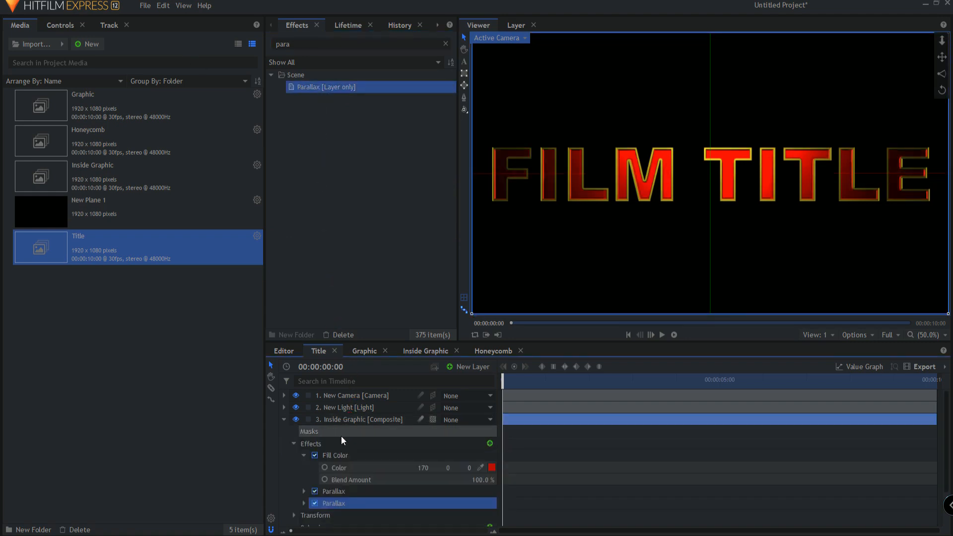
left_click(304, 455)
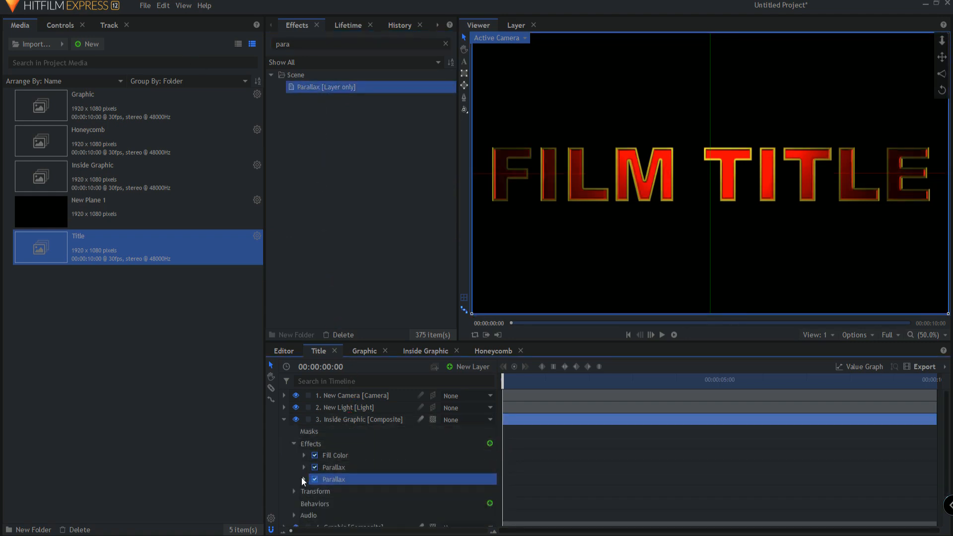
left_click(304, 478)
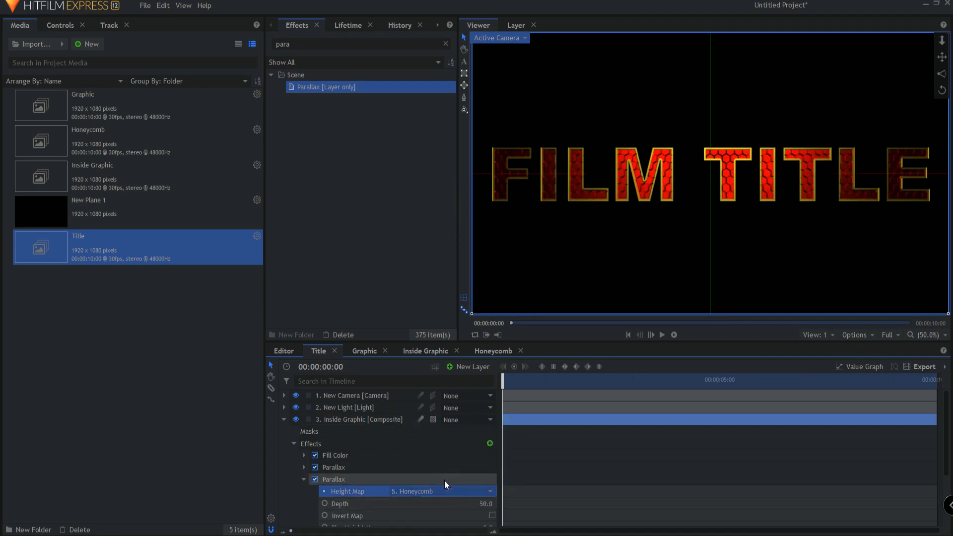
double_click(484, 504)
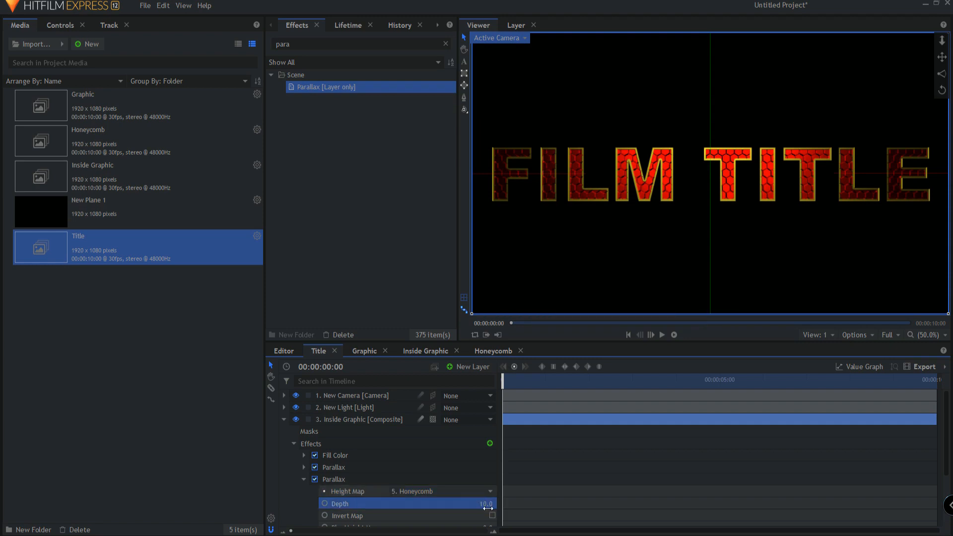
left_click_drag(487, 503, 481, 503)
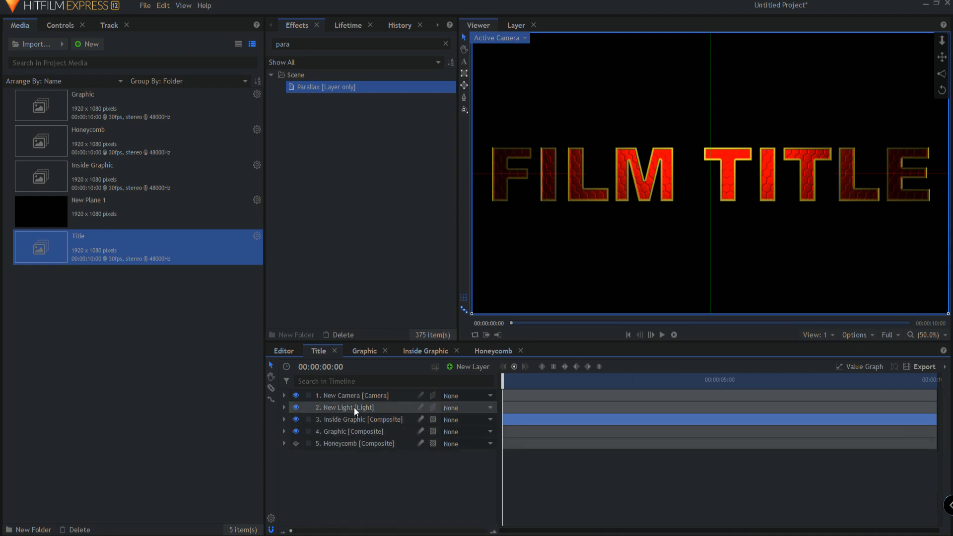
Duplicate the New Light layer to create New Light[2].
left_click(344, 407)
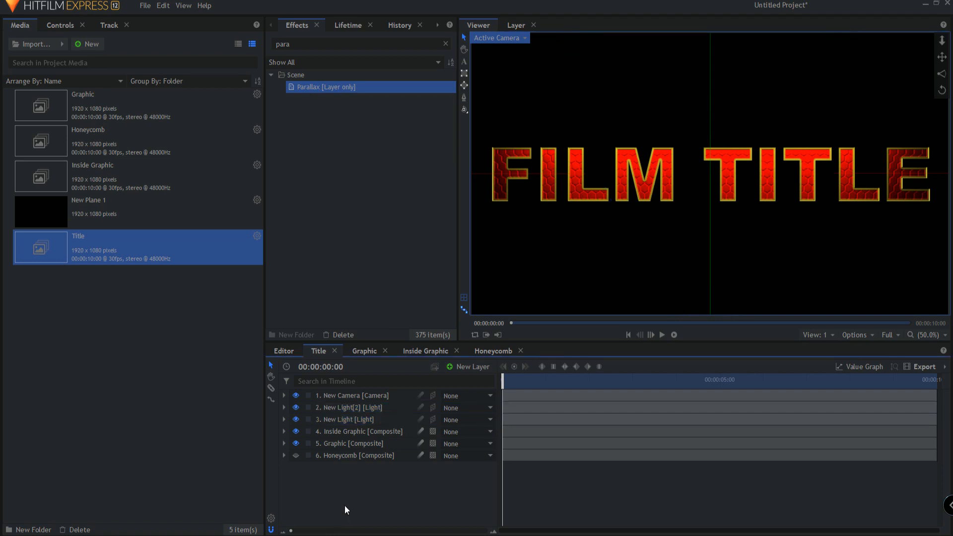
mouse_move(394, 278)
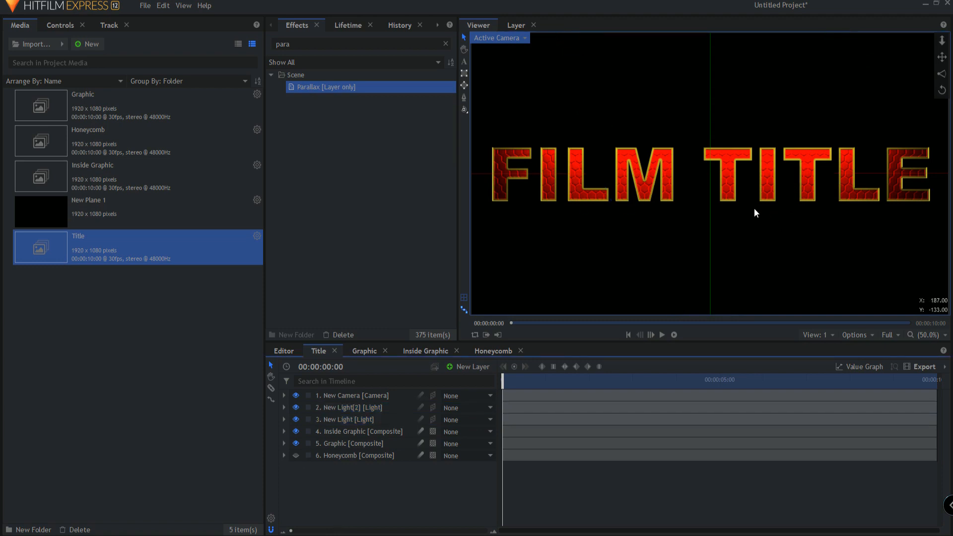
mouse_move(844, 197)
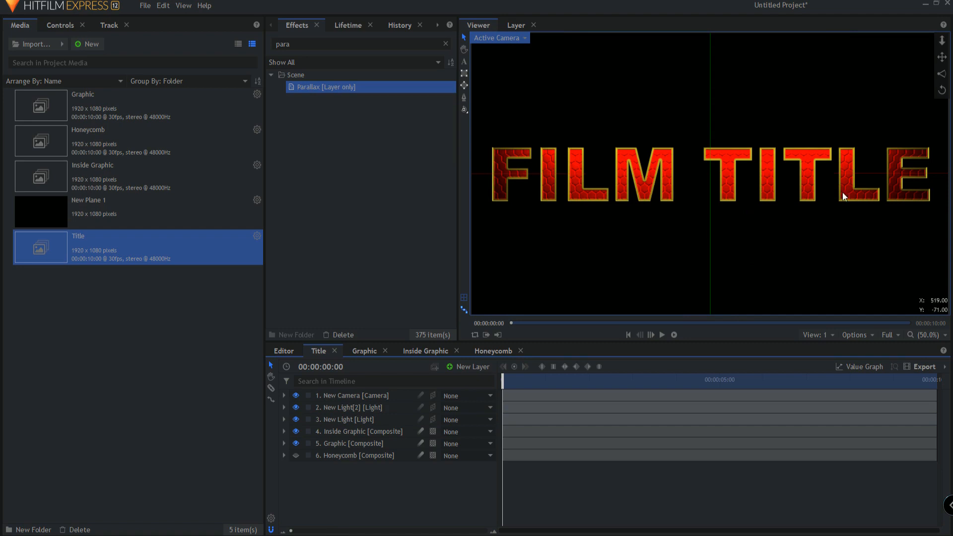
mouse_move(558, 237)
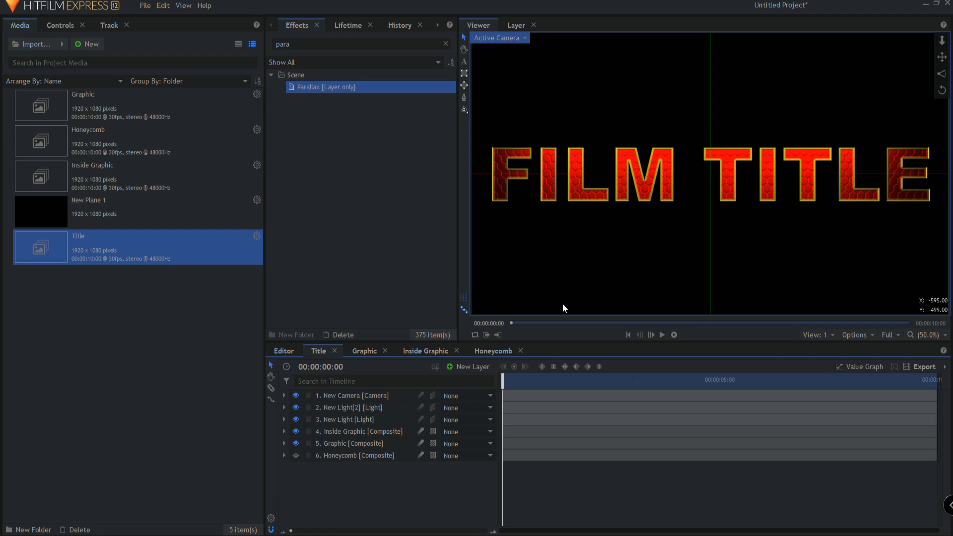
left_click(471, 366)
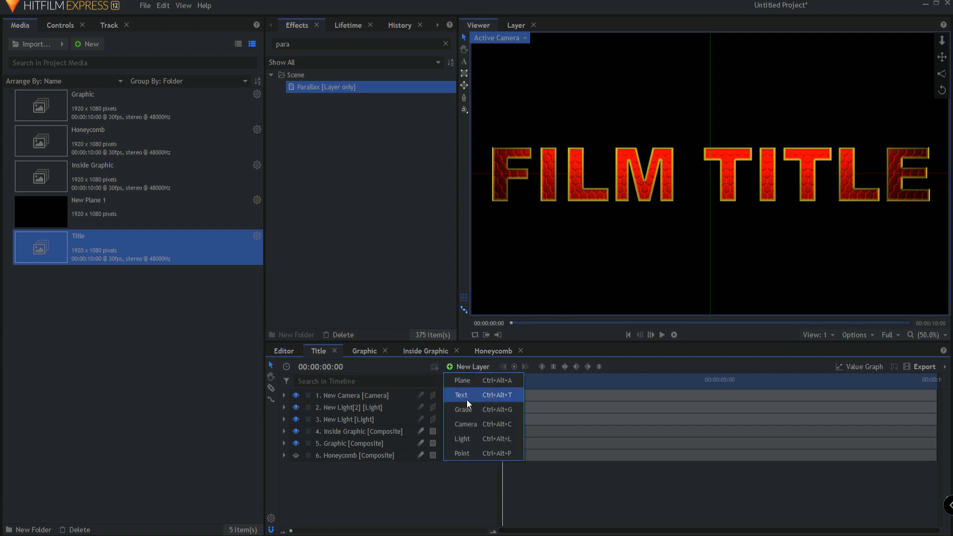
Add a Grade layer with Light Flares, full-size hotspot and flare Scale reduced to 37 px.
left_click(463, 409)
type("f")
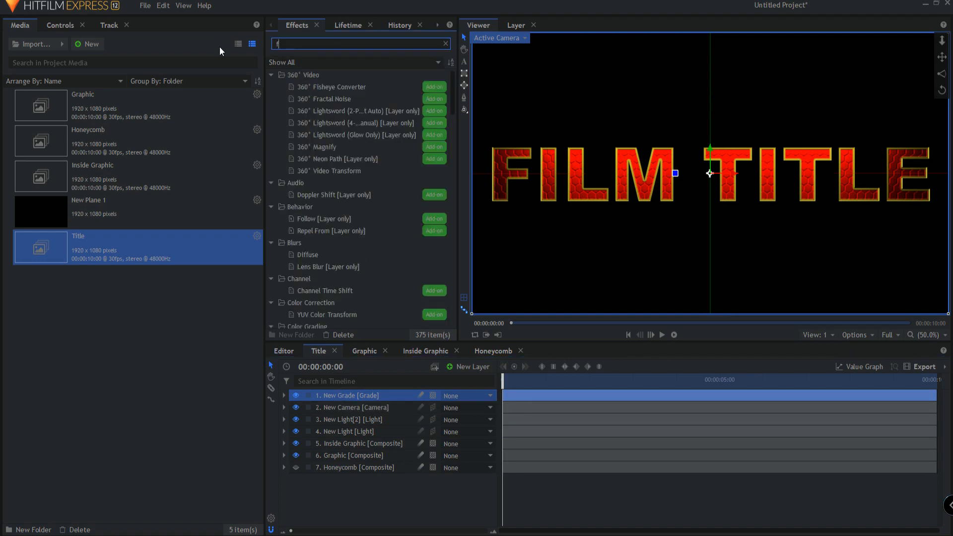
type("lar")
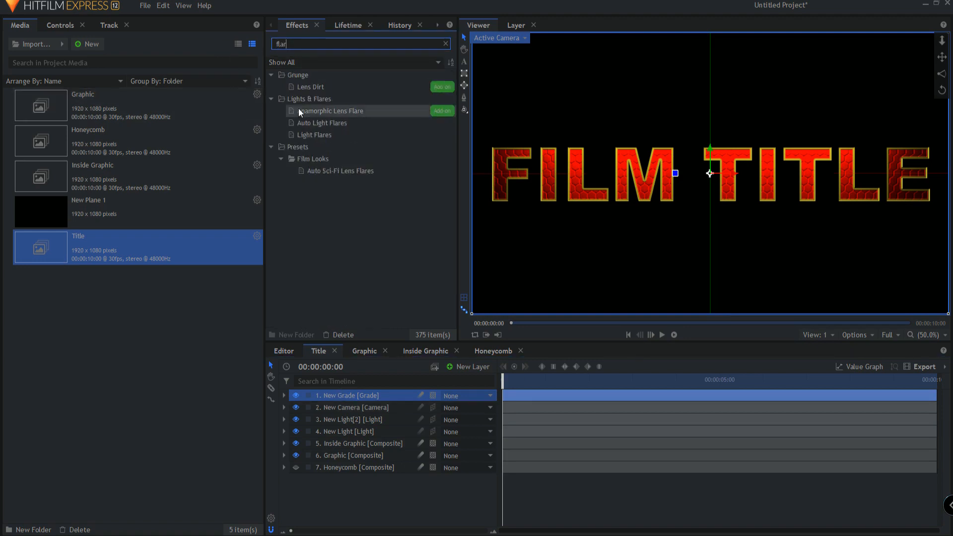
double_click(315, 134)
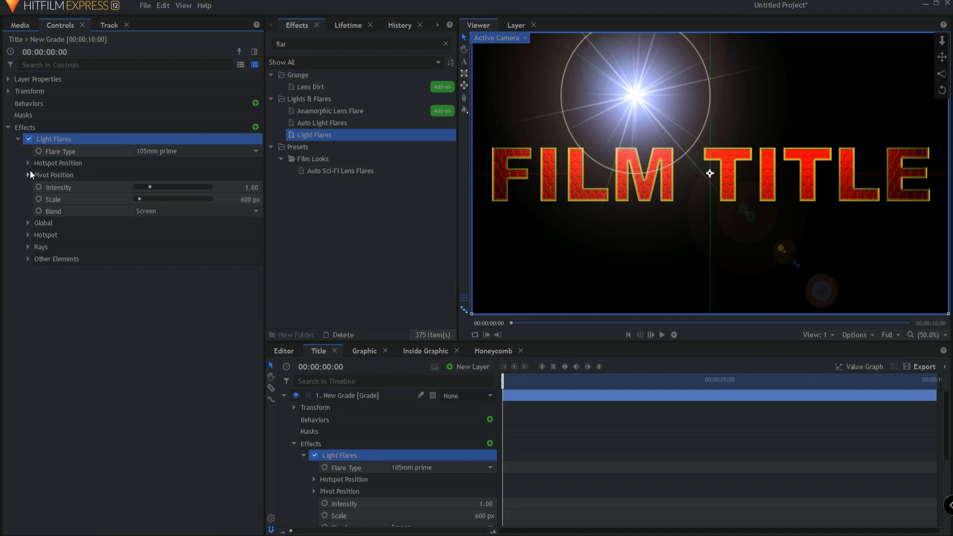
left_click(28, 162)
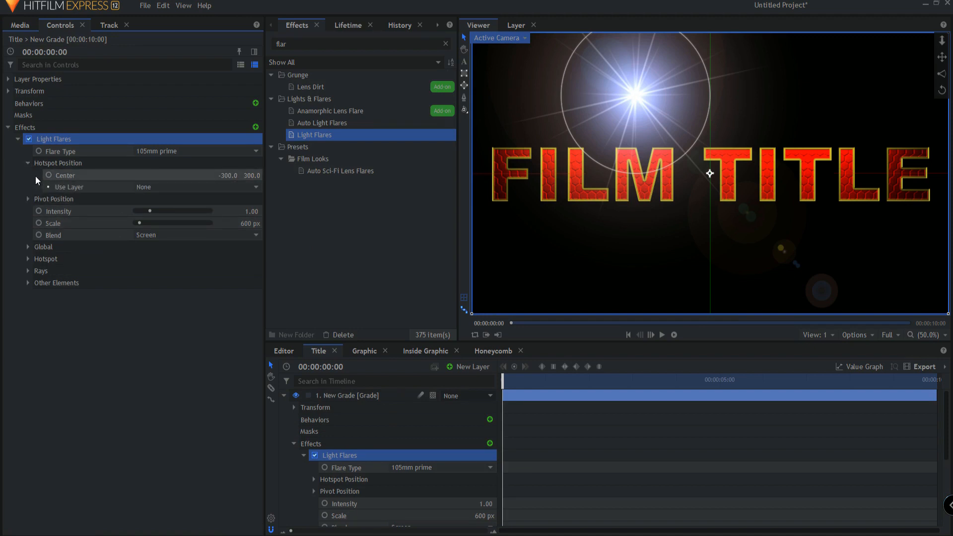
left_click(28, 259)
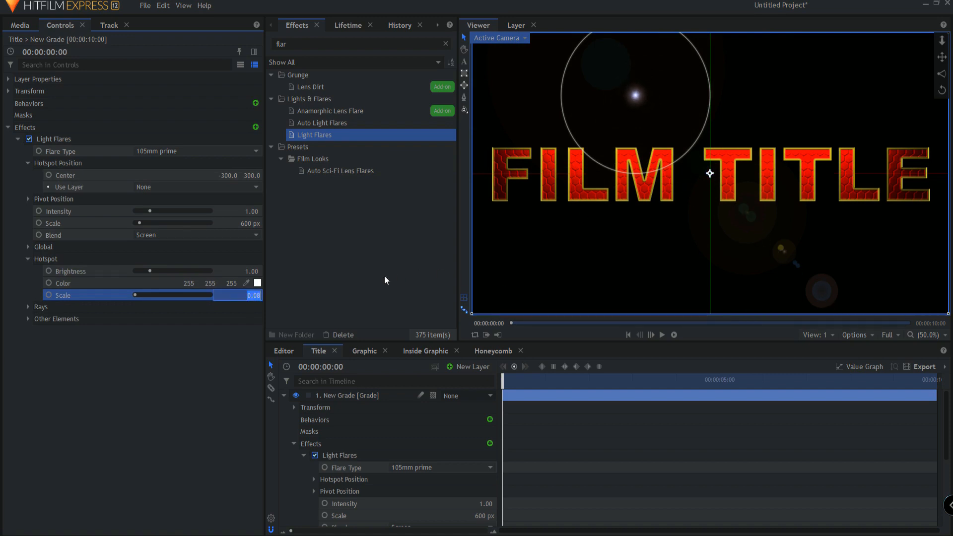
left_click_drag(139, 295, 261, 295)
type("1")
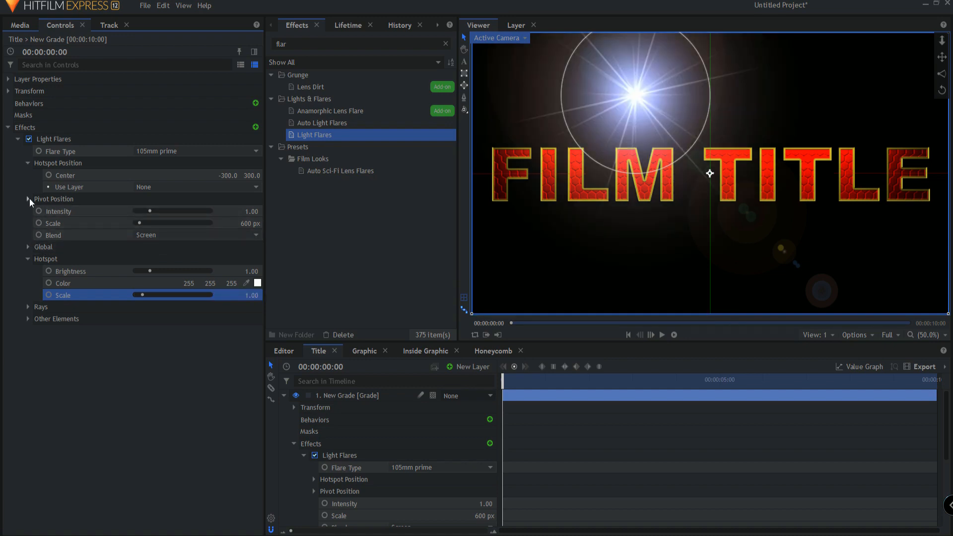
left_click(28, 247)
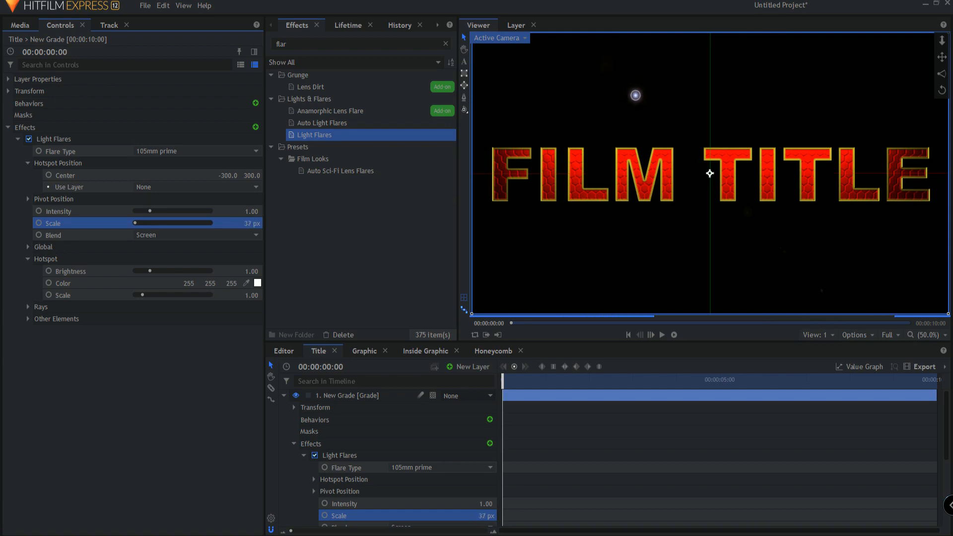
Duplicate the Light Flares and centre each sparkle on a different FILM TITLE letter.
left_click_drag(249, 223, 246, 223)
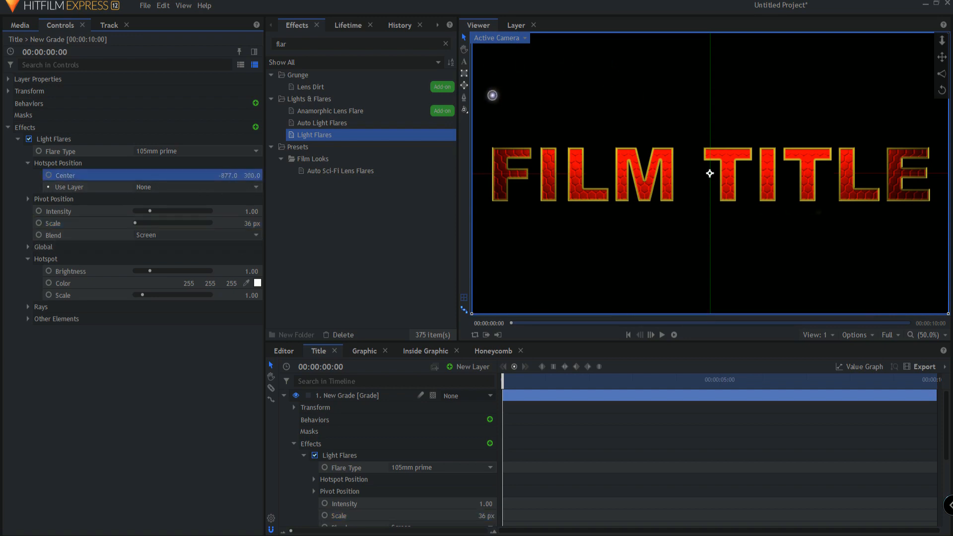
left_click_drag(492, 95, 492, 148)
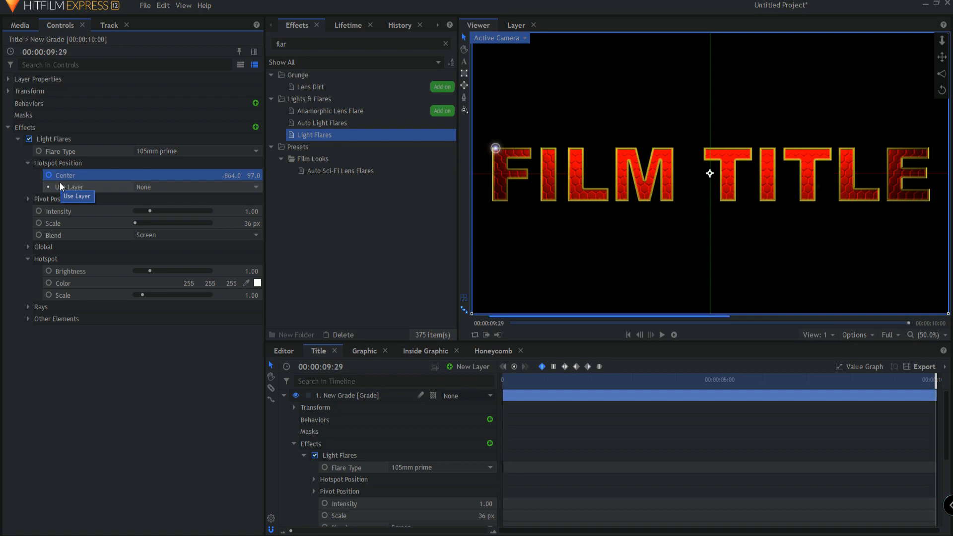
left_click_drag(496, 147, 506, 147)
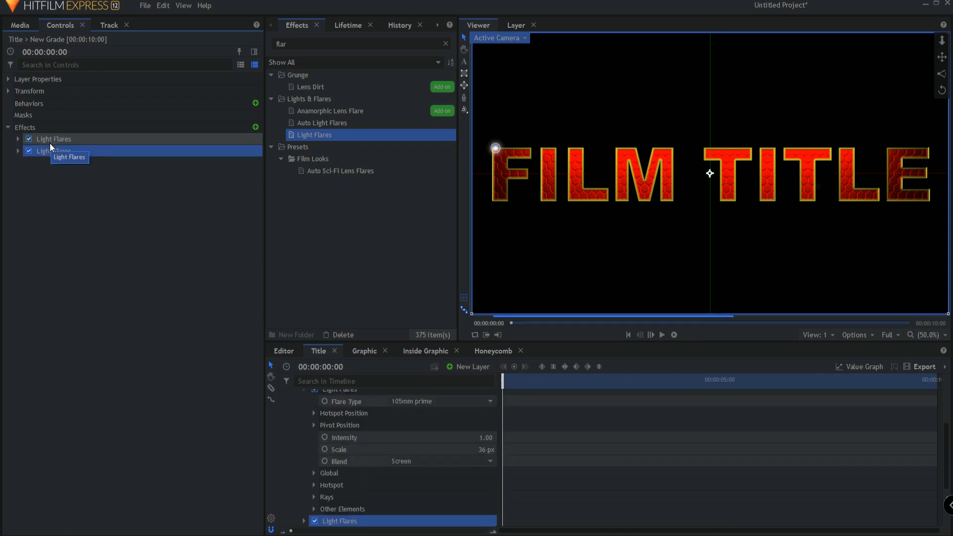
left_click(18, 151)
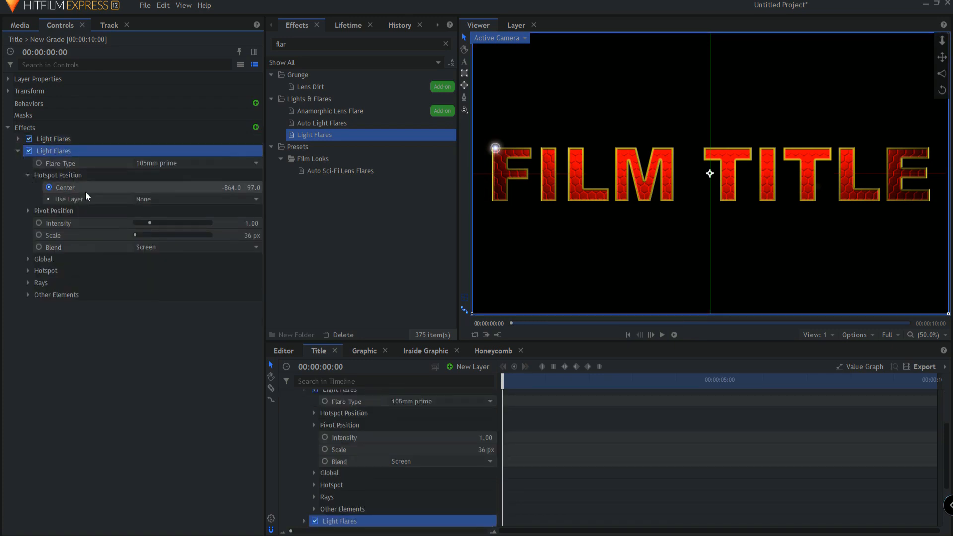
left_click(63, 187)
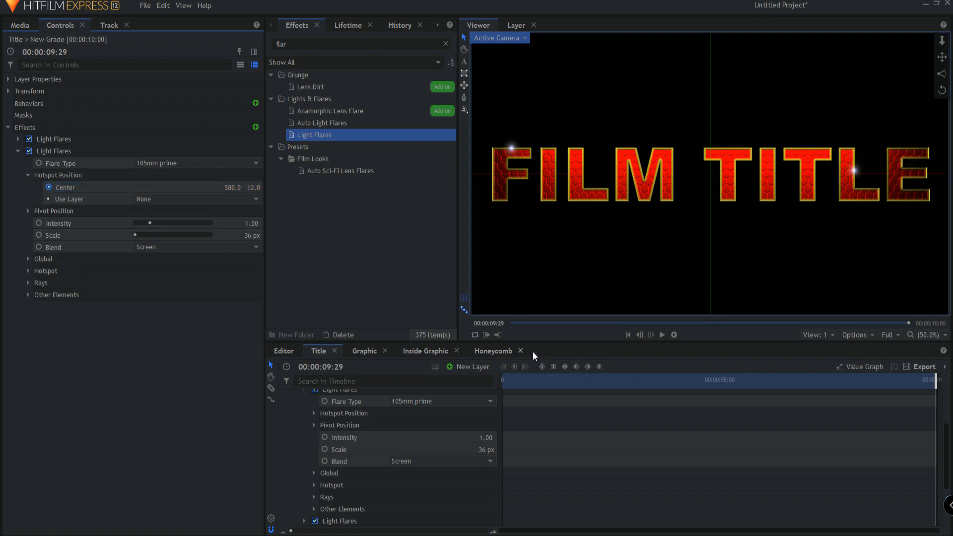
Play the preview of the sparkles, then stop and return to the start.
left_click(662, 335)
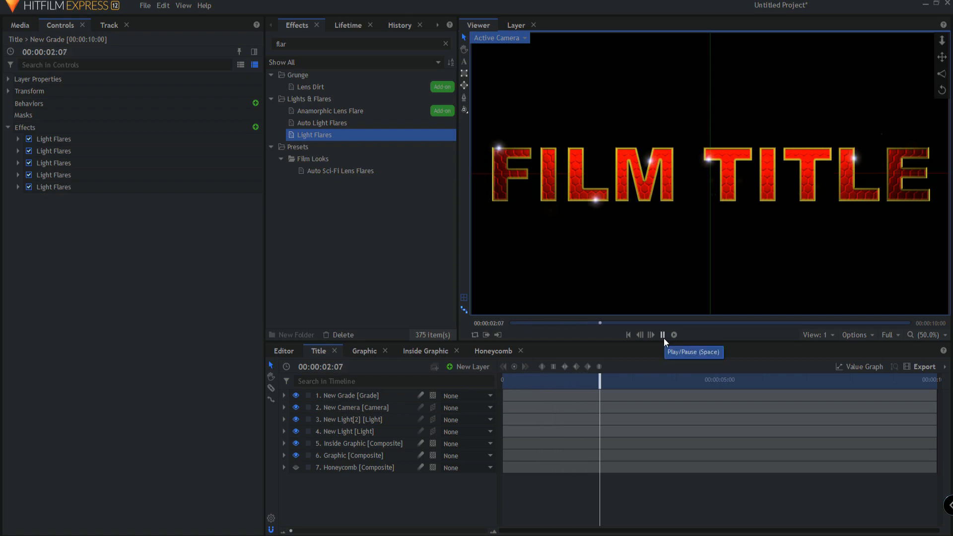
left_click(662, 334)
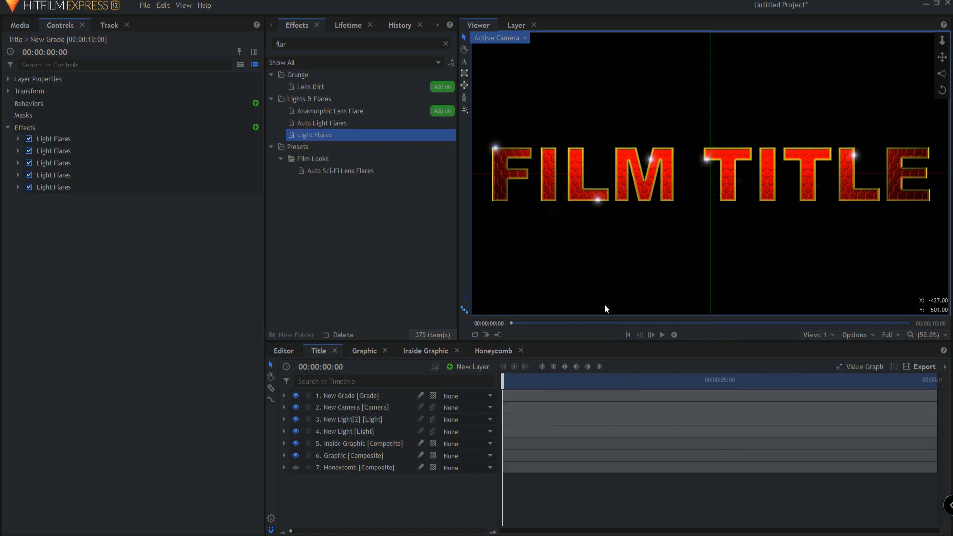
Create a composite shot named Final and add the Title composite to it.
left_click(20, 25)
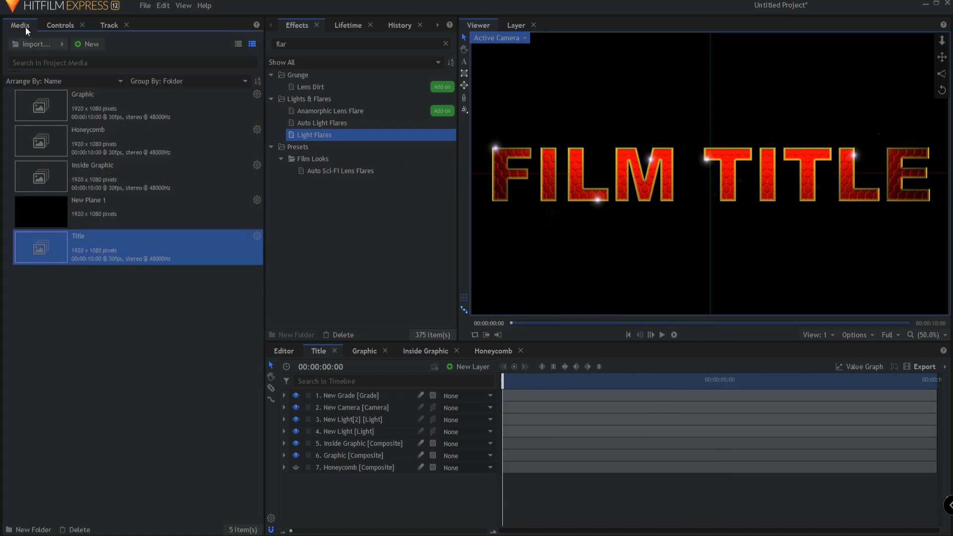
left_click(87, 44)
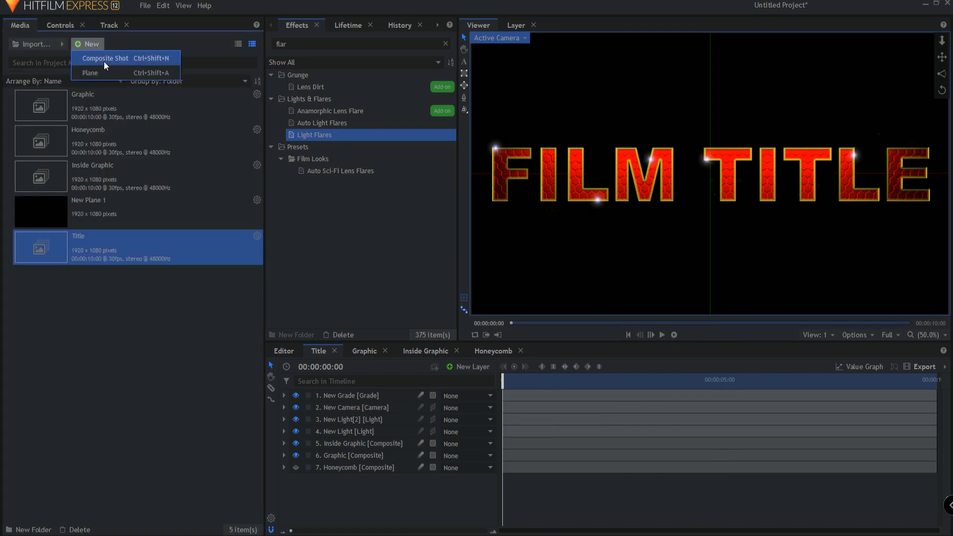
left_click(105, 58)
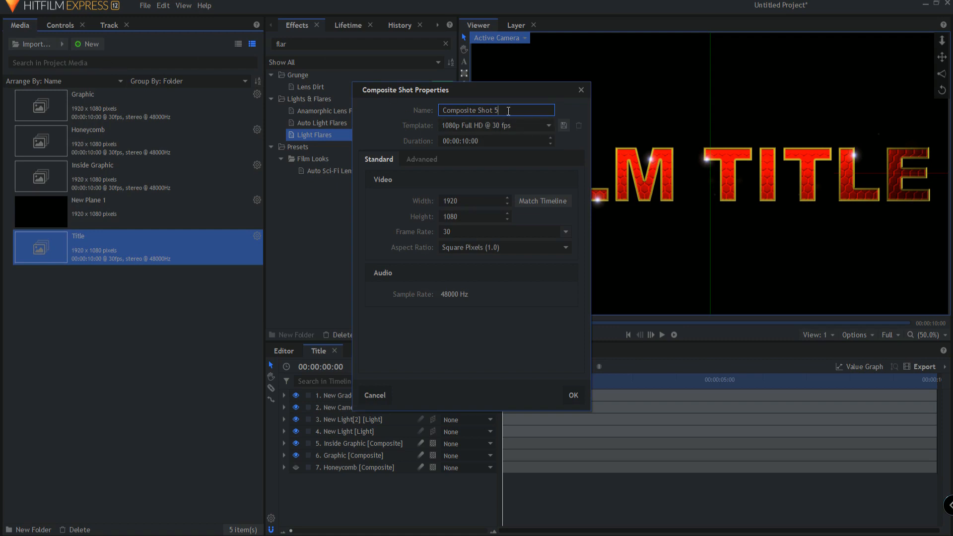
type("Fi")
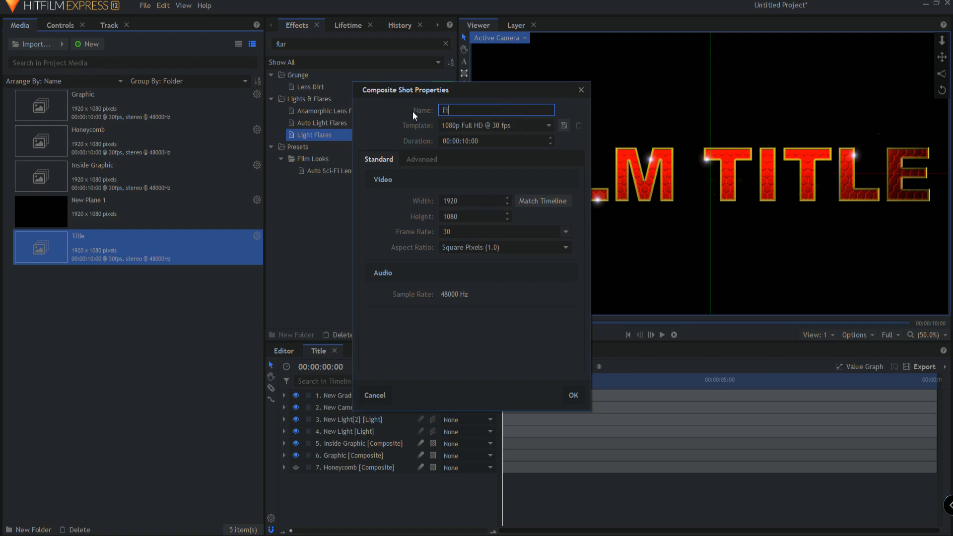
left_click(571, 395)
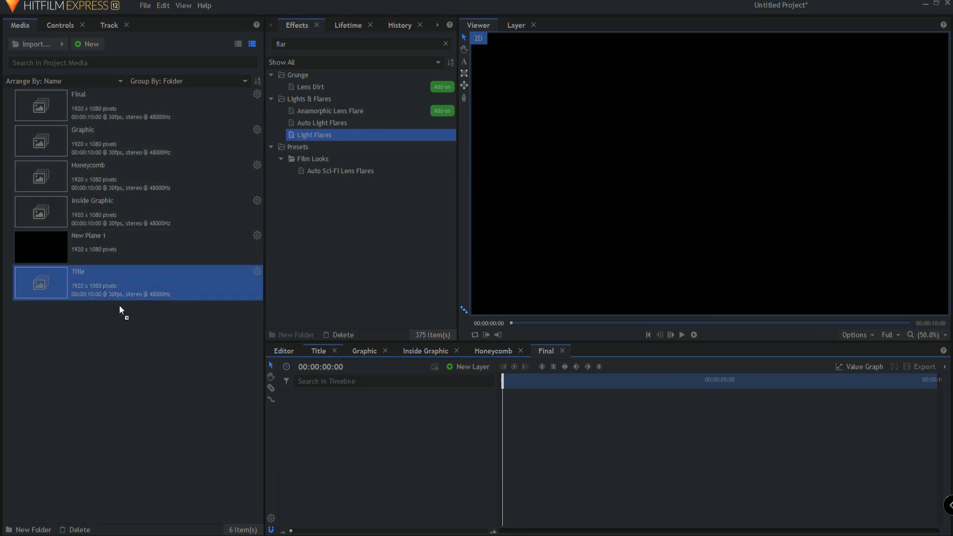
double_click(41, 282)
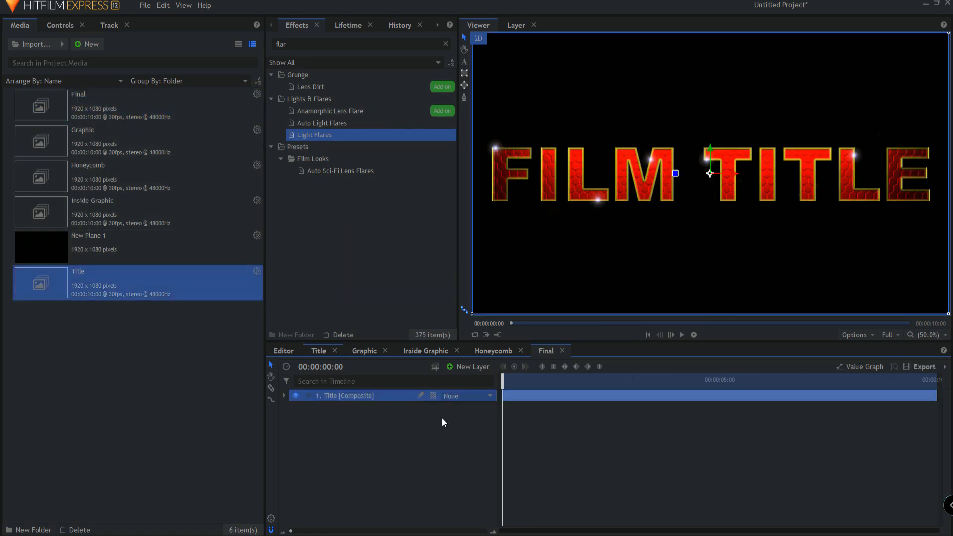
mouse_move(473, 367)
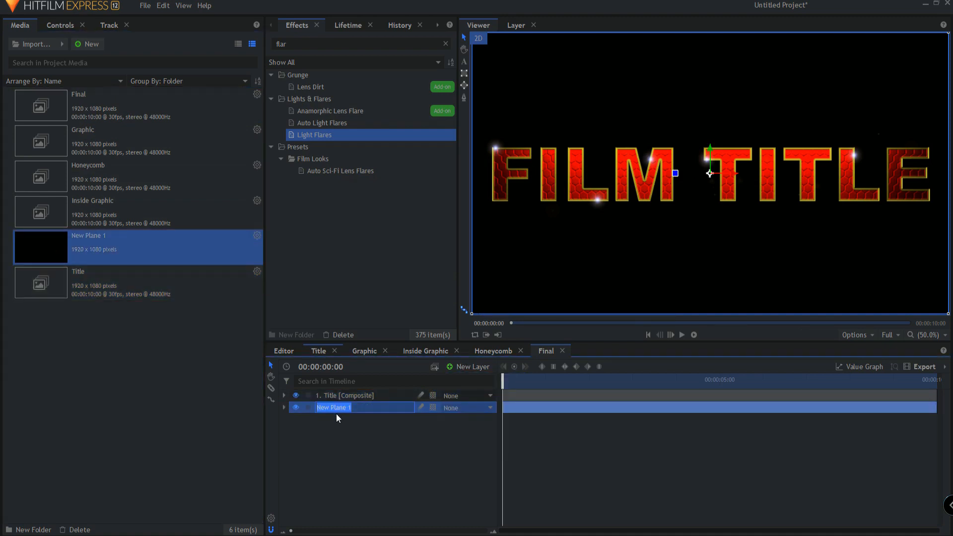
Rename the plane BG and give it a Sun glare flare with blue (0,0,255) hotspot colour.
type("BG [")
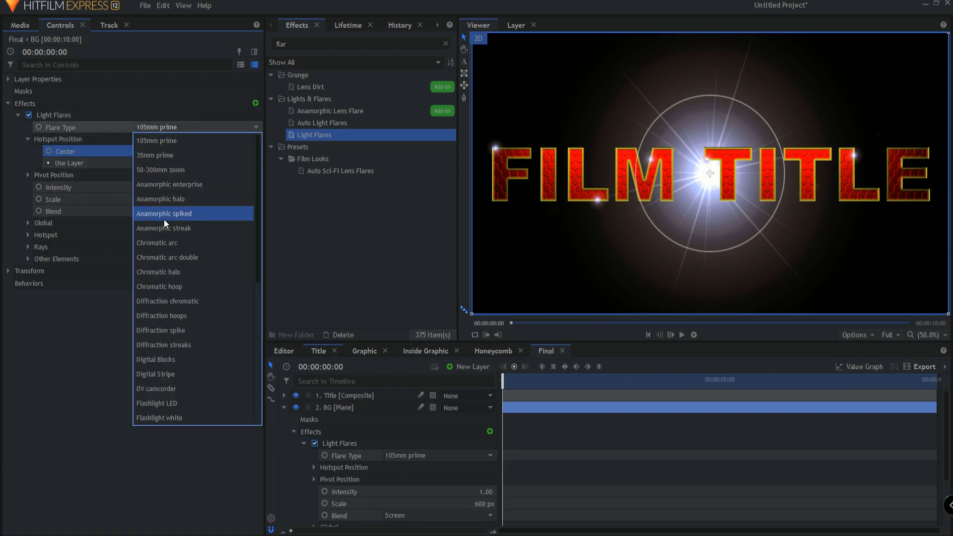
scroll("down", 3)
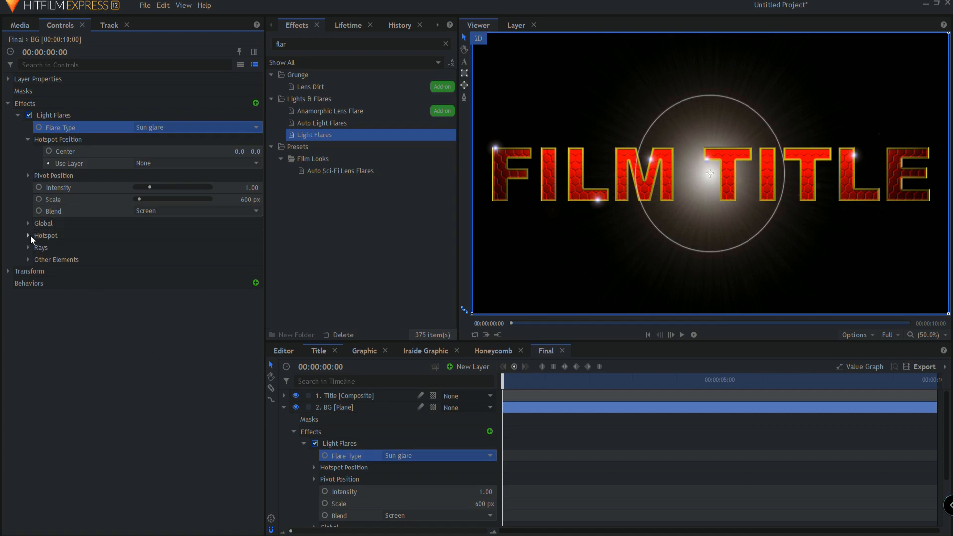
left_click(28, 224)
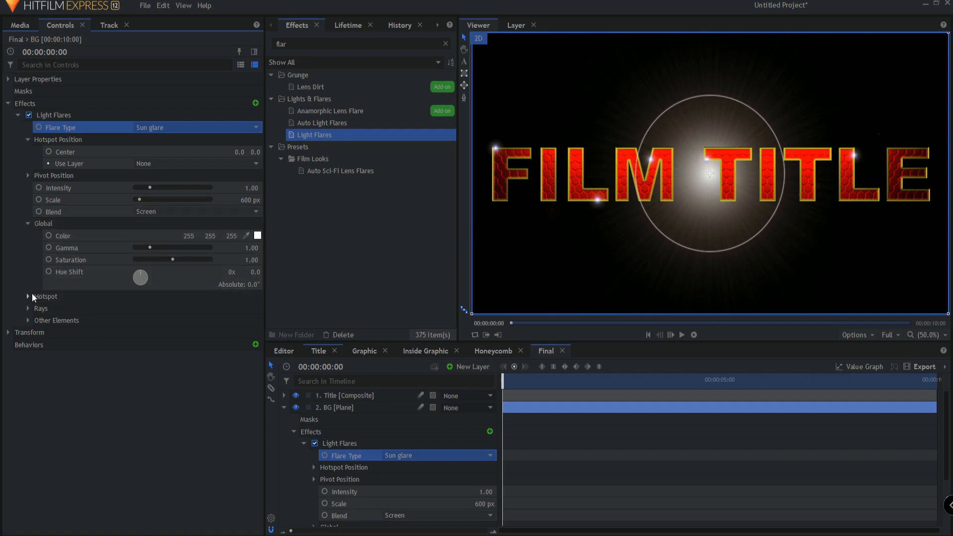
left_click(28, 297)
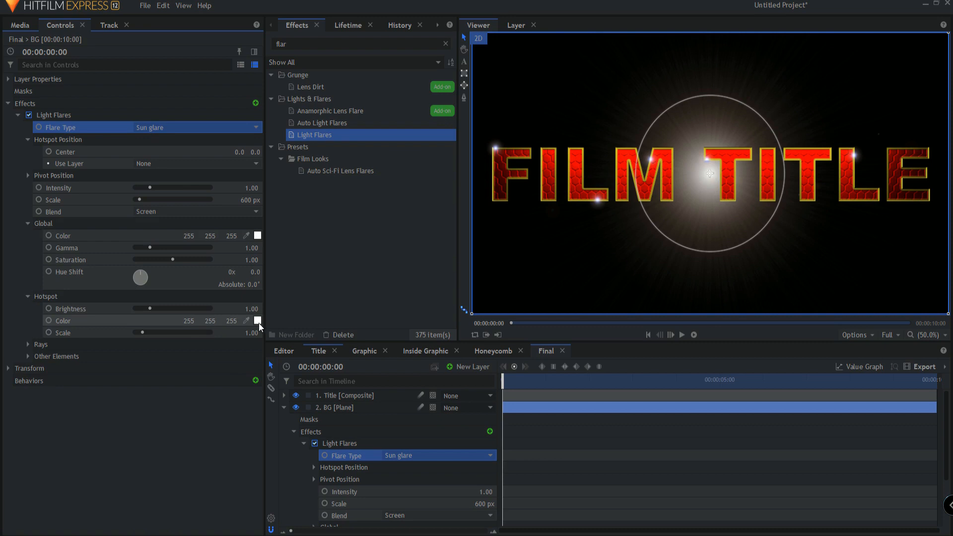
left_click(256, 321)
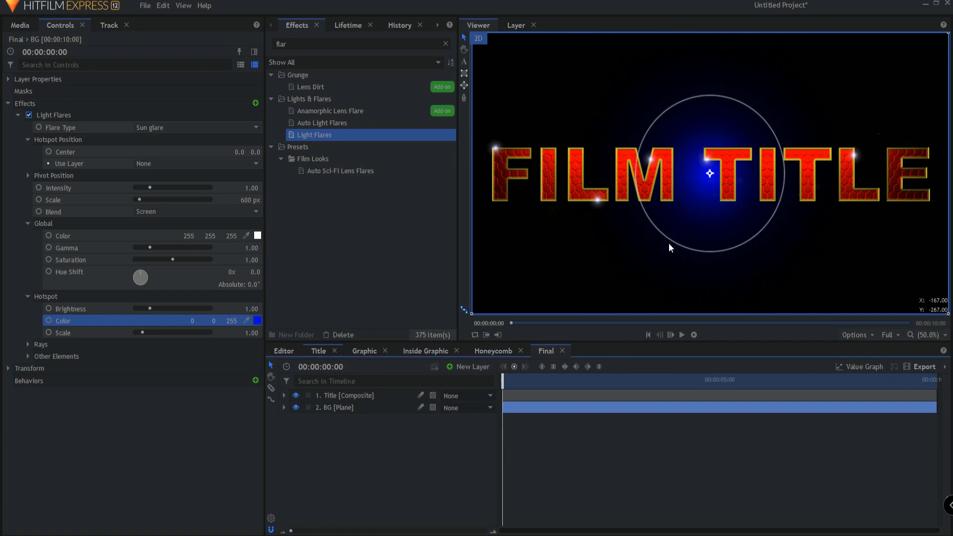
left_click_drag(668, 248, 656, 263)
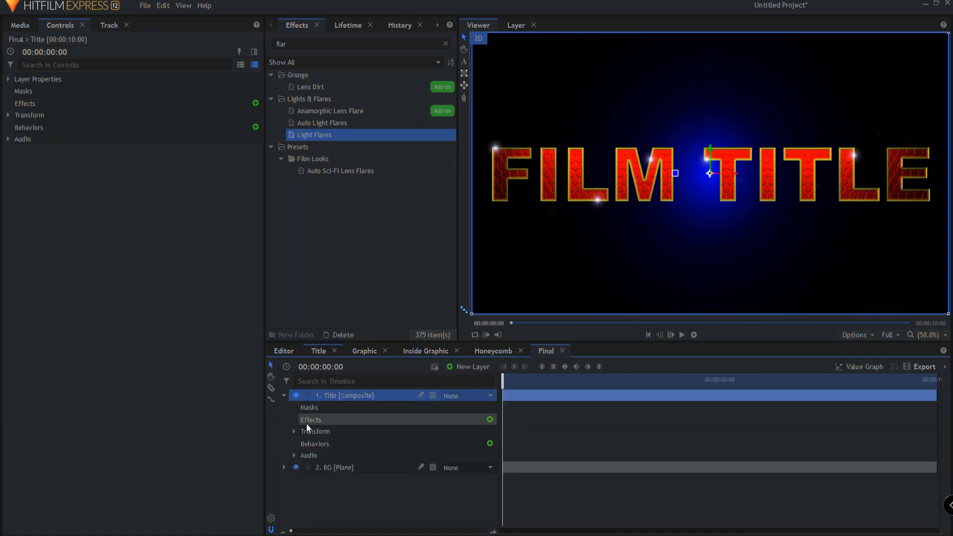
left_click(294, 431)
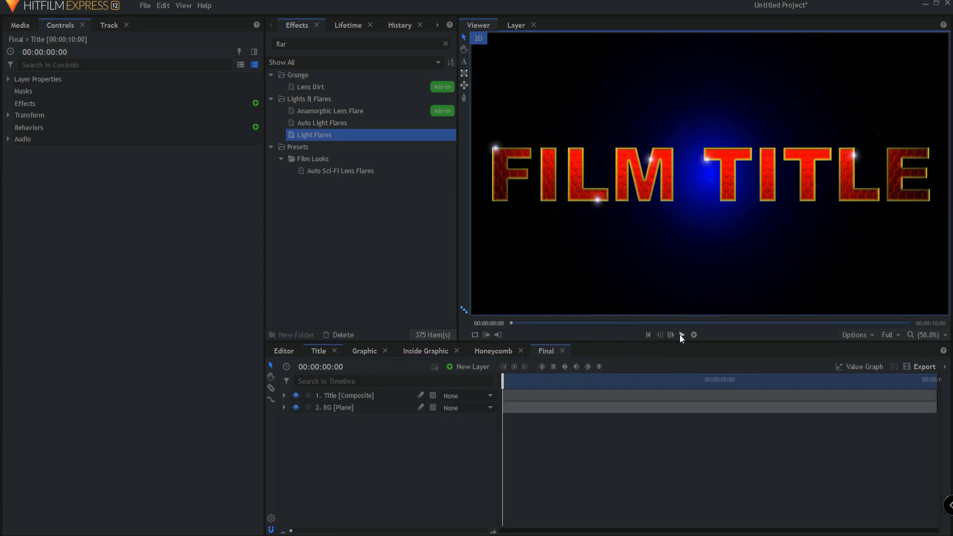
left_click(692, 334)
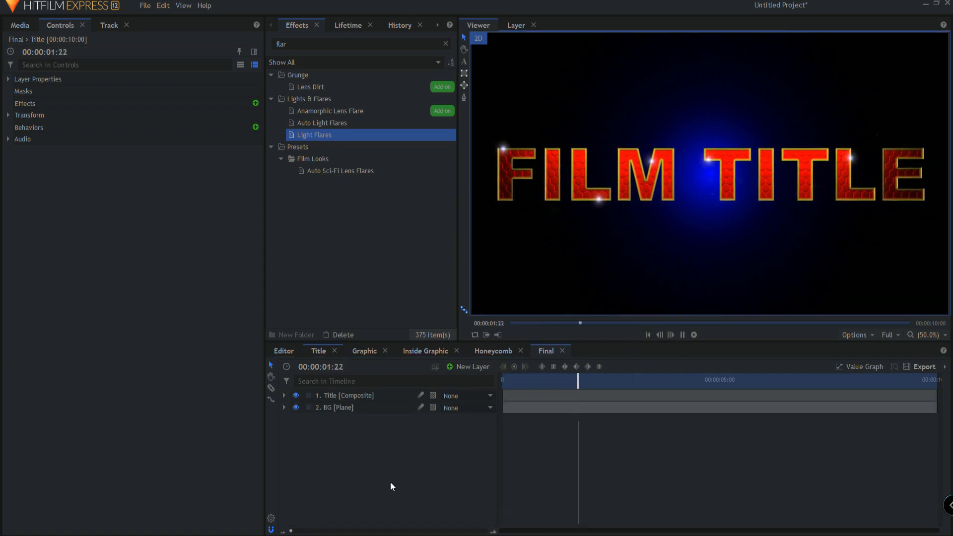
left_click(694, 335)
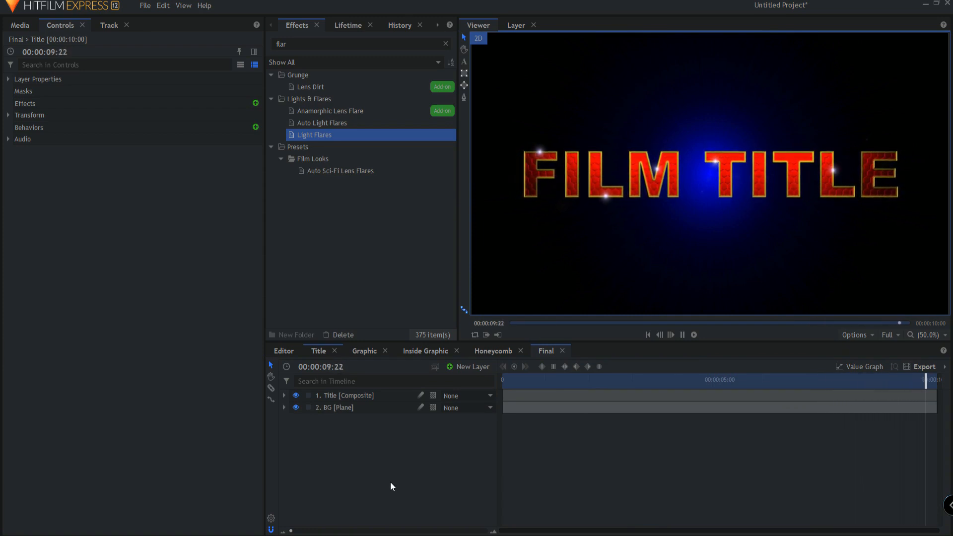
left_click(682, 335)
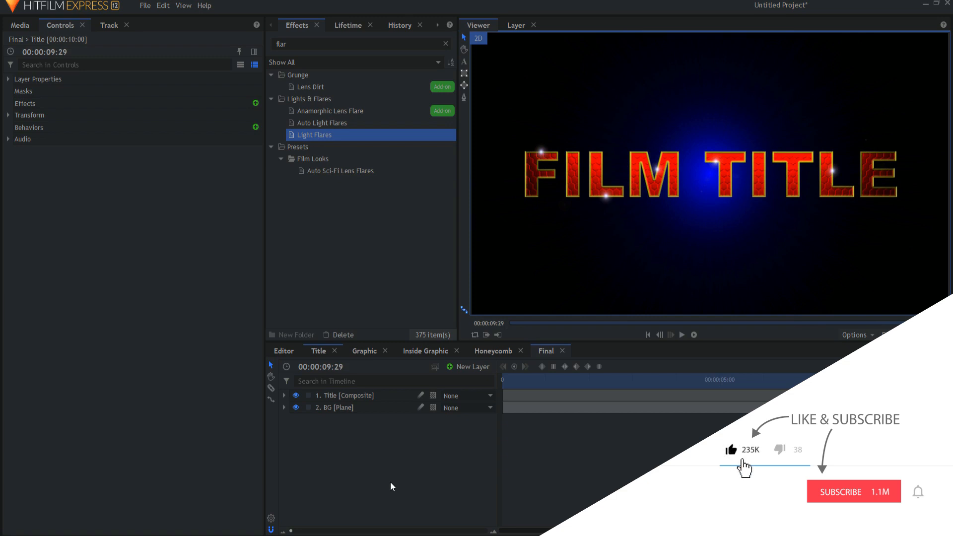
left_click(854, 491)
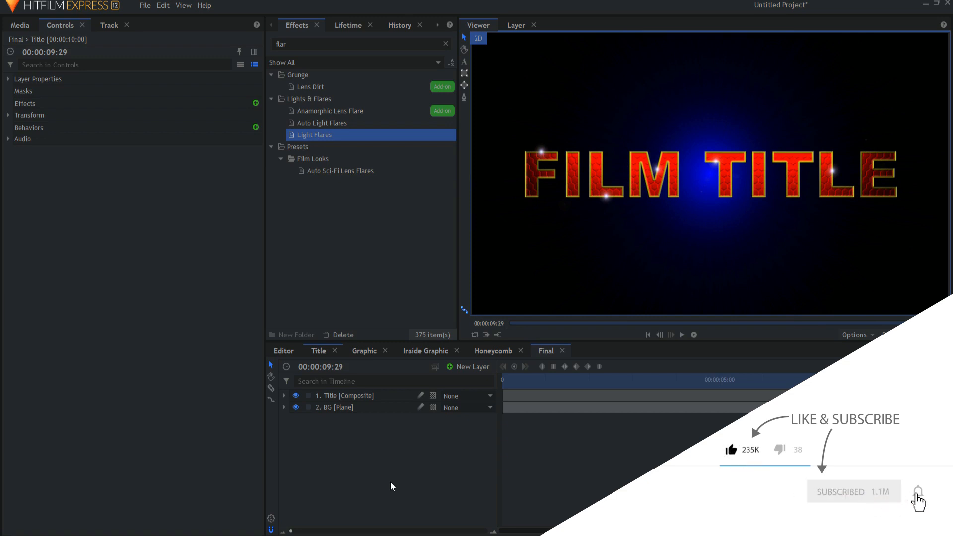